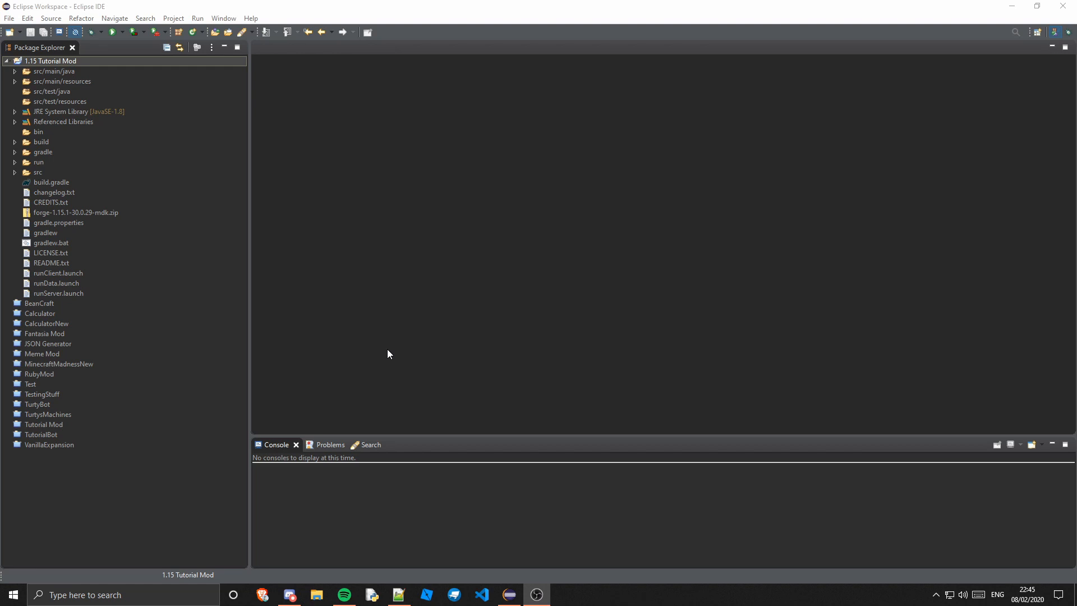
{"action": "mouse_move", "coordinate": [346, 366]}
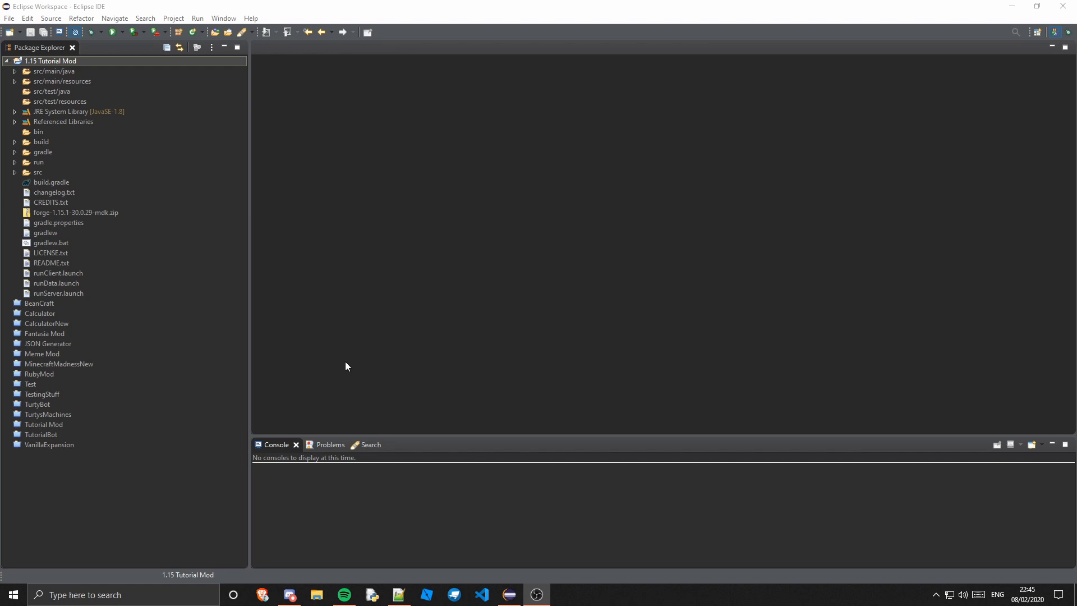
{"action": "mouse_move", "coordinate": [183, 198]}
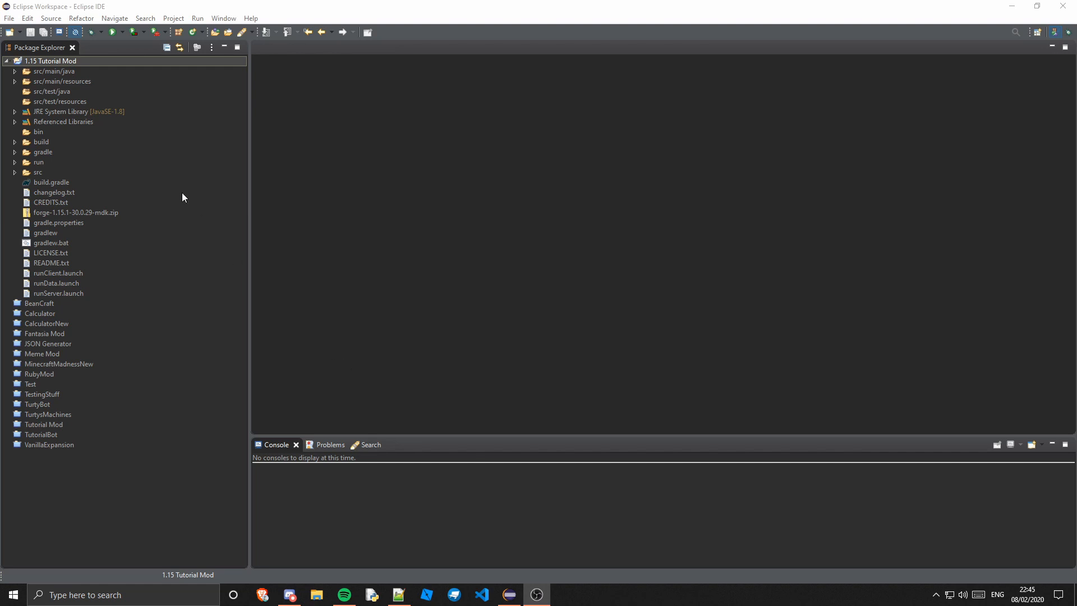
{"action": "mouse_move", "coordinate": [130, 110]}
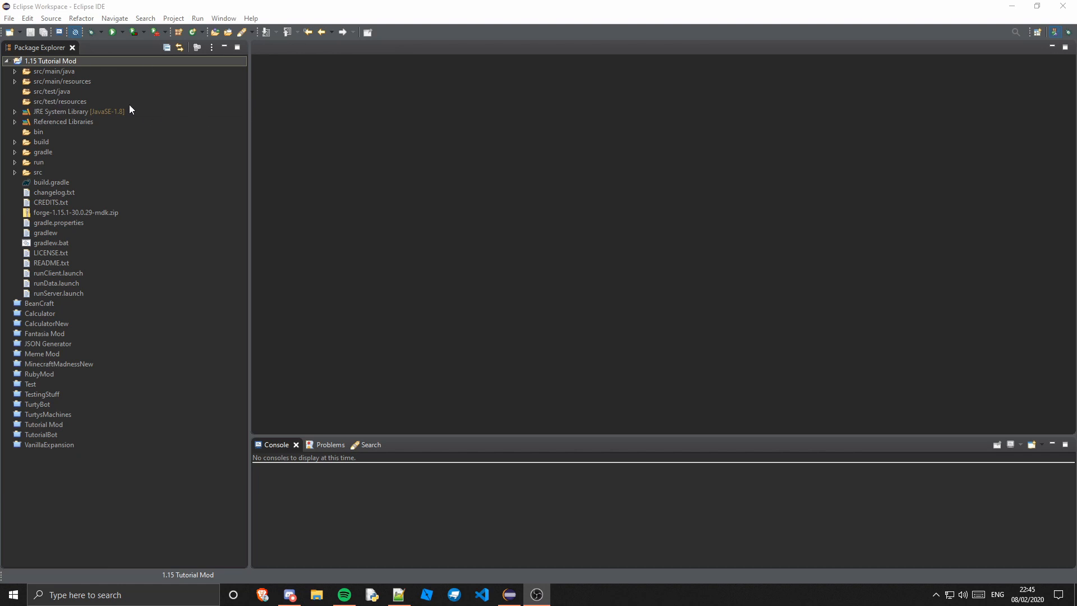
{"action": "mouse_move", "coordinate": [259, 123]}
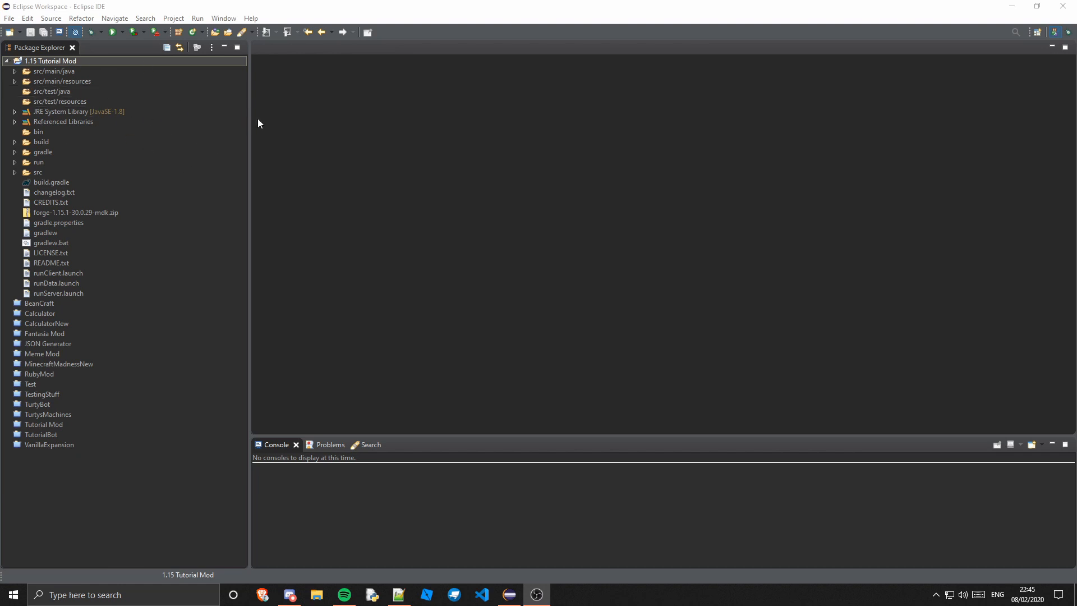
{"action": "mouse_move", "coordinate": [235, 176]}
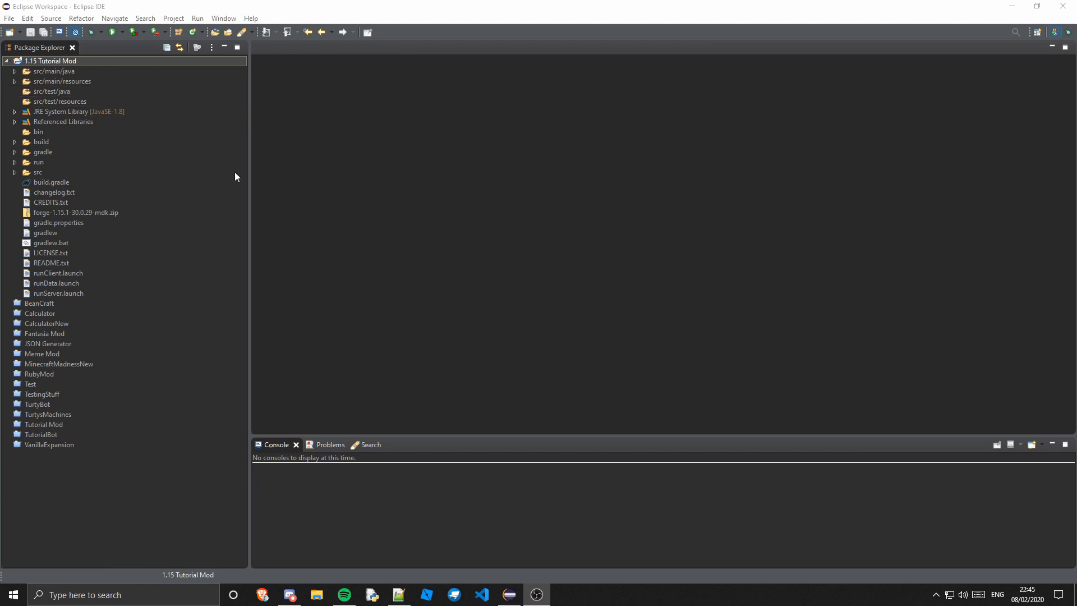
{"action": "mouse_move", "coordinate": [218, 274]}
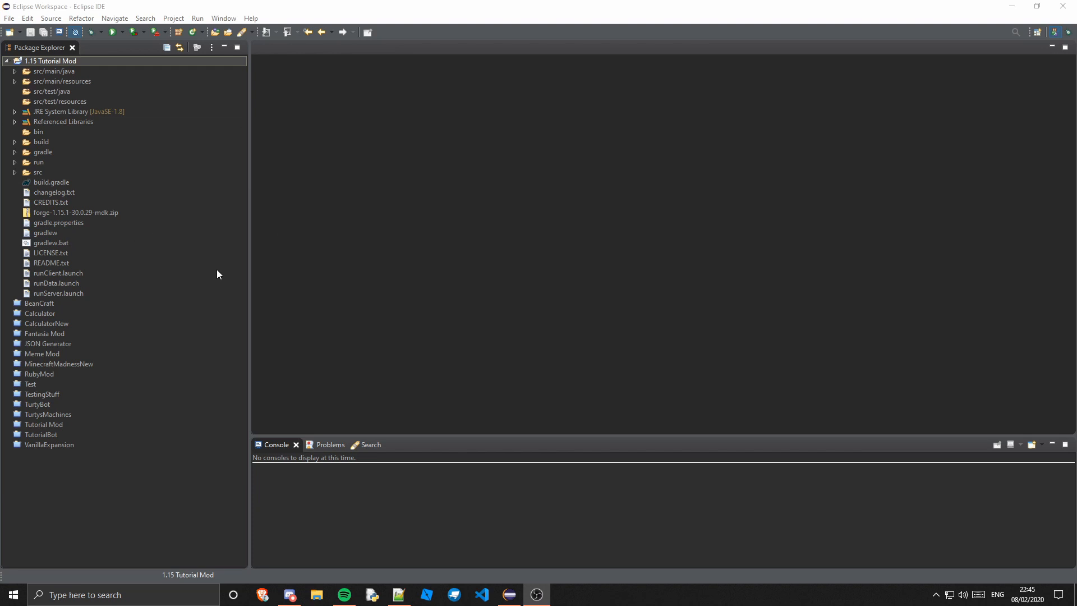
Step: Open AbstractCoralPlantBlock.class from net.minecraft.block in the mapped snapshot Forge recomp jar
{"action": "left_click", "coordinate": [14, 121]}
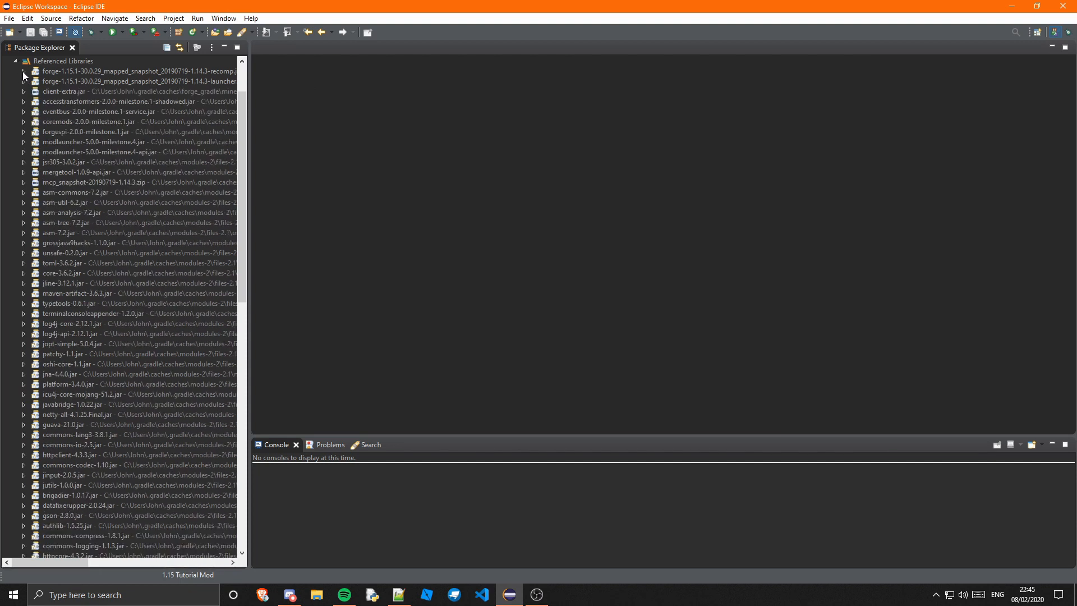
{"action": "left_click", "coordinate": [22, 72]}
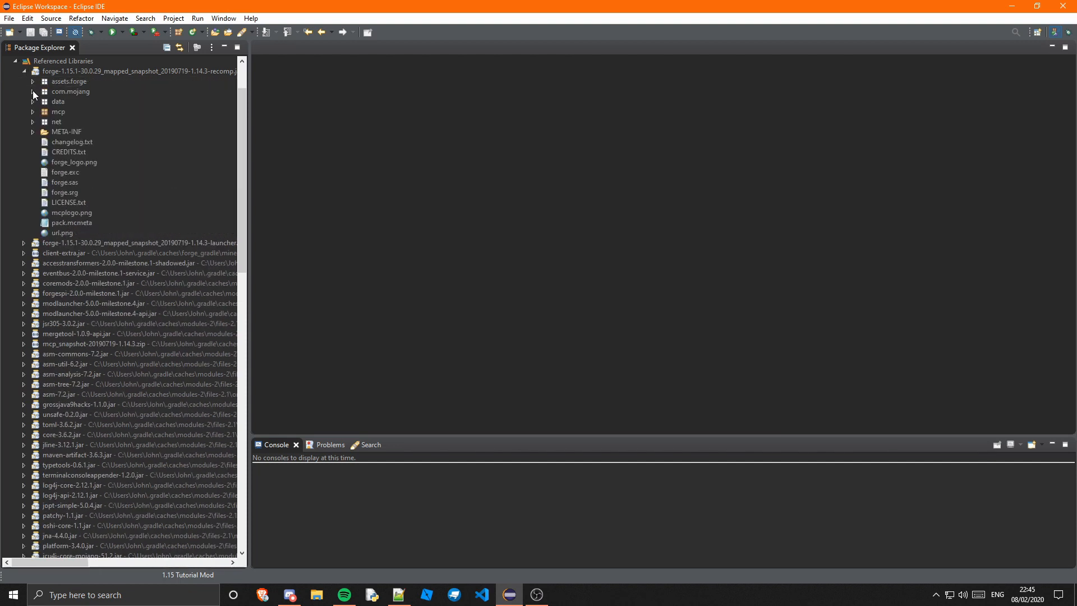
{"action": "left_click", "coordinate": [32, 121]}
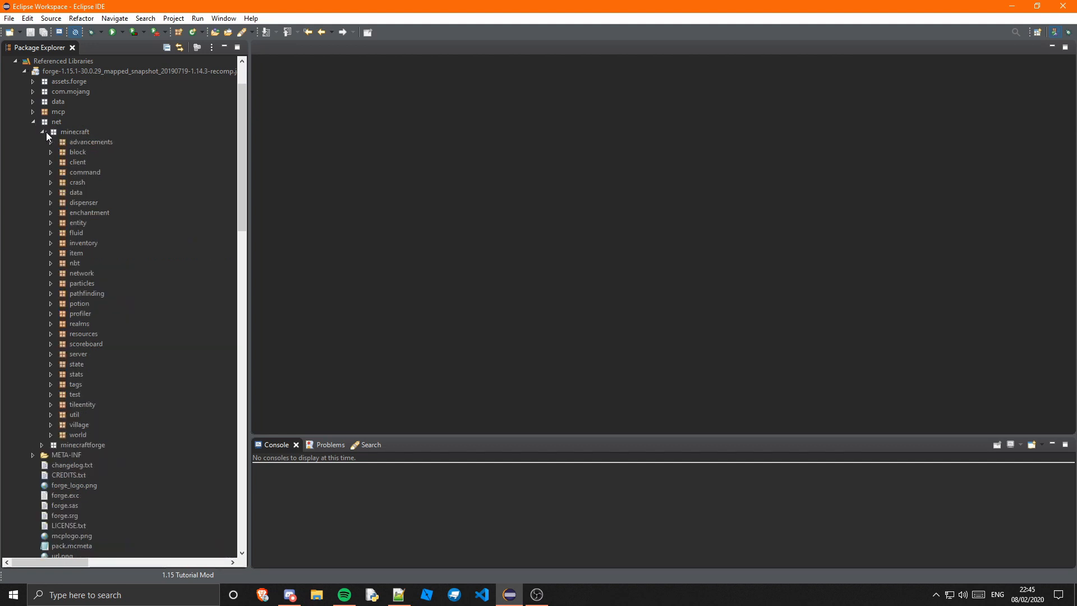
{"action": "left_click", "coordinate": [51, 151]}
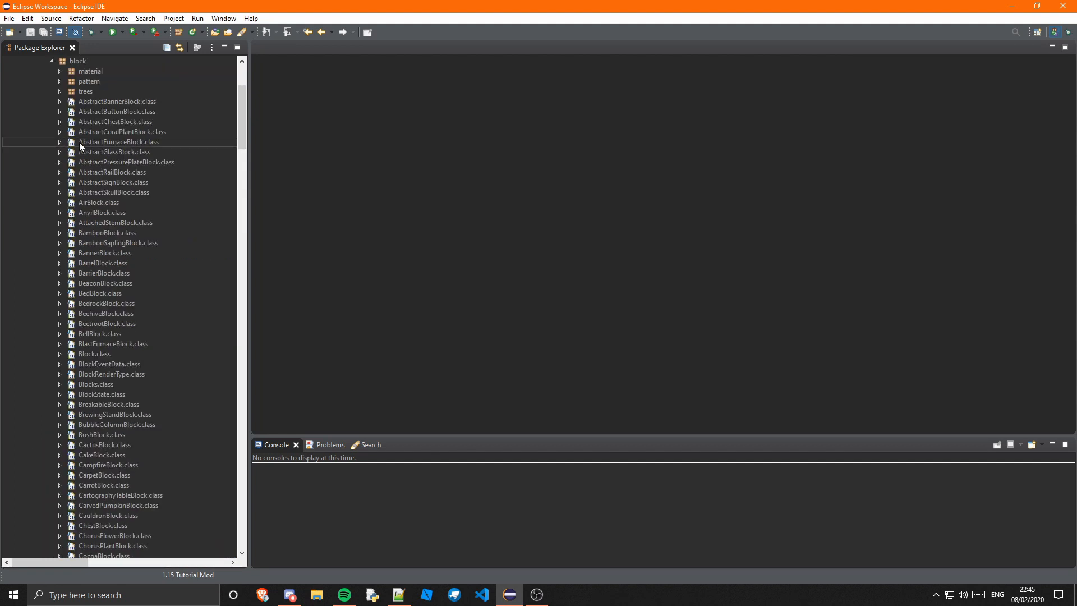
{"action": "double_click", "coordinate": [121, 132]}
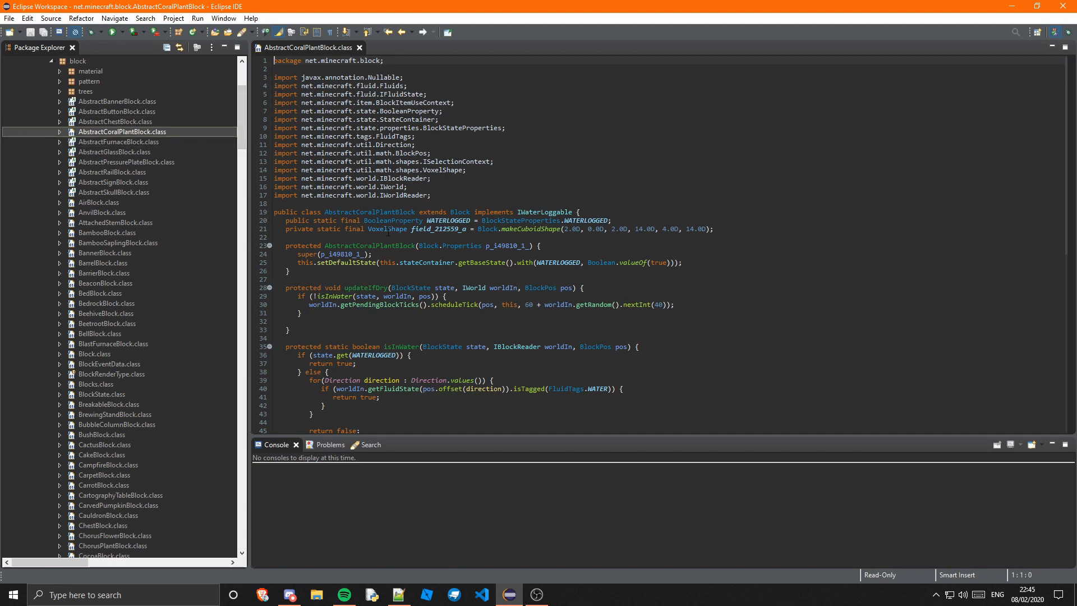
{"action": "double_click", "coordinate": [433, 229]}
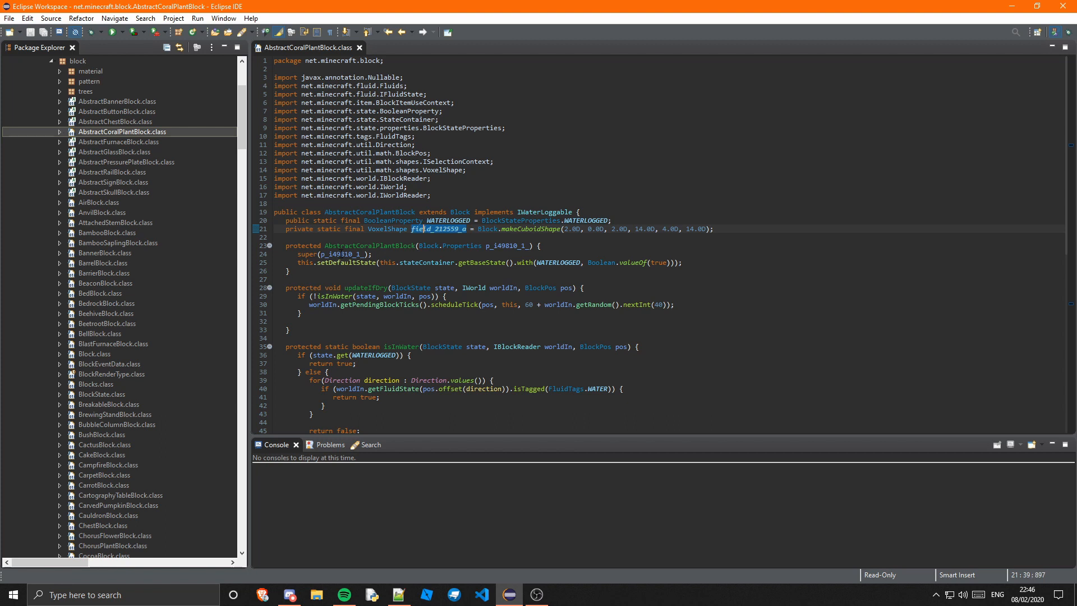
{"action": "double_click", "coordinate": [339, 255]}
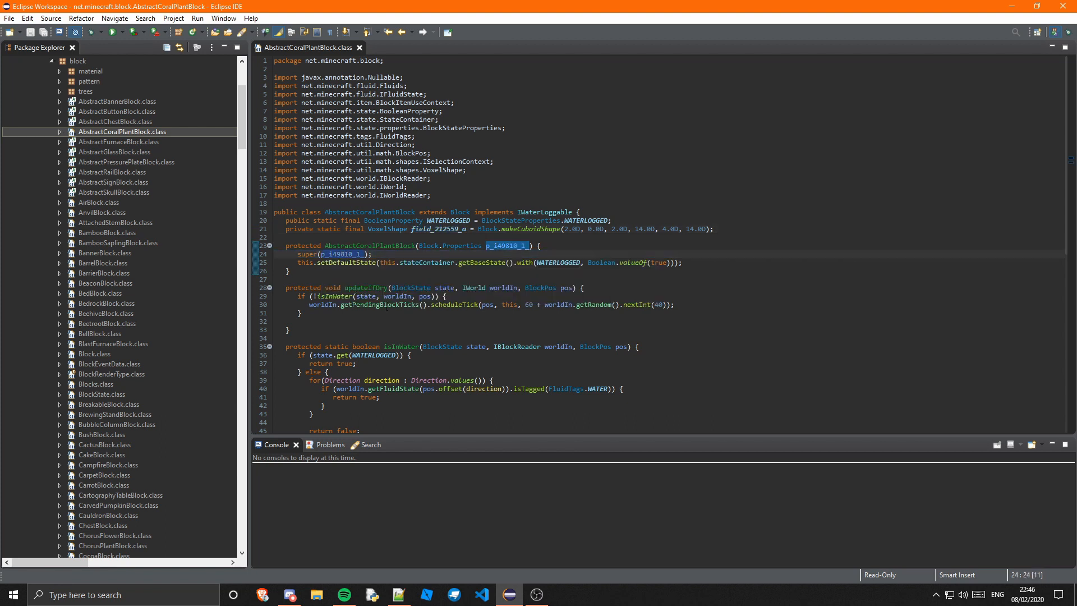
{"action": "scroll", "scroll_direction": "down", "scroll_amount": 3}
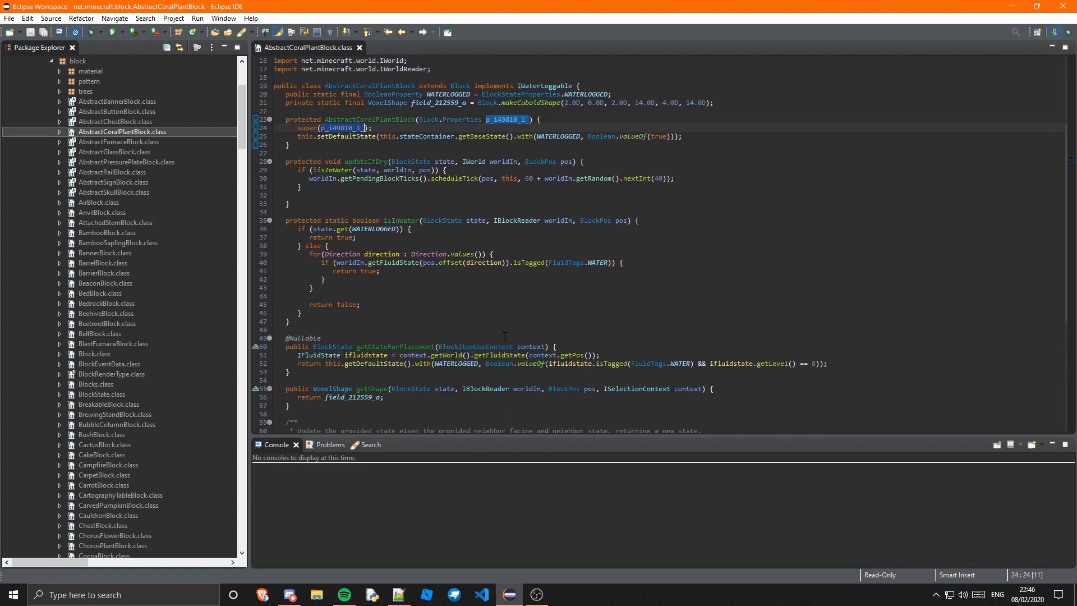
{"action": "mouse_move", "coordinate": [535, 330]}
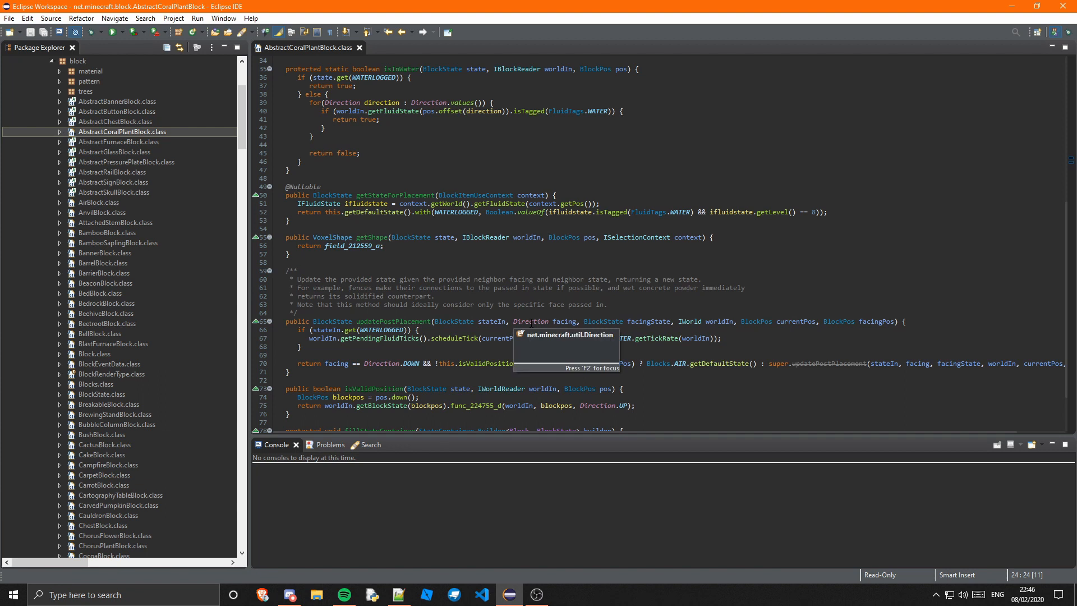
{"action": "scroll", "scroll_direction": "down", "scroll_amount": 3}
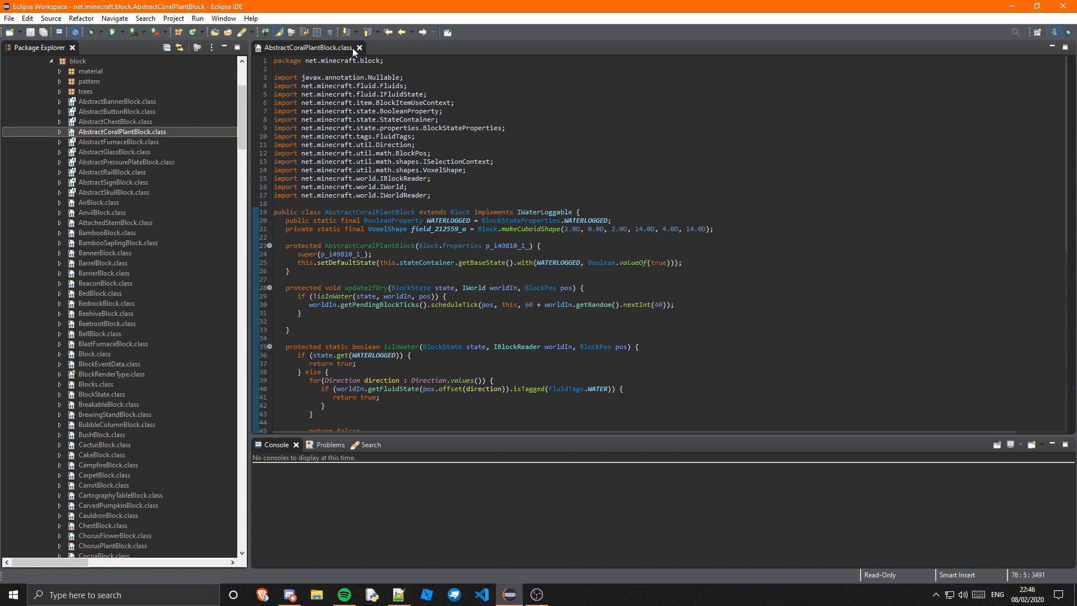
Step: Close the AbstractCoralPlantBlock editor and collapse Referenced Libraries in Package Explorer
{"action": "left_click", "coordinate": [359, 47]}
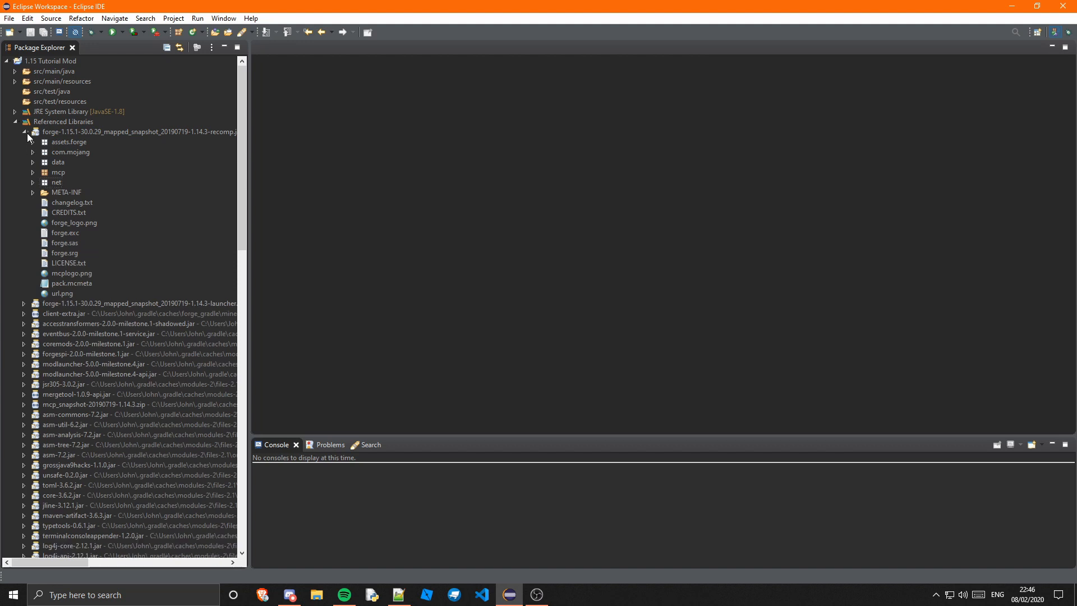
{"action": "left_click", "coordinate": [23, 133]}
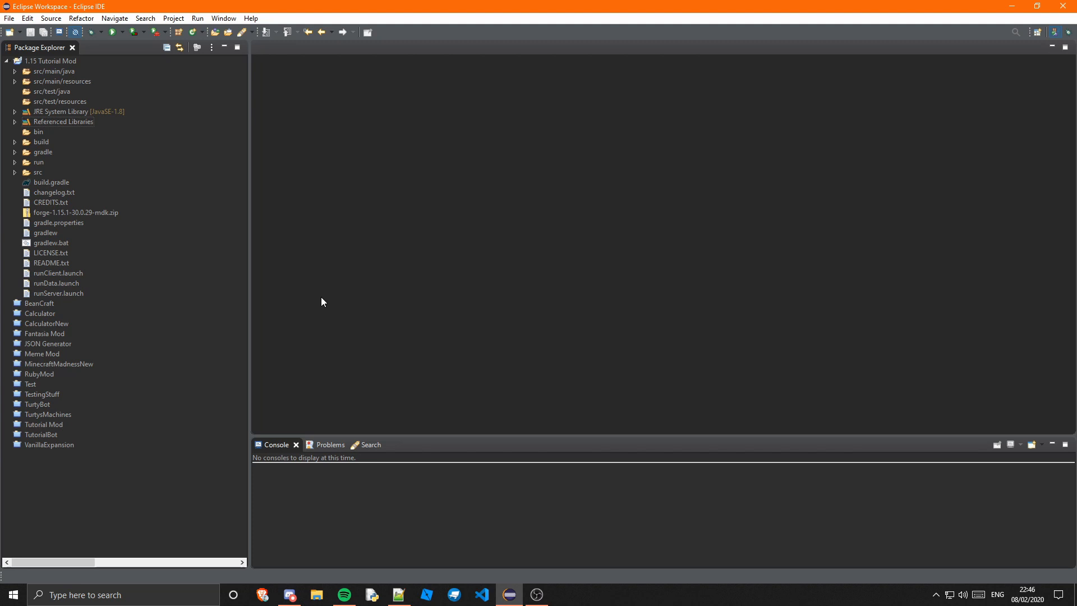
{"action": "mouse_move", "coordinate": [563, 403]}
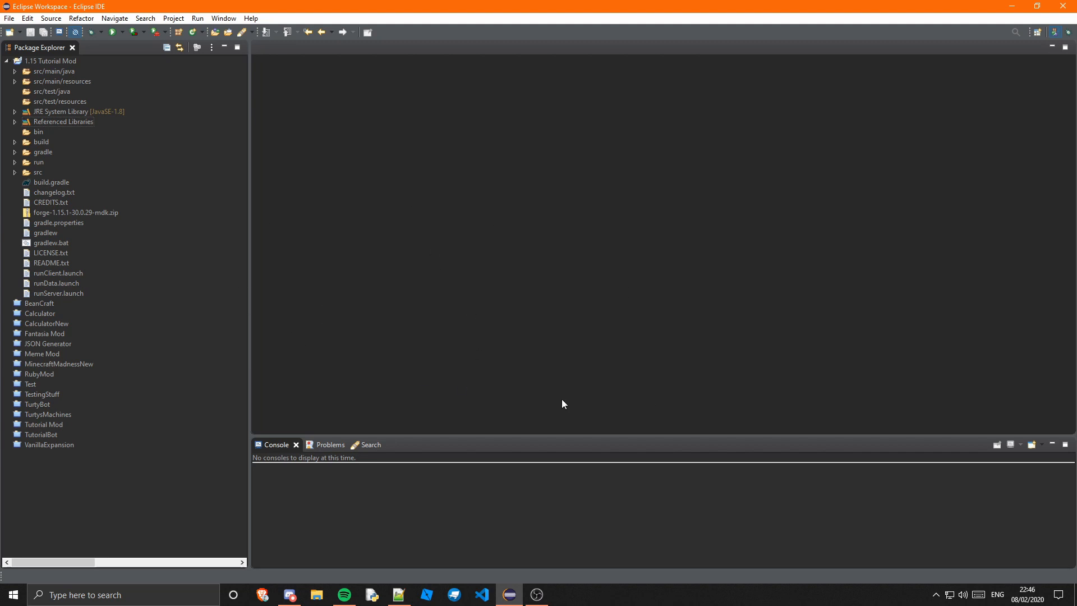
{"action": "mouse_move", "coordinate": [521, 531]}
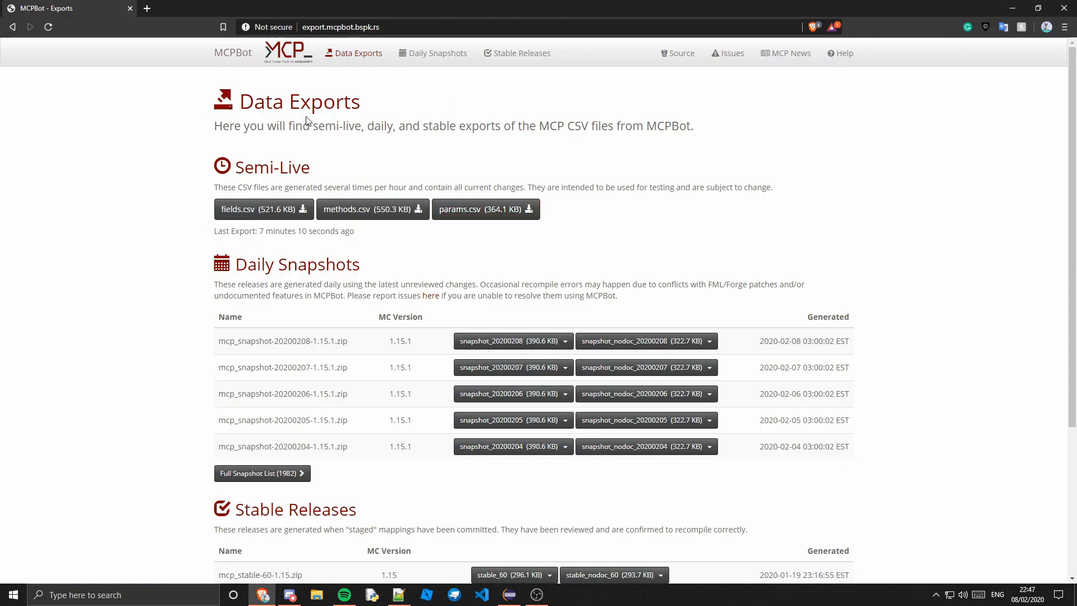
{"action": "mouse_move", "coordinate": [203, 53]}
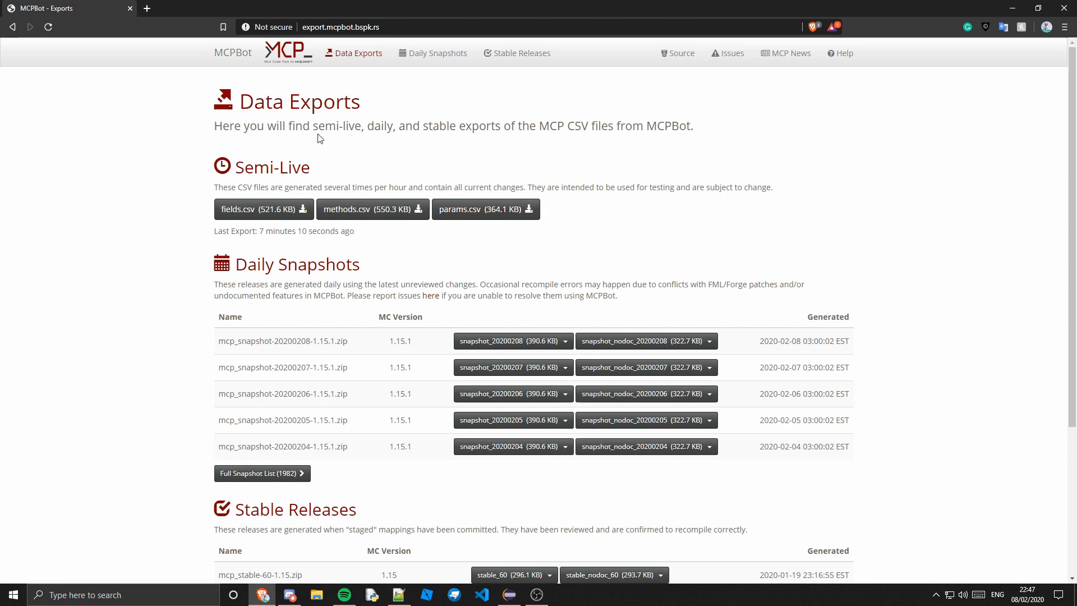
{"action": "mouse_move", "coordinate": [282, 80]}
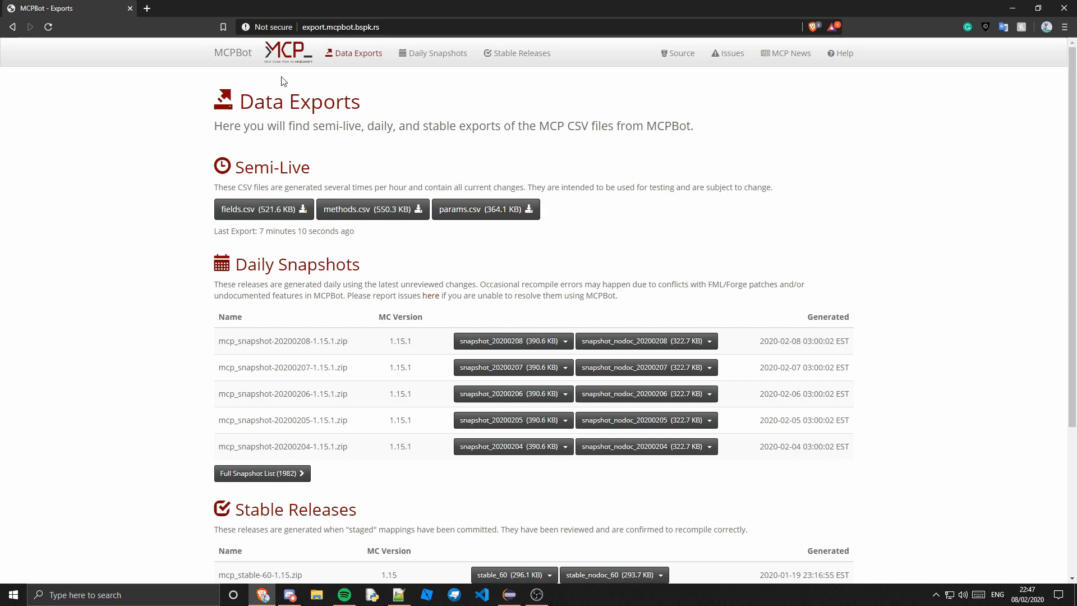
{"action": "mouse_move", "coordinate": [232, 52]}
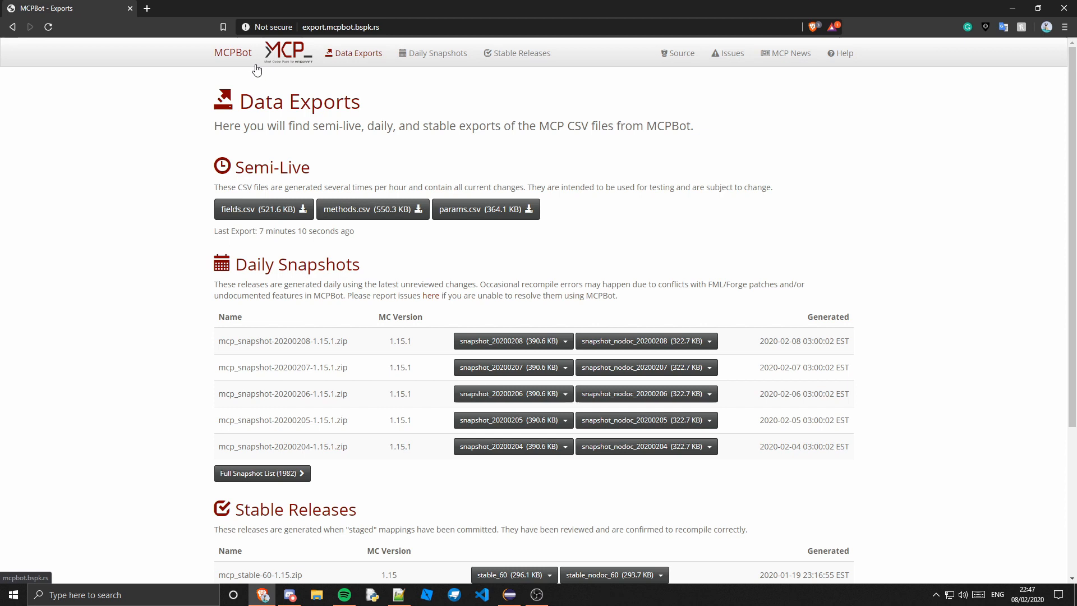
{"action": "mouse_move", "coordinate": [337, 92]}
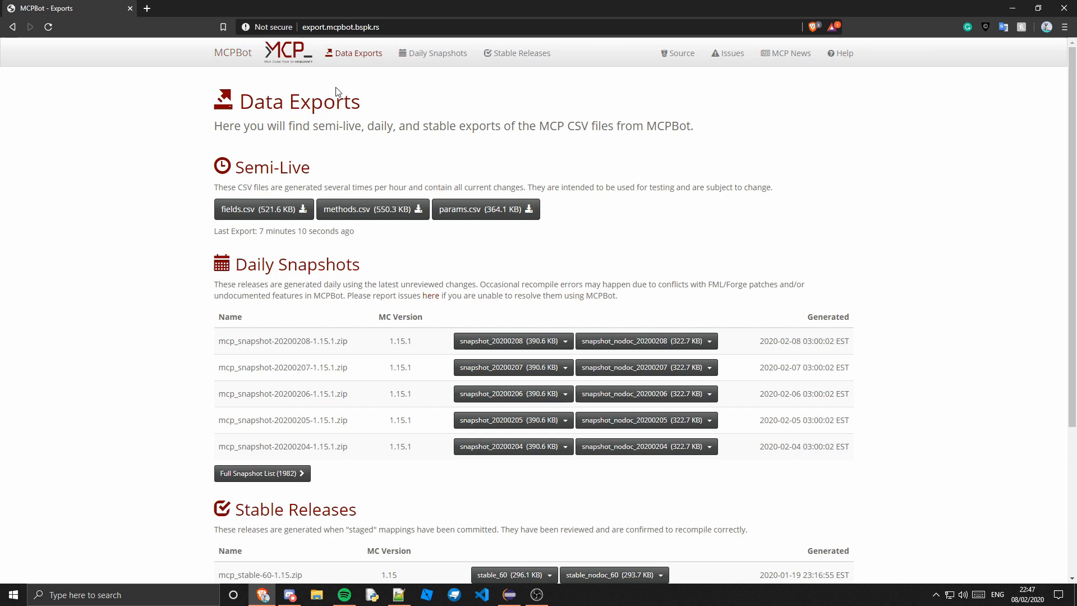
{"action": "mouse_move", "coordinate": [327, 84]}
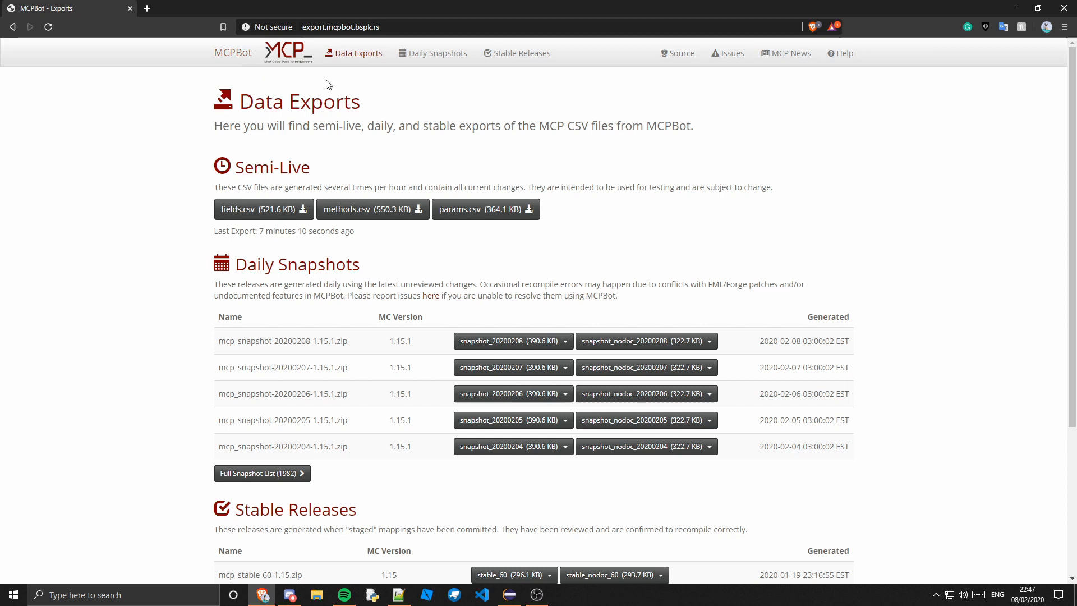
{"action": "mouse_move", "coordinate": [691, 234]}
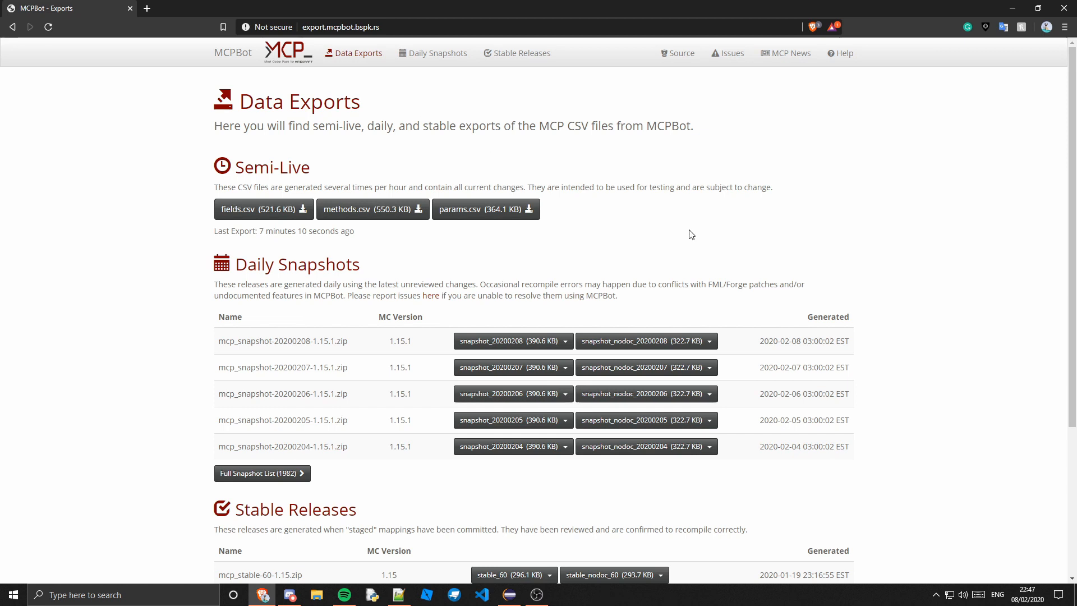
{"action": "mouse_move", "coordinate": [677, 235]}
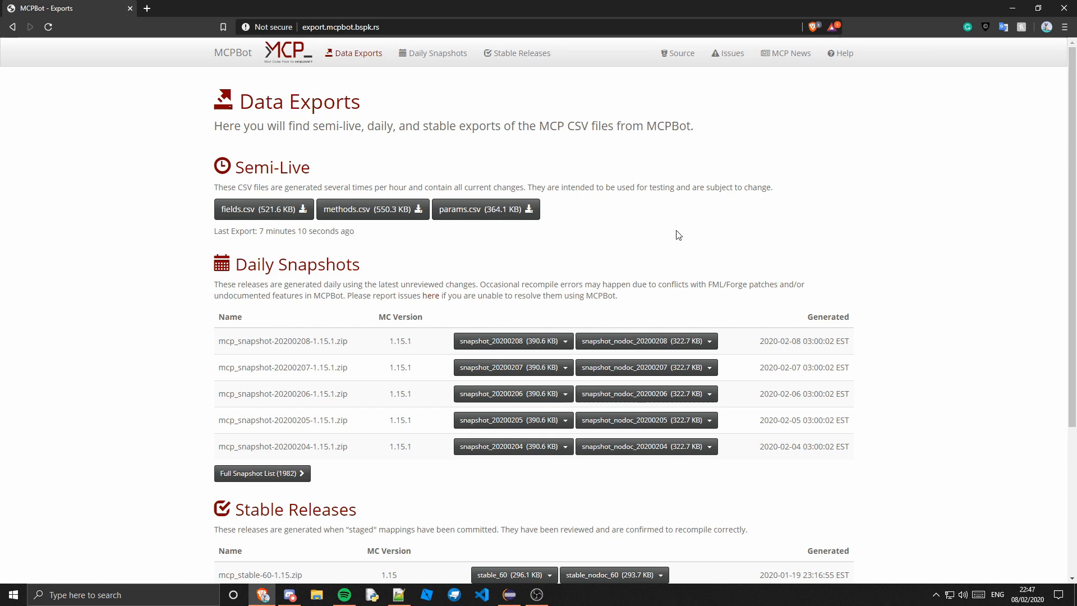
{"action": "mouse_move", "coordinate": [602, 206]}
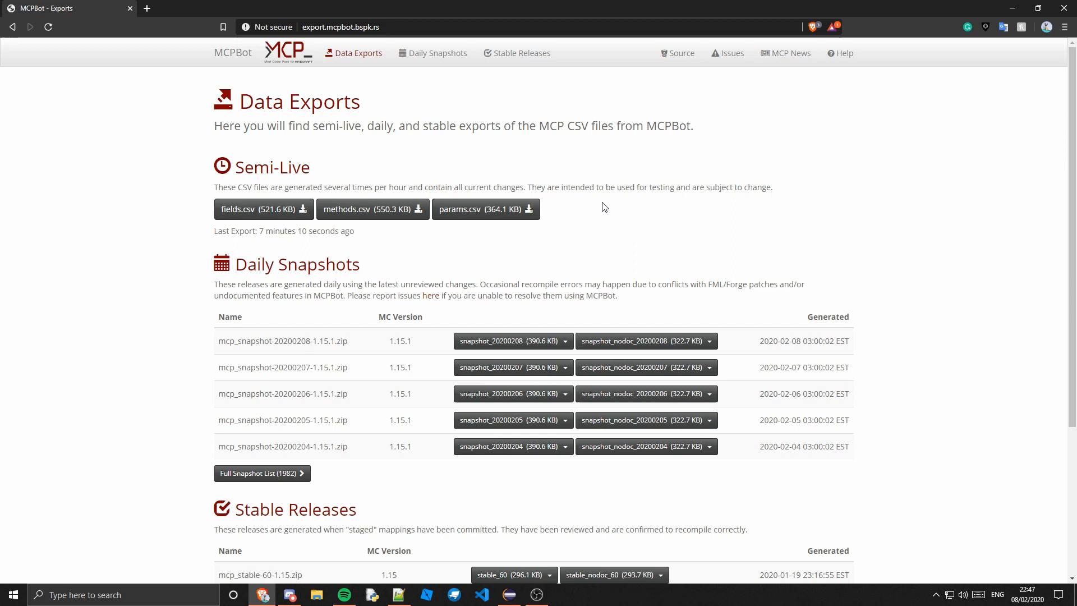
{"action": "mouse_move", "coordinate": [589, 203]}
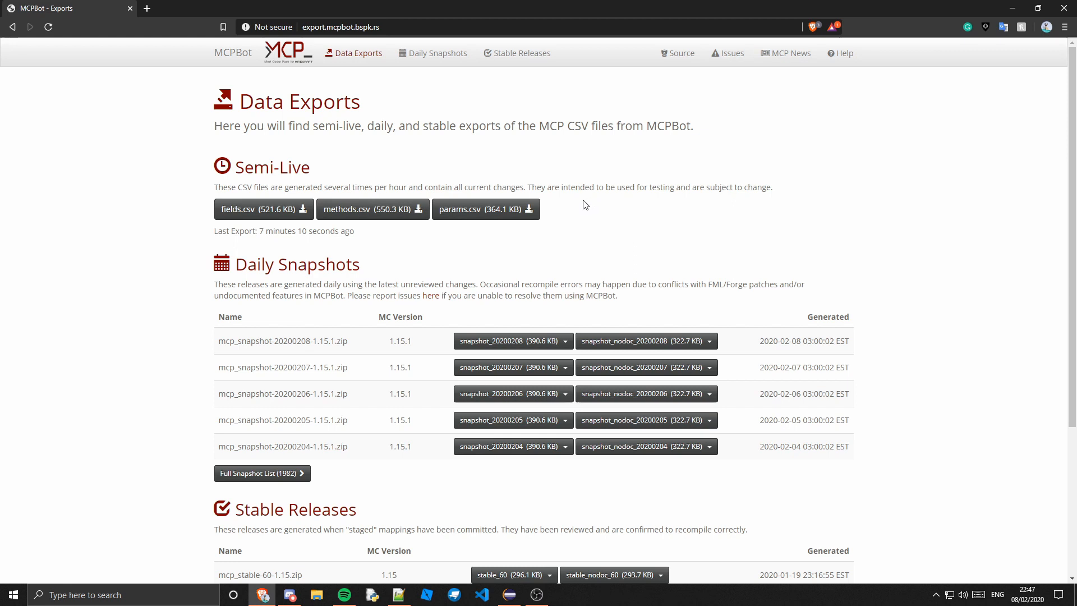
{"action": "scroll", "scroll_direction": "down", "scroll_amount": 3}
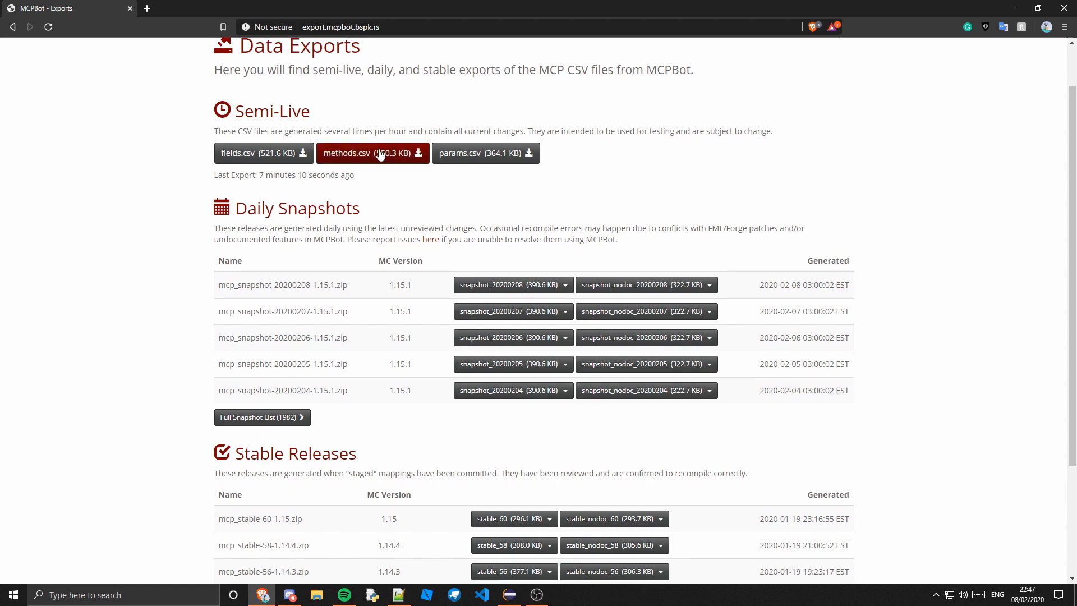
{"action": "mouse_move", "coordinate": [457, 134]}
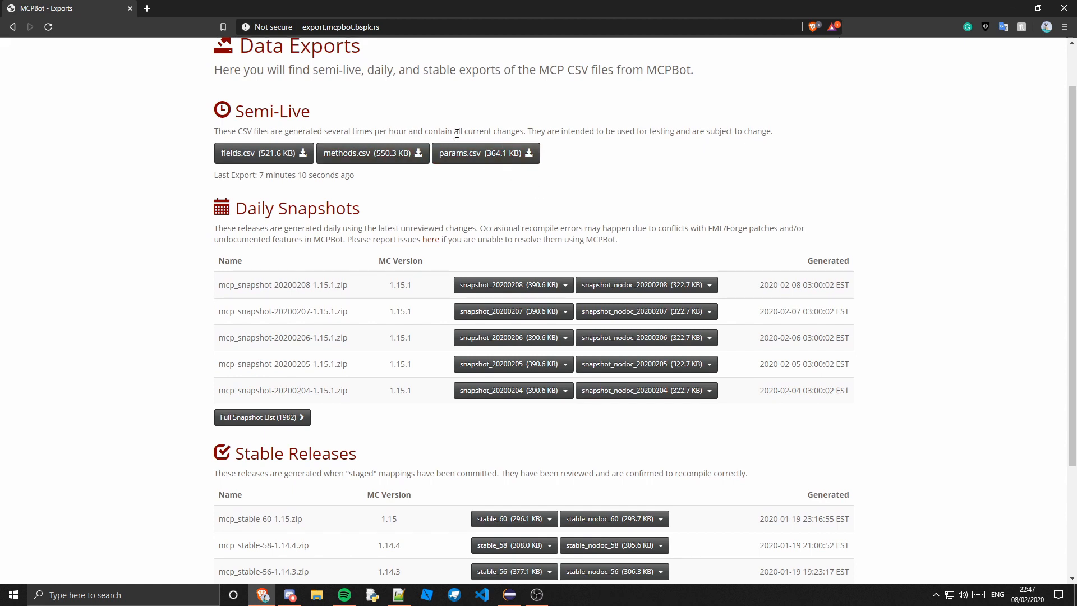
{"action": "mouse_move", "coordinate": [486, 153]}
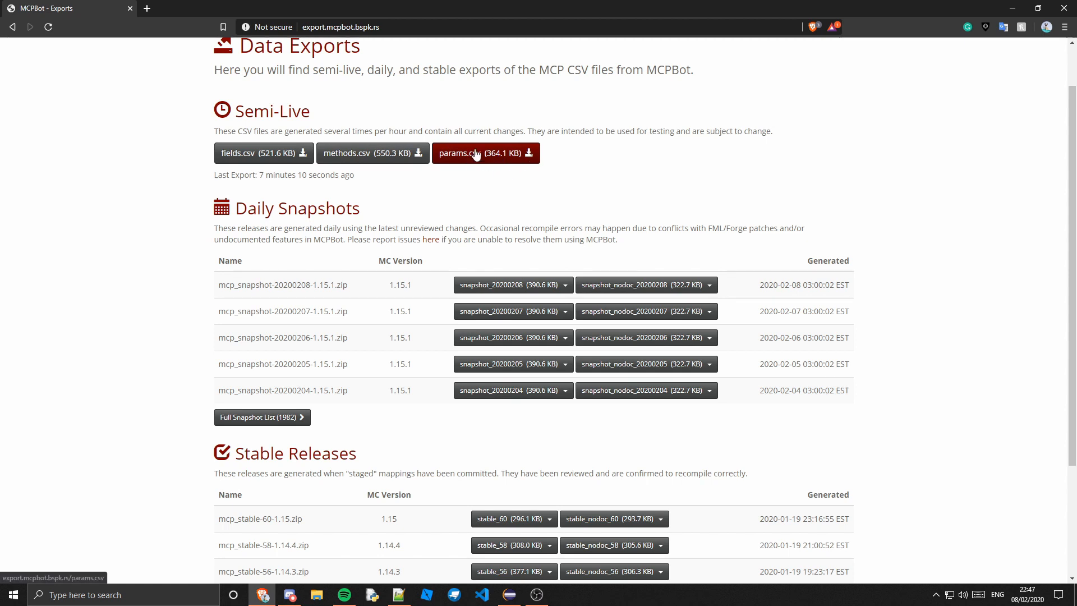
{"action": "mouse_move", "coordinate": [263, 153]}
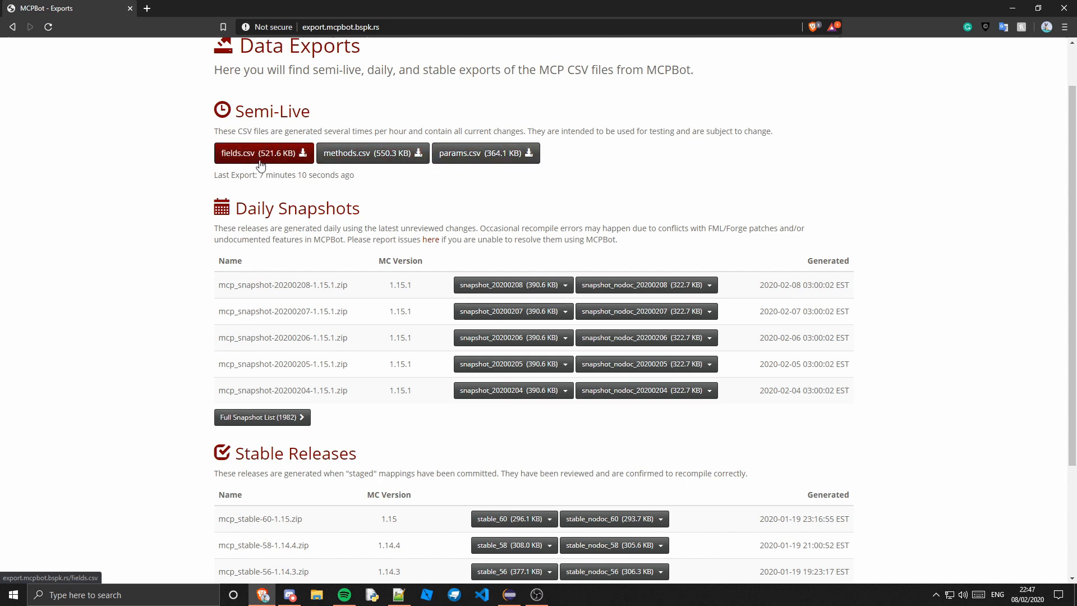
{"action": "mouse_move", "coordinate": [368, 152]}
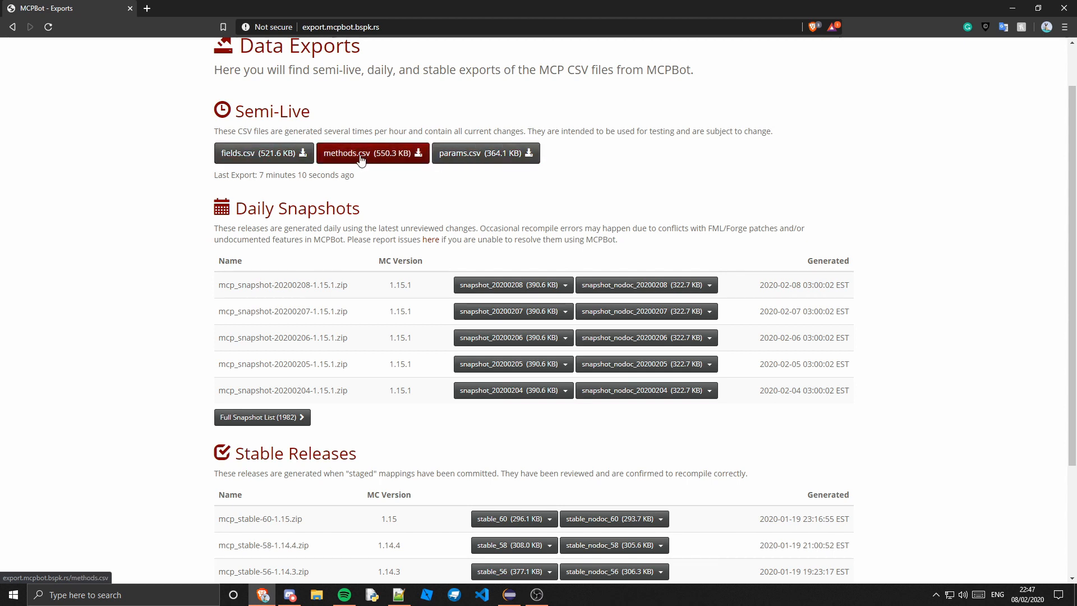
{"action": "mouse_move", "coordinate": [486, 152]}
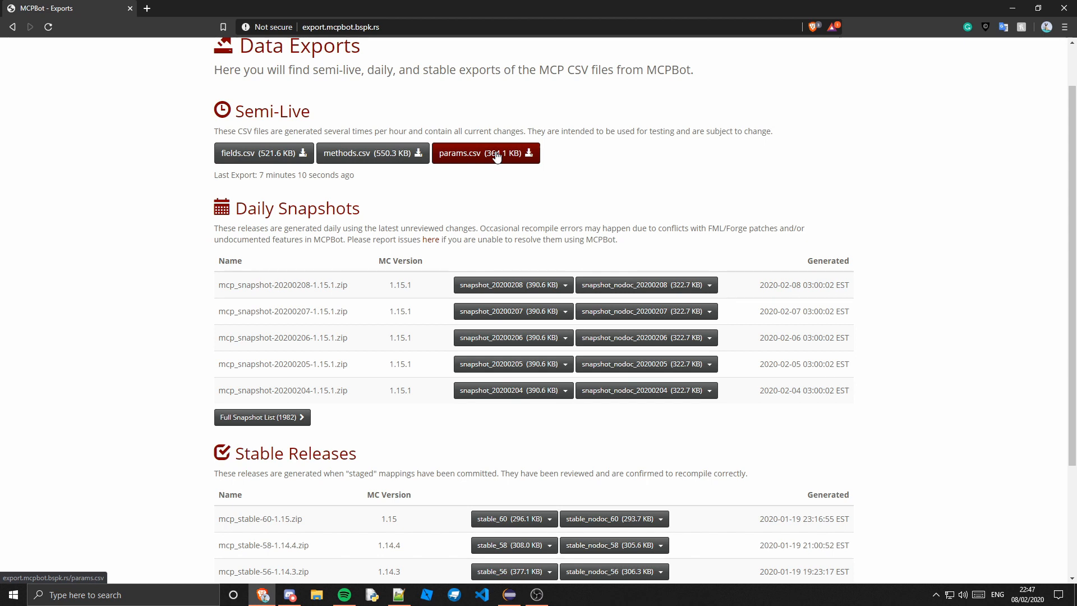
{"action": "mouse_move", "coordinate": [486, 133]}
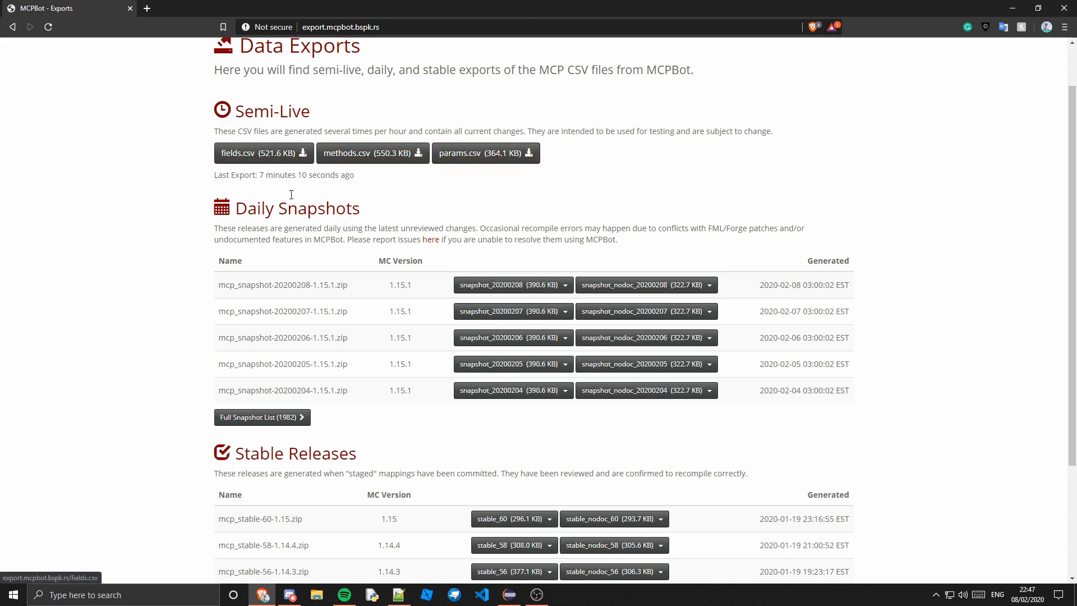
{"action": "mouse_move", "coordinate": [536, 209]}
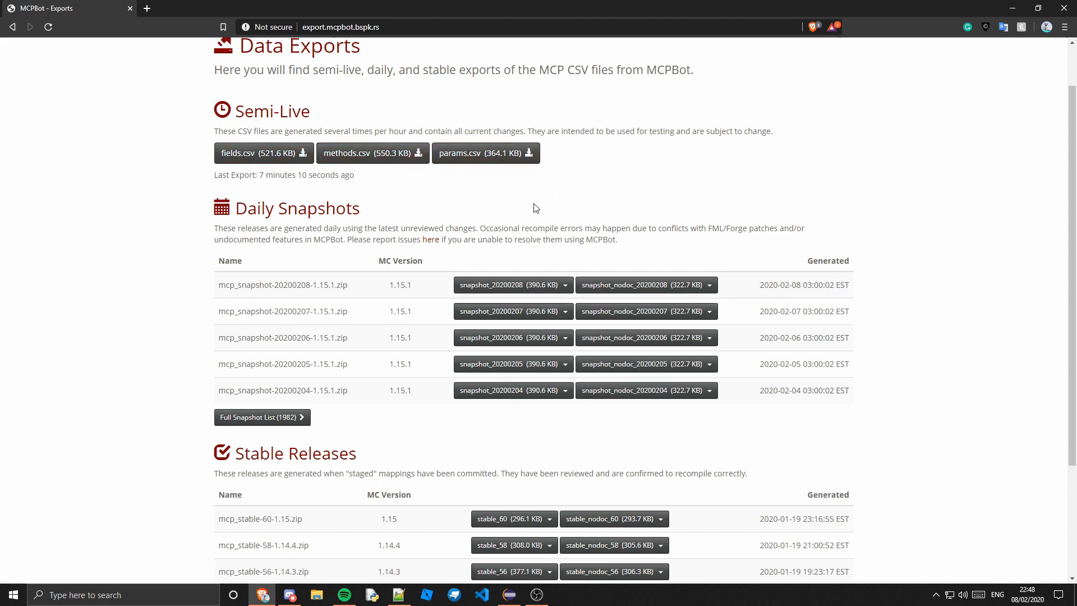
{"action": "triple_click", "coordinate": [284, 175]}
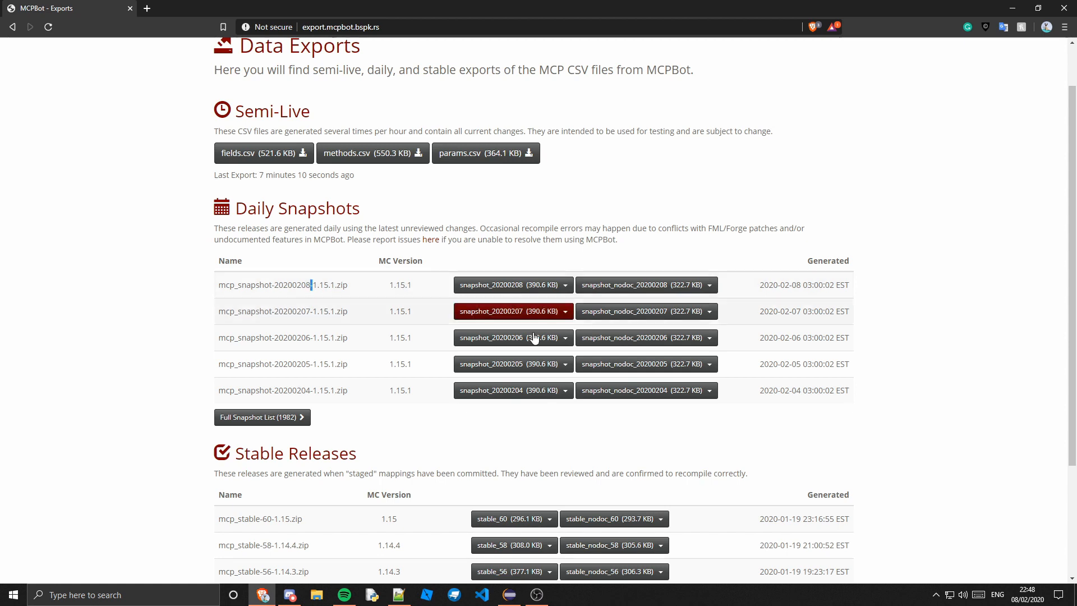
{"action": "mouse_move", "coordinate": [697, 275]}
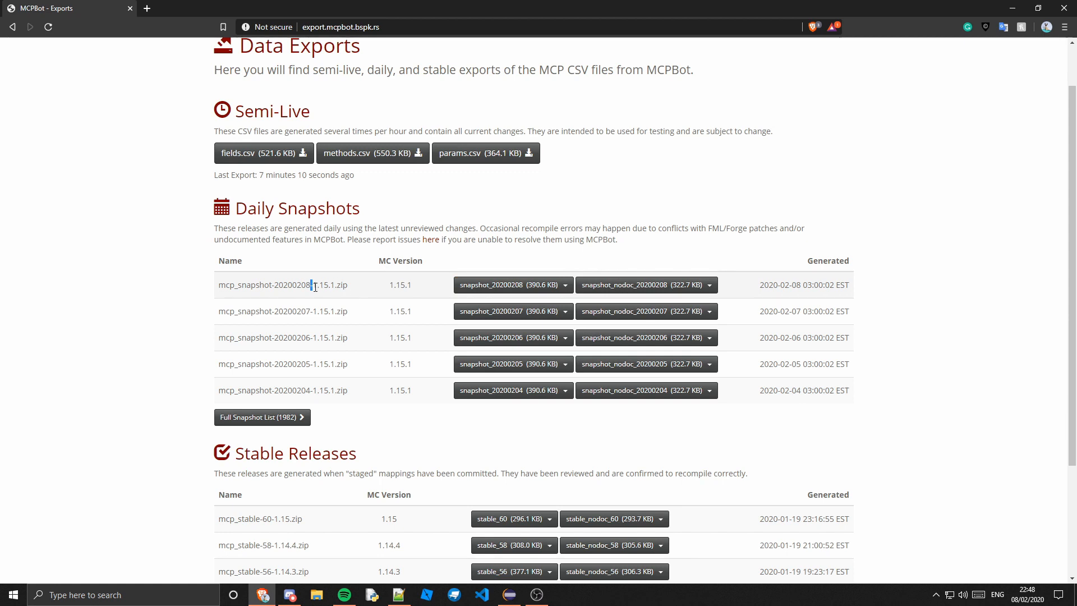
{"action": "mouse_move", "coordinate": [386, 338]}
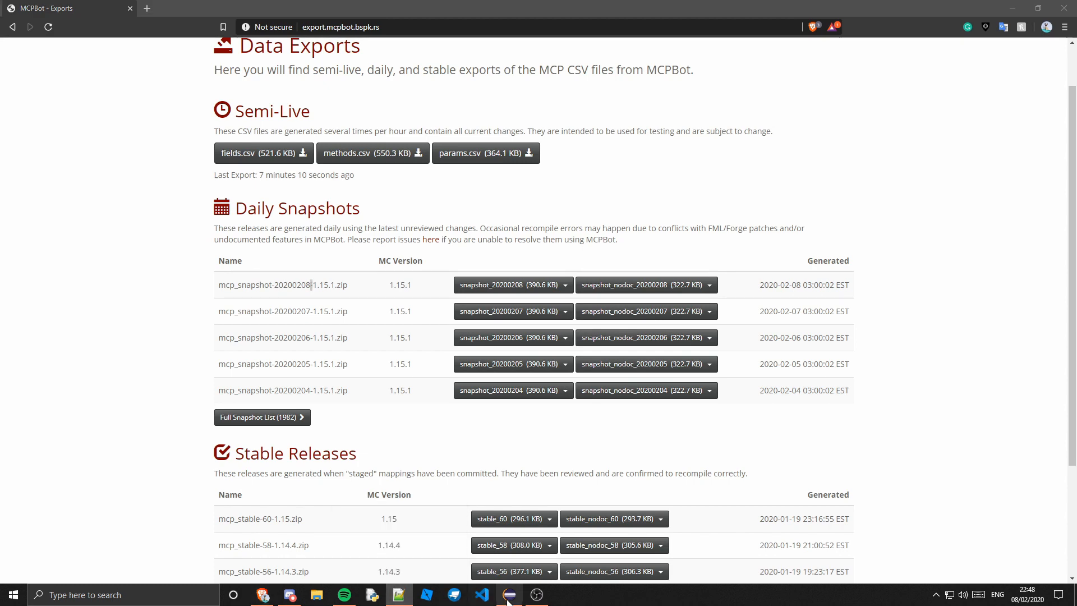
Step: Open build.gradle in Eclipse and select the mappings version '20190719-1.14.3'
{"action": "left_click", "coordinate": [508, 594]}
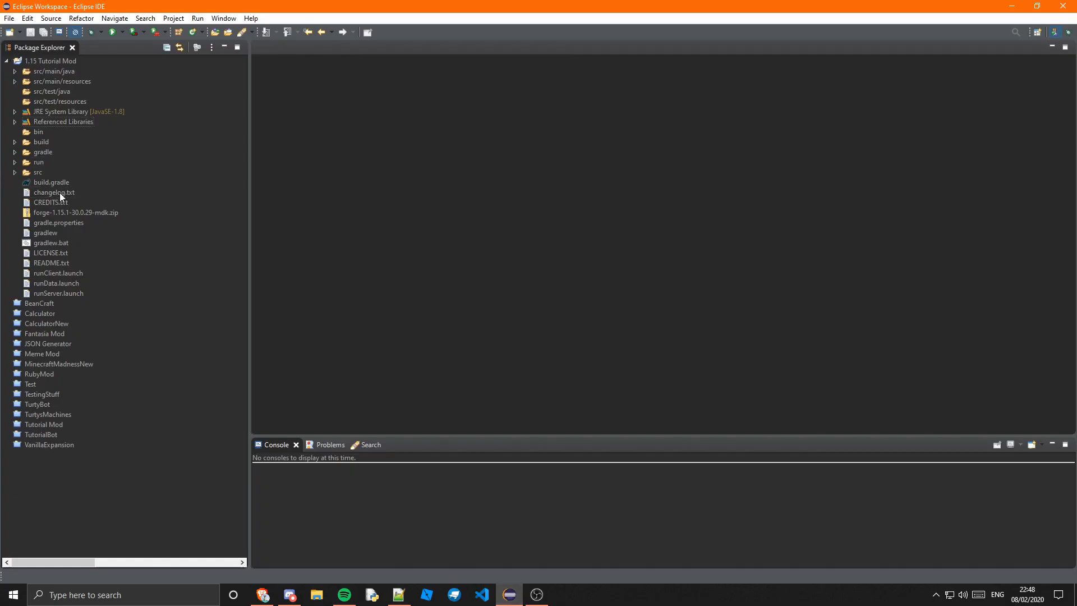
{"action": "left_click", "coordinate": [50, 182]}
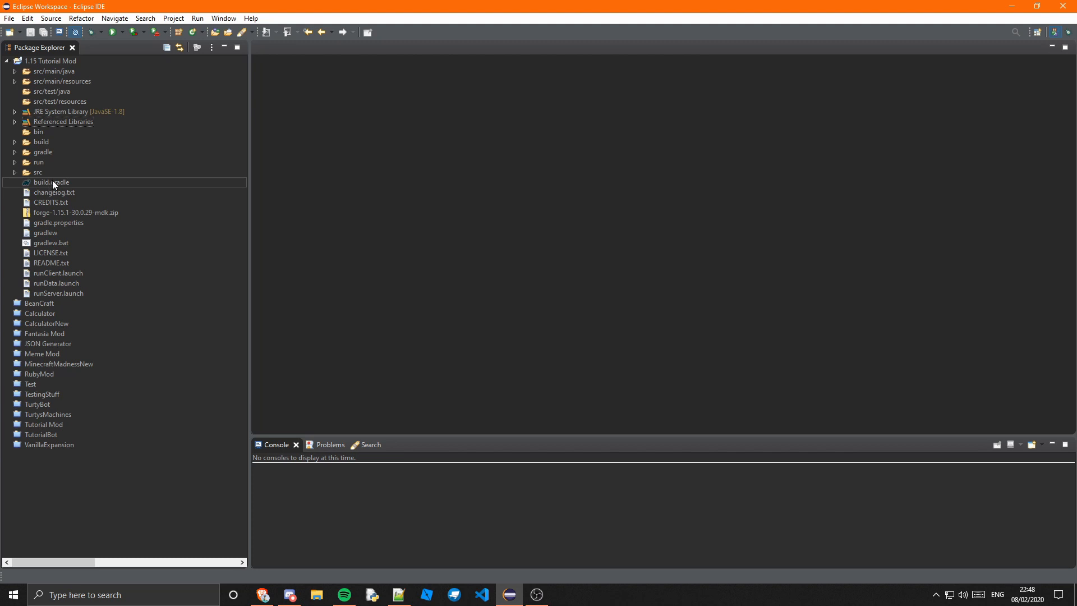
{"action": "double_click", "coordinate": [50, 182]}
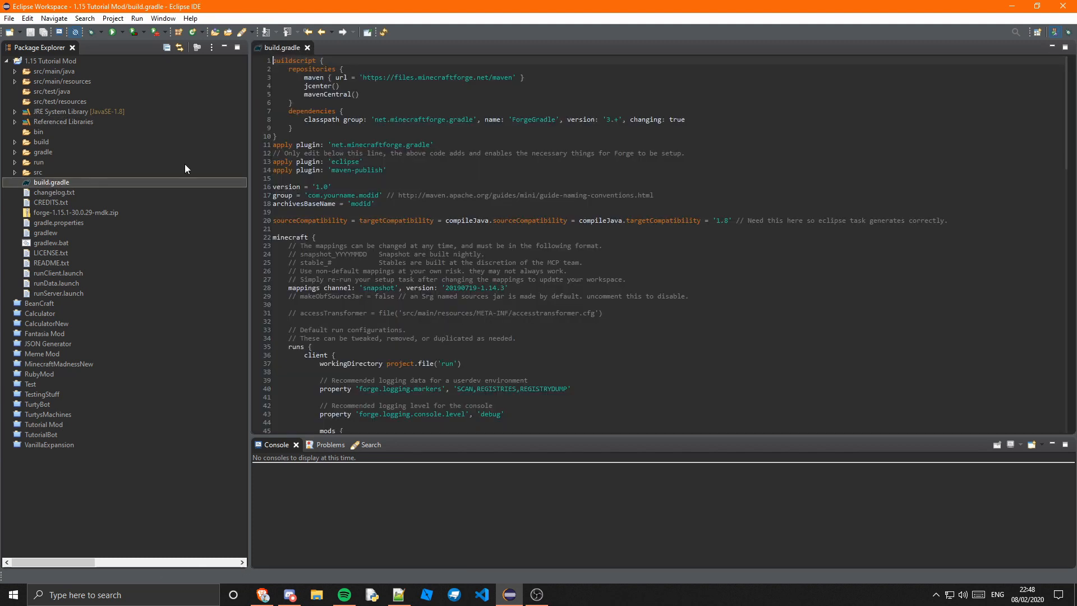
{"action": "mouse_move", "coordinate": [635, 184]}
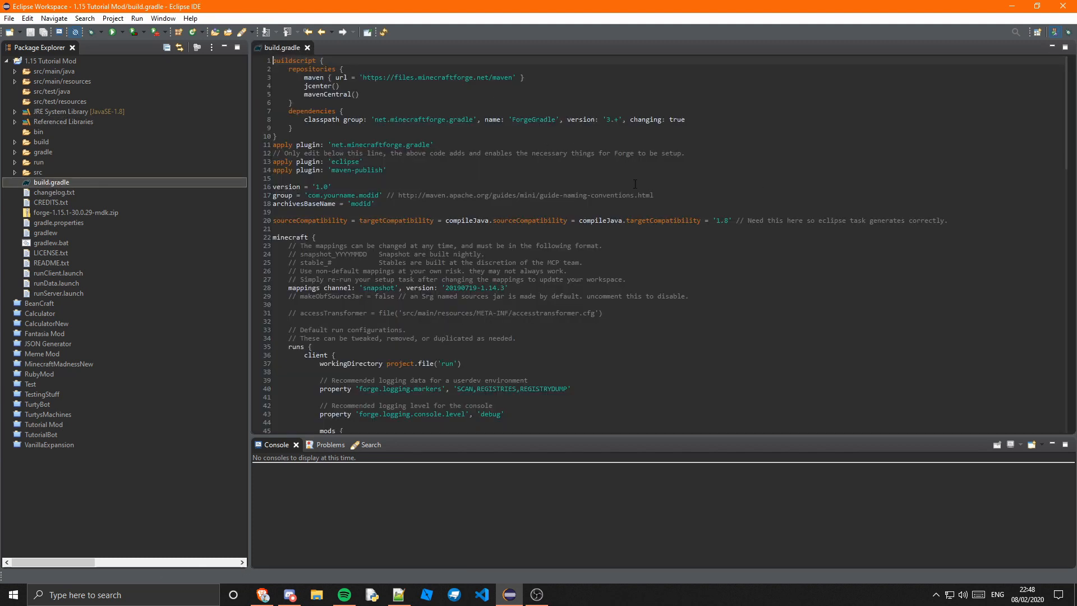
{"action": "scroll", "scroll_direction": "down", "scroll_amount": 3}
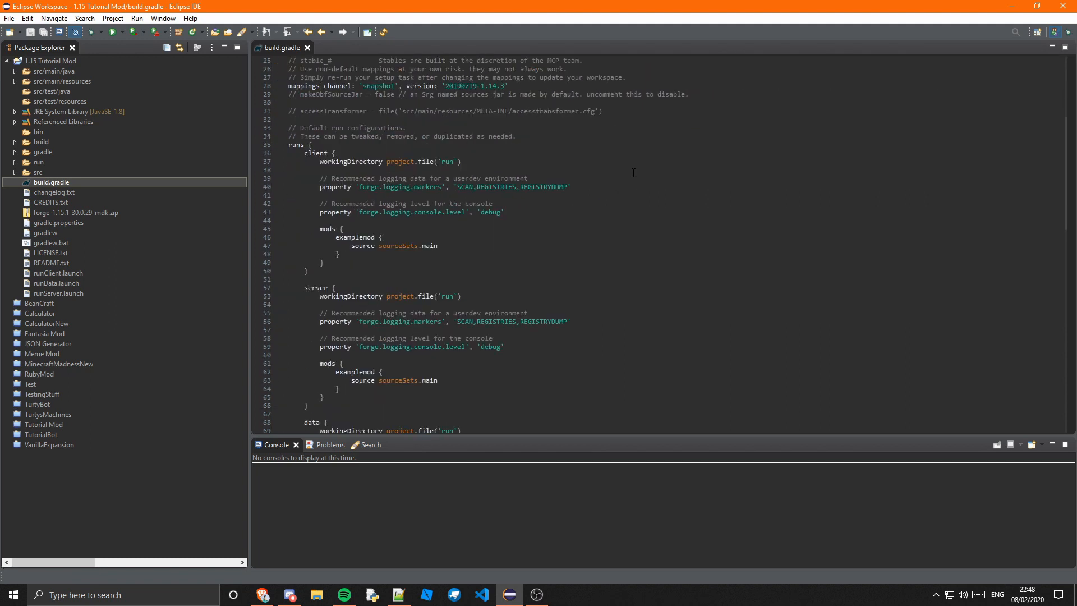
{"action": "scroll", "scroll_direction": "down", "scroll_amount": 3}
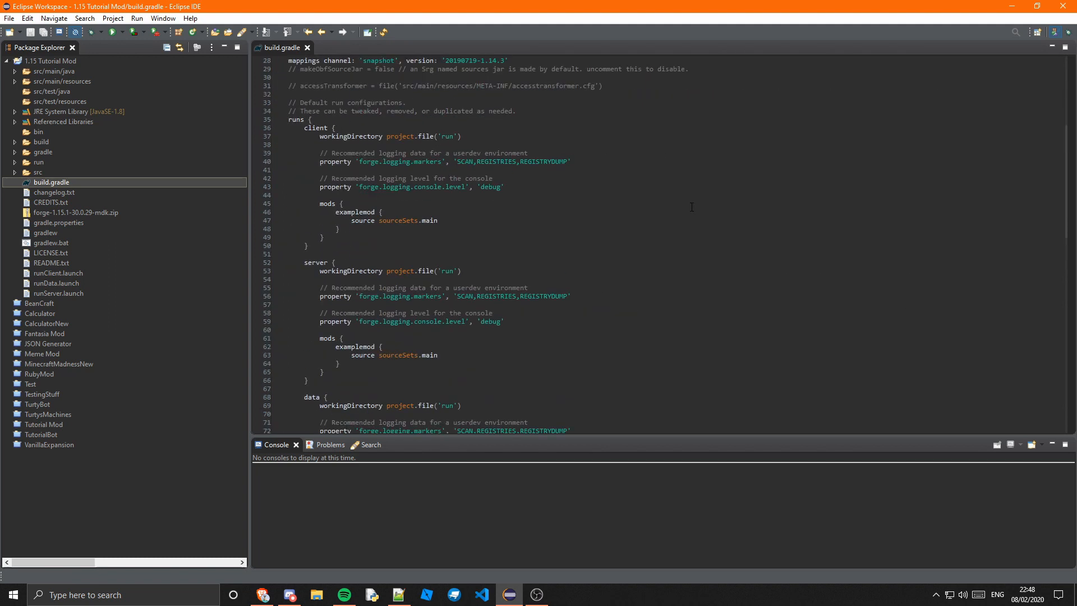
{"action": "scroll", "scroll_direction": "up", "scroll_amount": 3}
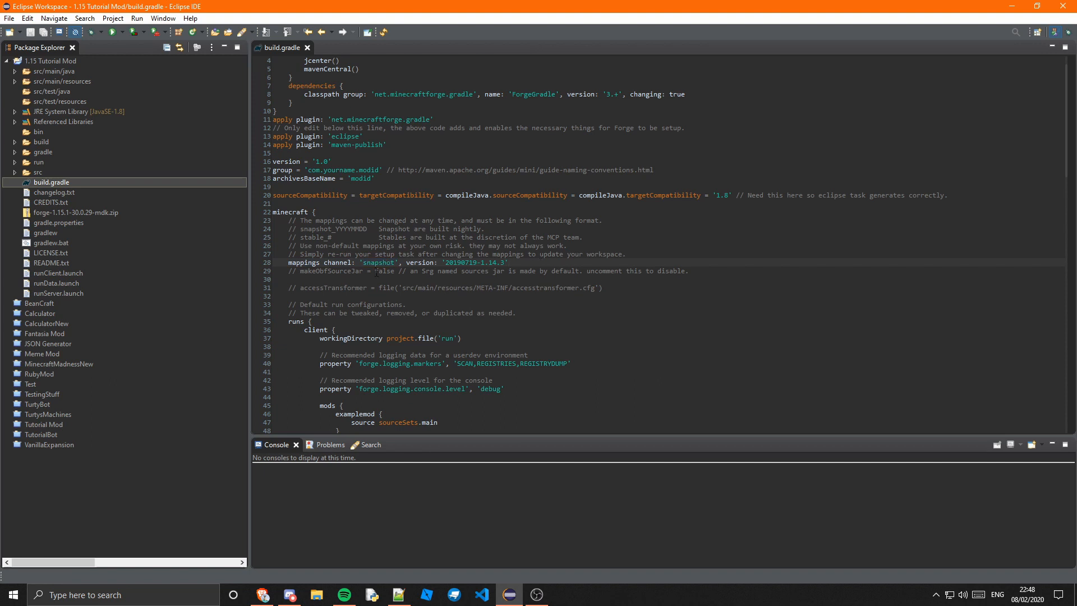
{"action": "double_click", "coordinate": [467, 262]}
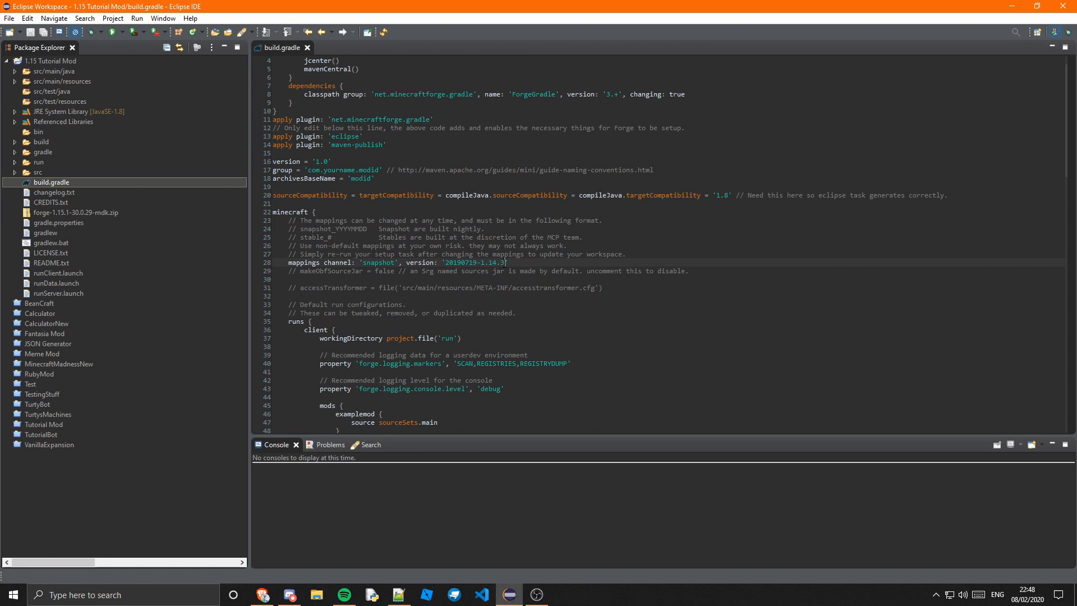
{"action": "double_click", "coordinate": [495, 262]}
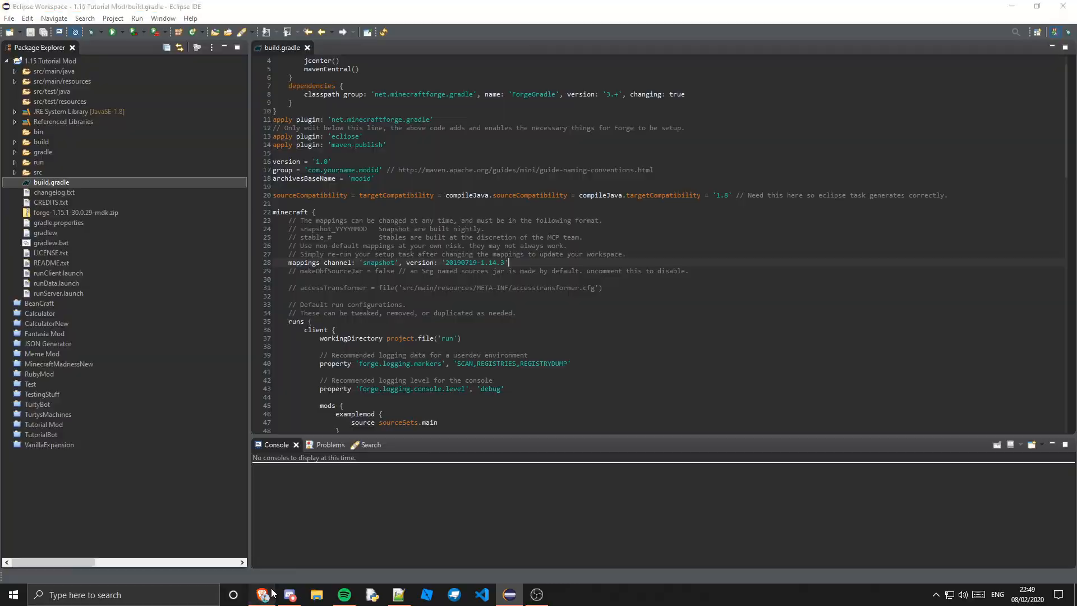
Step: On MCPBot Exports, select the newest snapshot version text 20200208-1.15.1
{"action": "left_click", "coordinate": [261, 594]}
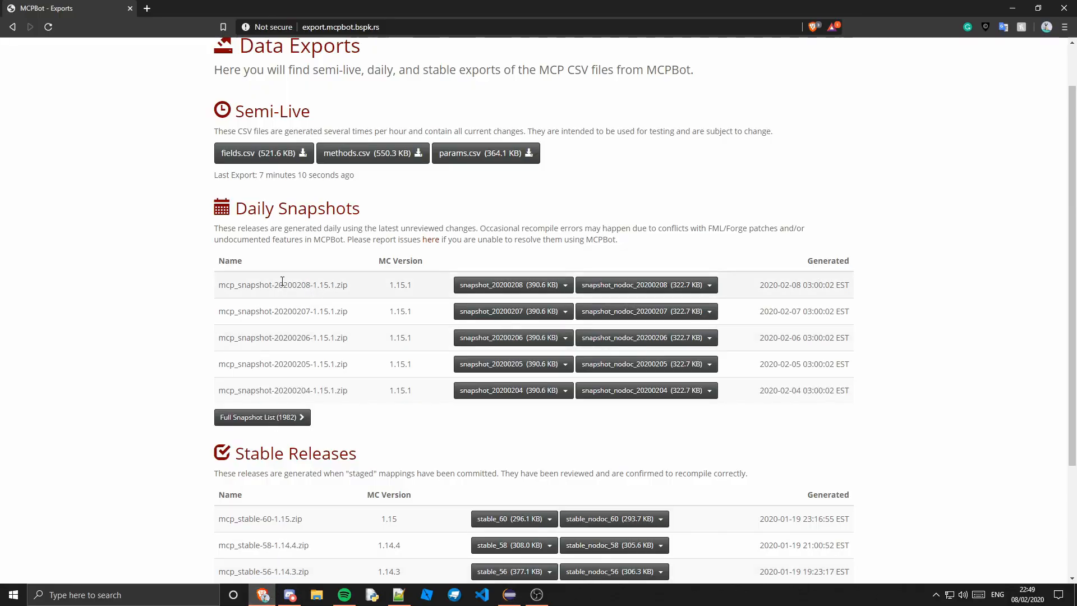
{"action": "double_click", "coordinate": [278, 284]}
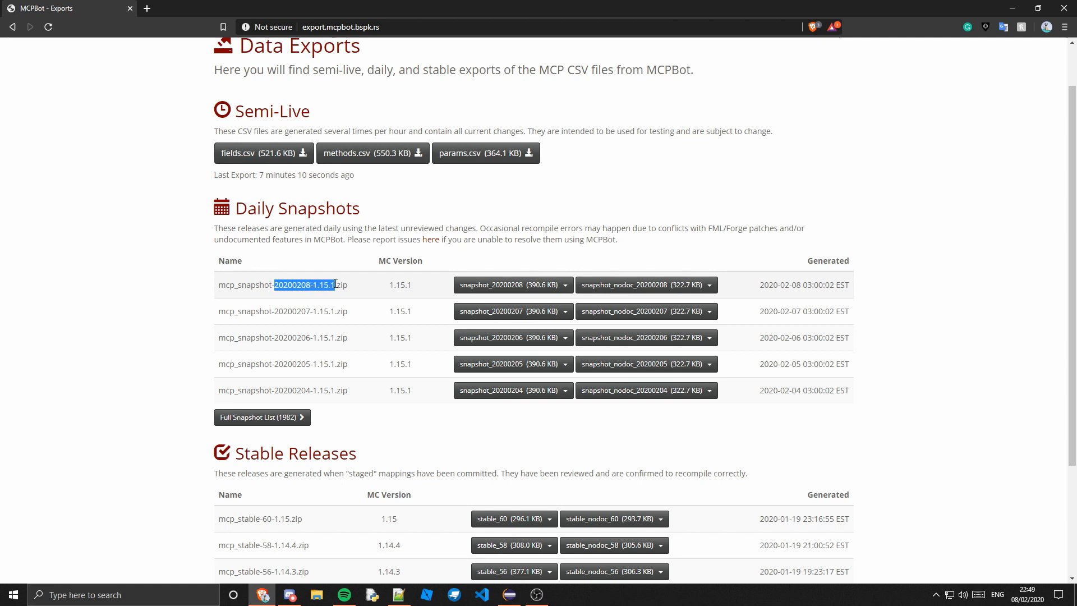
{"action": "mouse_move", "coordinate": [366, 314]}
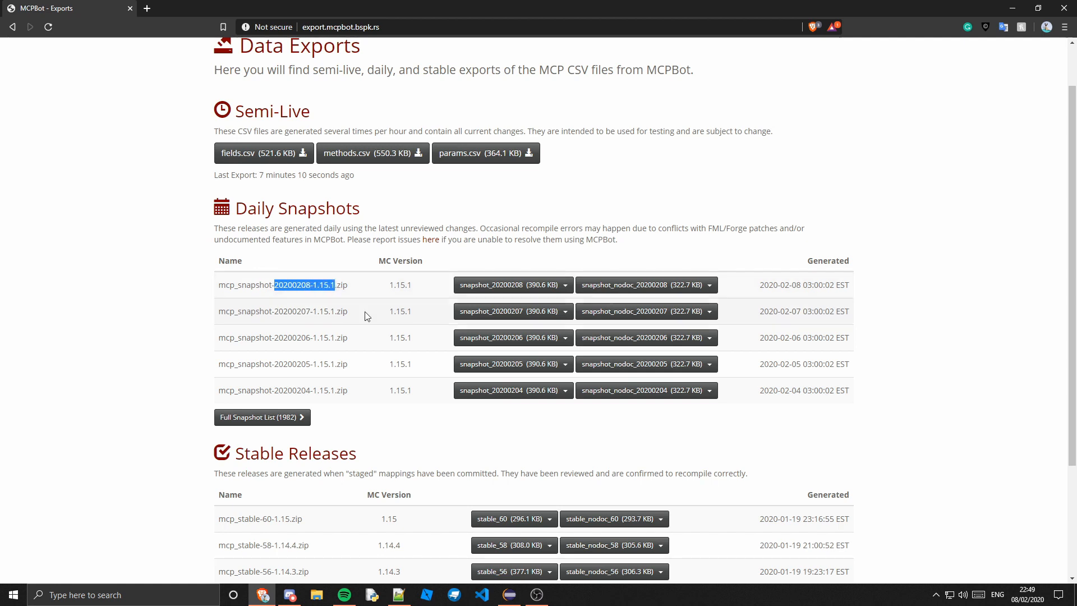
Step: Replace the mappings version with 20200208-1.15.1, save build.gradle and close its editor
{"action": "left_click", "coordinate": [509, 594]}
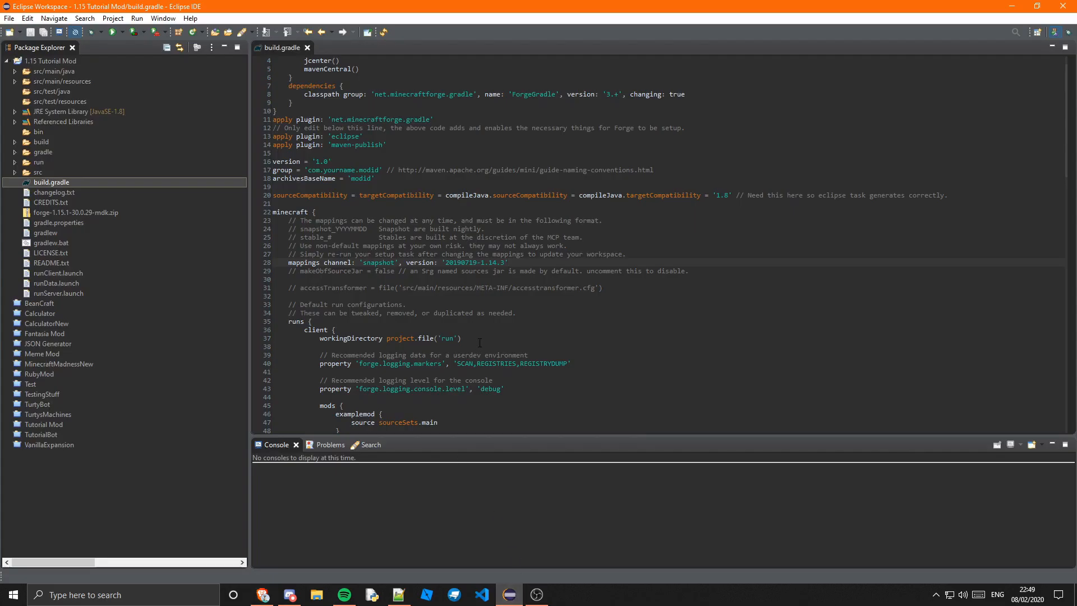
{"action": "double_click", "coordinate": [475, 263]}
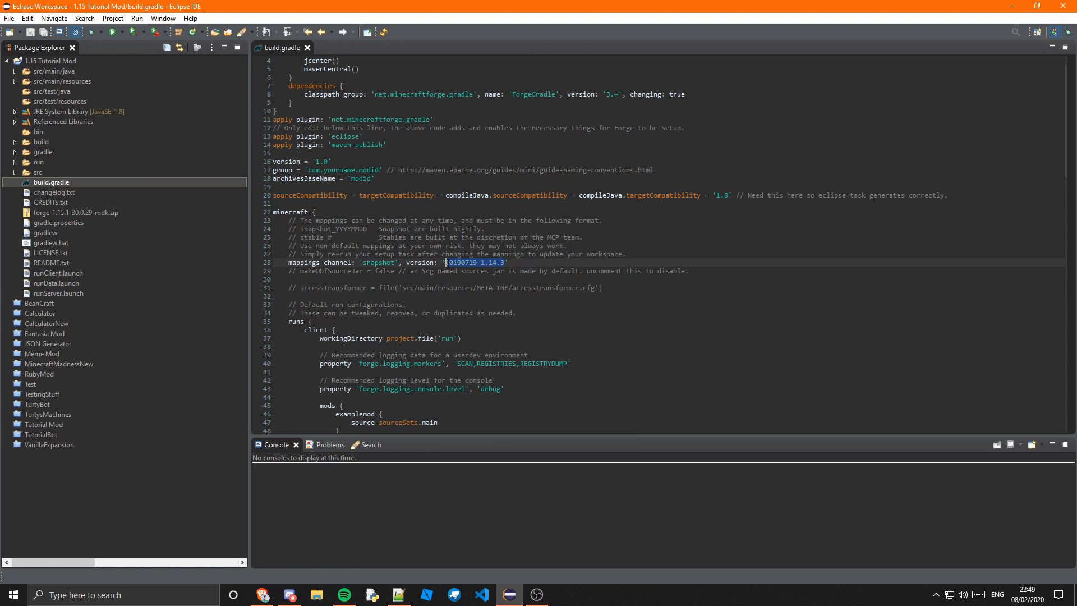
{"action": "type", "text": "20200208-1.15.1"}
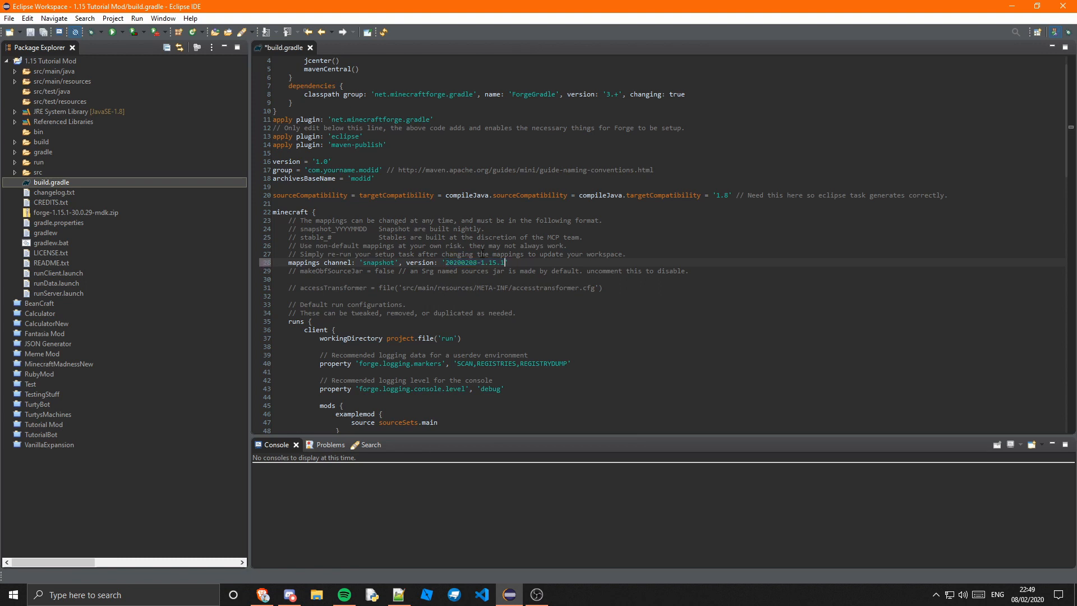
{"action": "key", "text": "ctrl+s"}
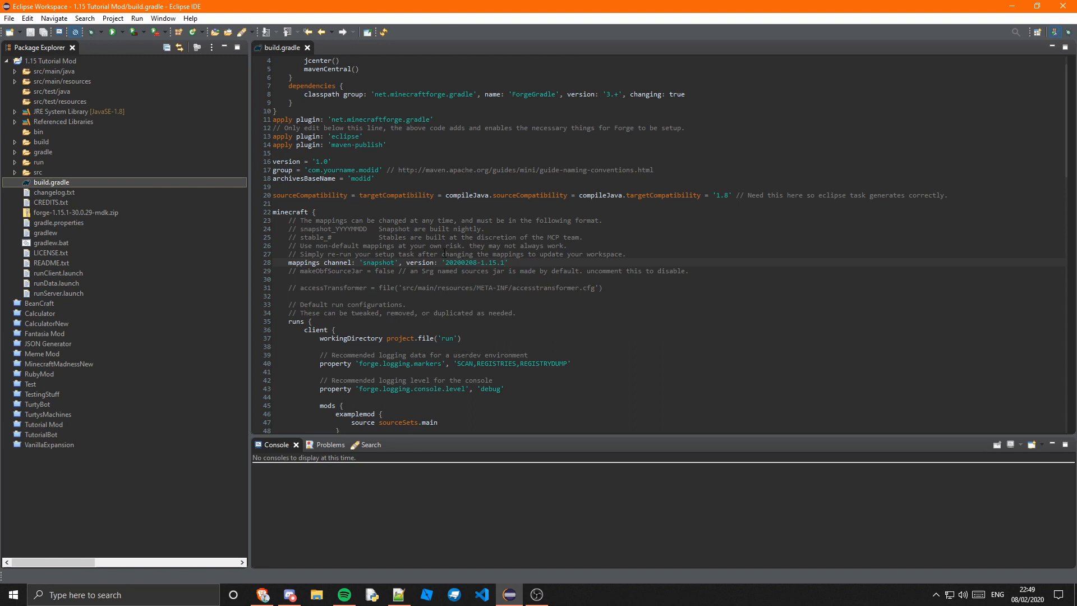
{"action": "mouse_move", "coordinate": [308, 47]}
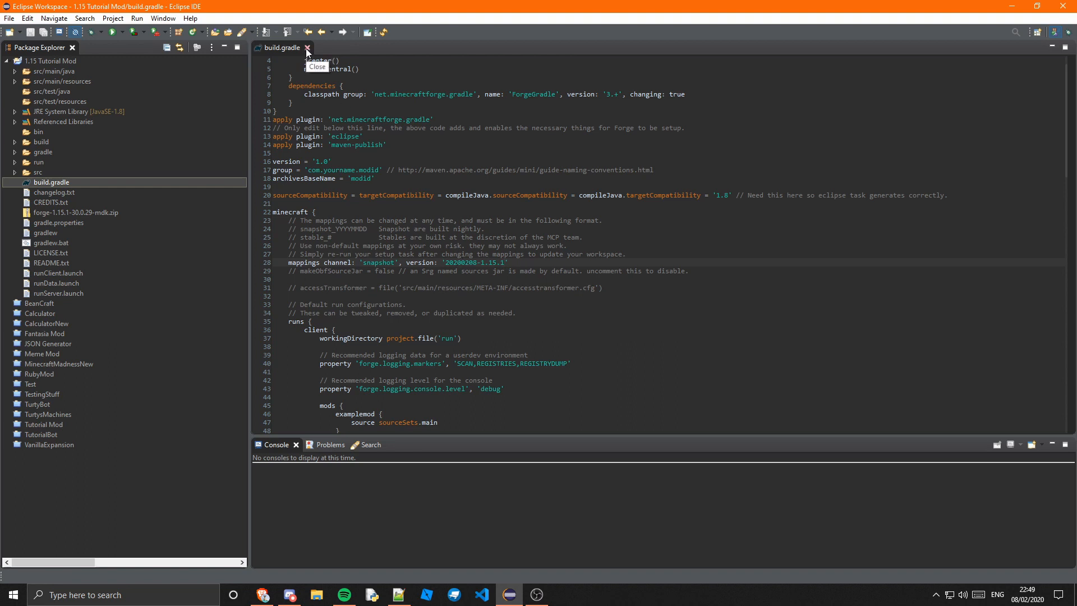
{"action": "left_click", "coordinate": [307, 47]}
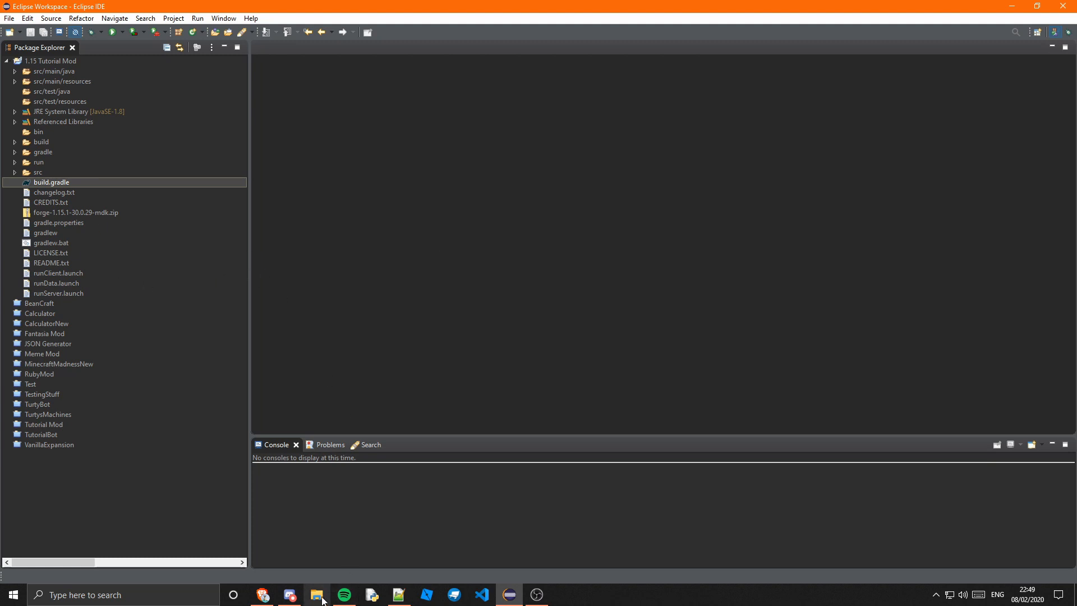
Step: Open the 1.15 Tutorial Mod folder in File Explorer and enter cmd in its address bar
{"action": "left_click", "coordinate": [317, 595]}
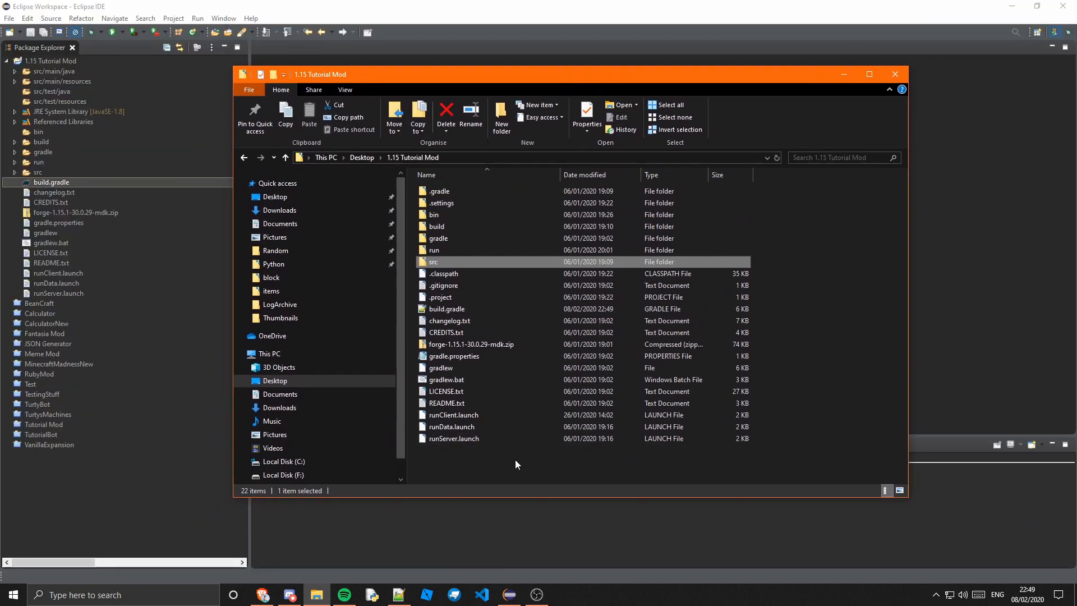
{"action": "type", "text": "cmd"}
{"action": "type", "text": "cd C:\\Users\\John\\Desktop\\1.15 Tutorial Mod"}
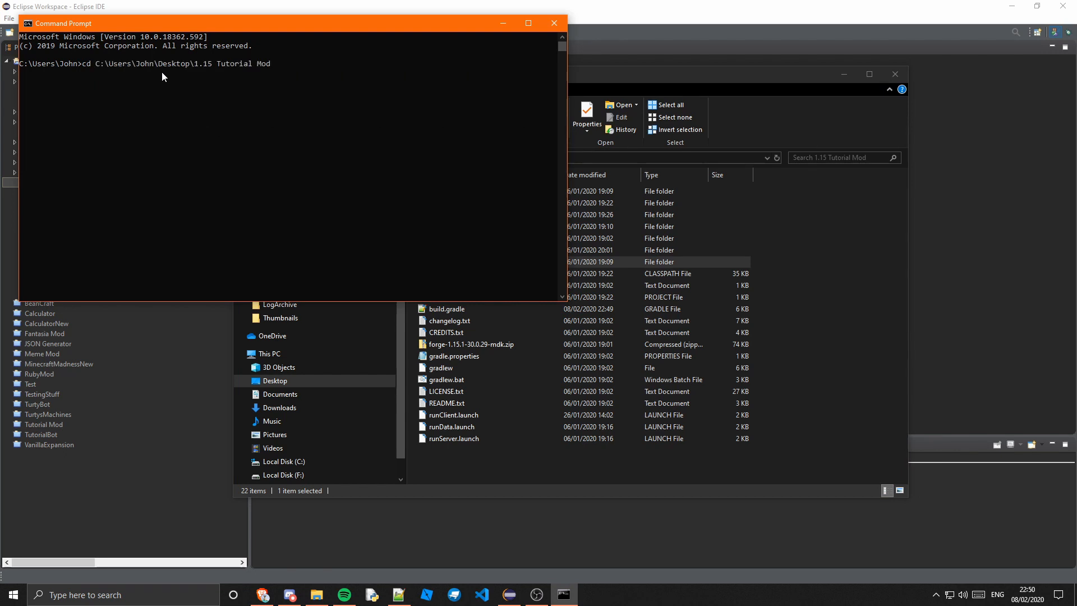
Step: Move into the 1.15 Tutorial Mod folder and run gradlew genEclipseRuns
{"action": "key", "text": "Return"}
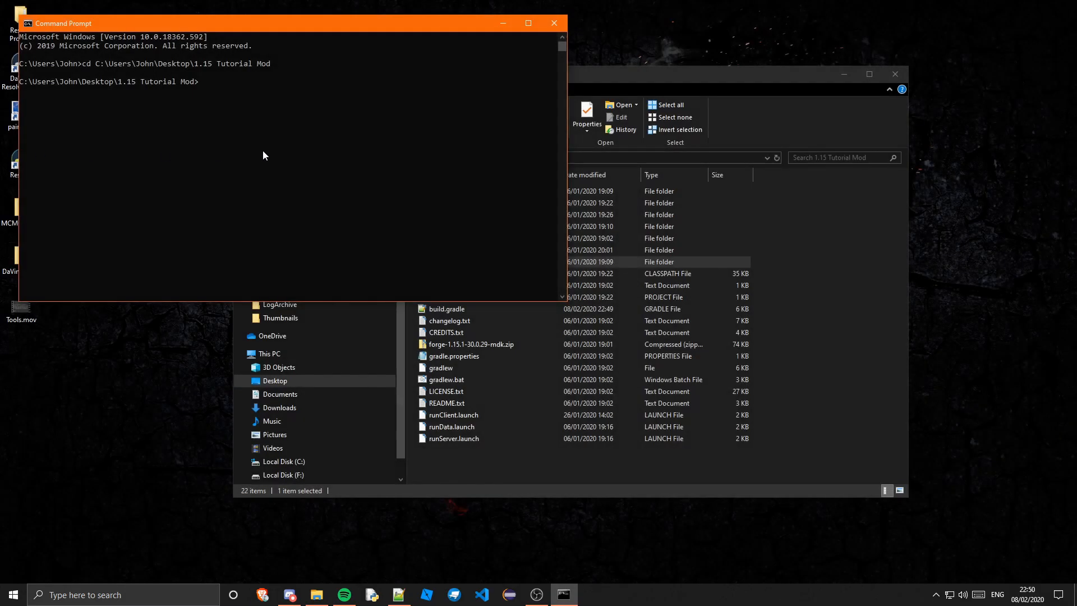
{"action": "mouse_move", "coordinate": [443, 90]}
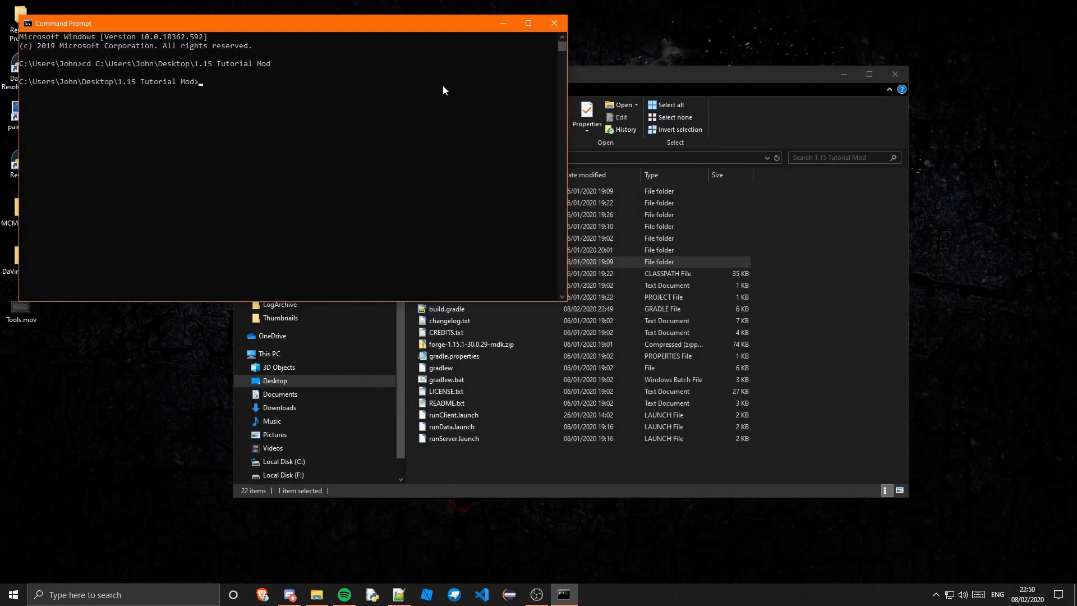
{"action": "mouse_move", "coordinate": [7, 6]}
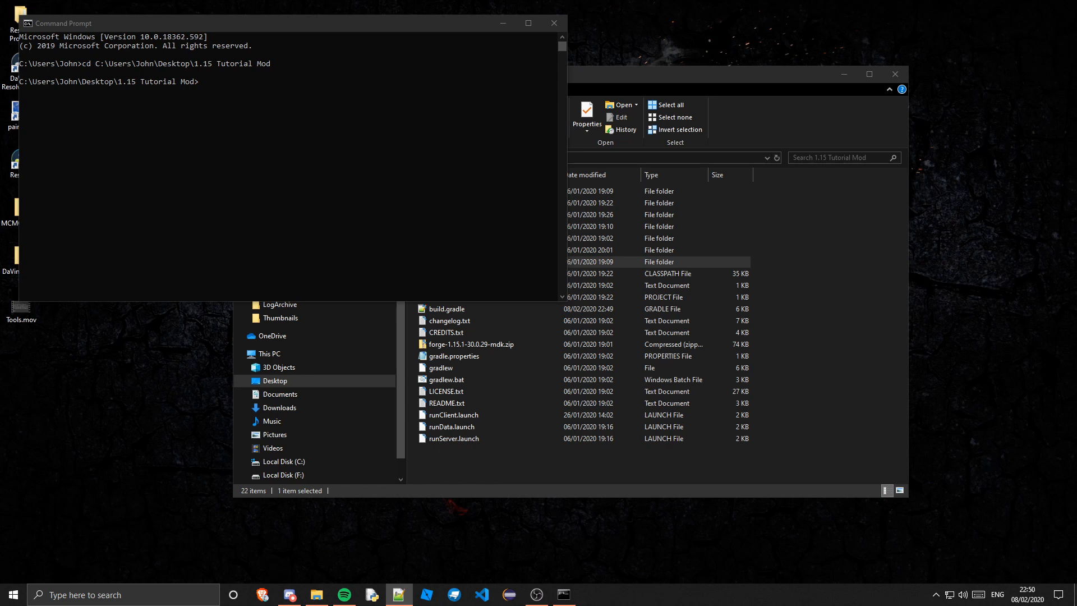
{"action": "left_click", "coordinate": [275, 97]}
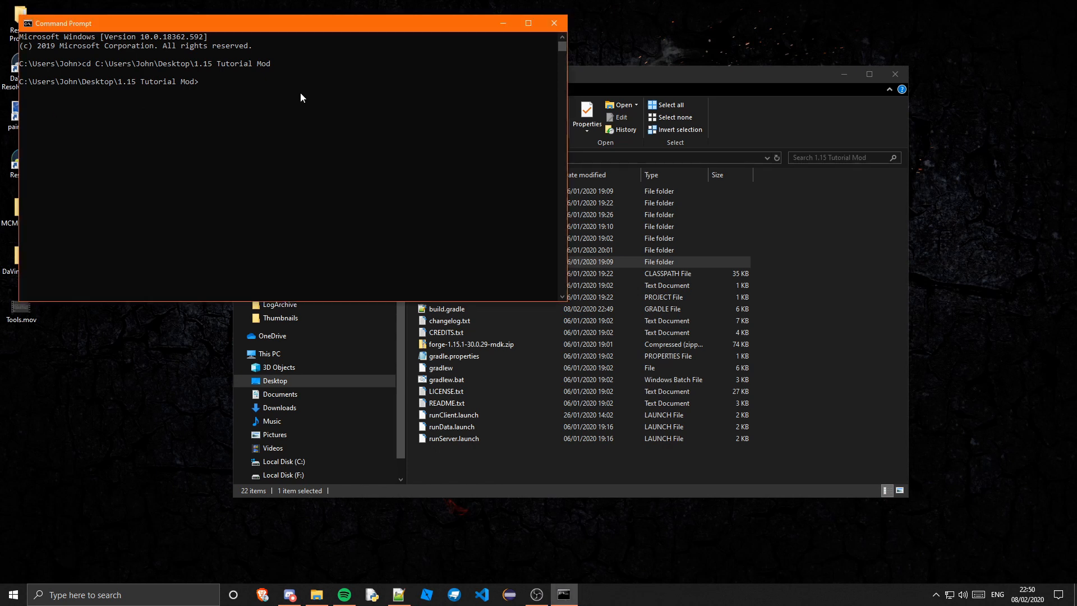
{"action": "type", "text": "gradlew"}
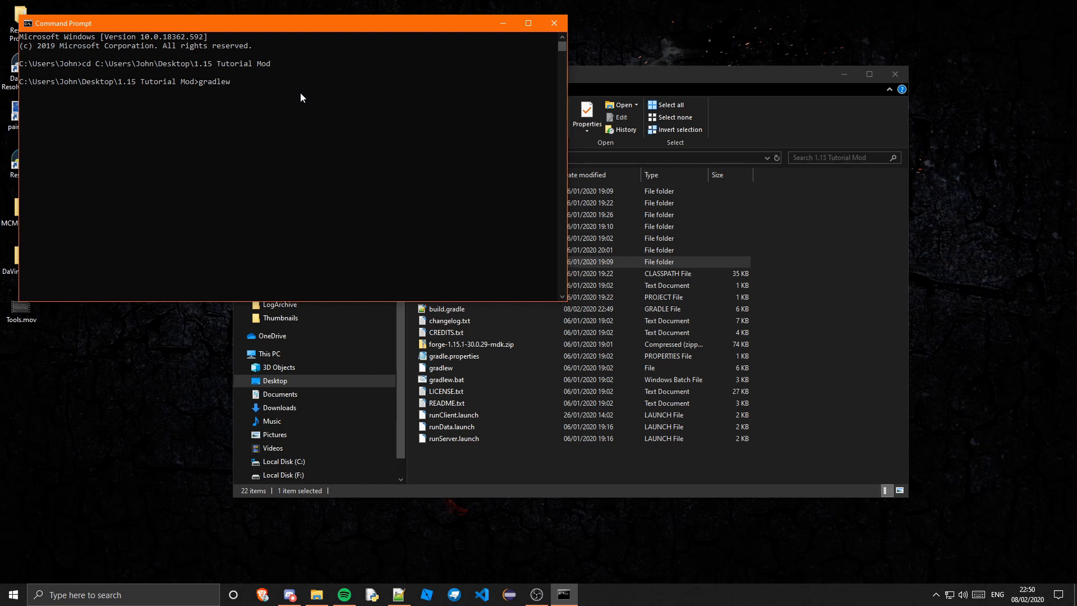
{"action": "type", "text": "genEclipseR"}
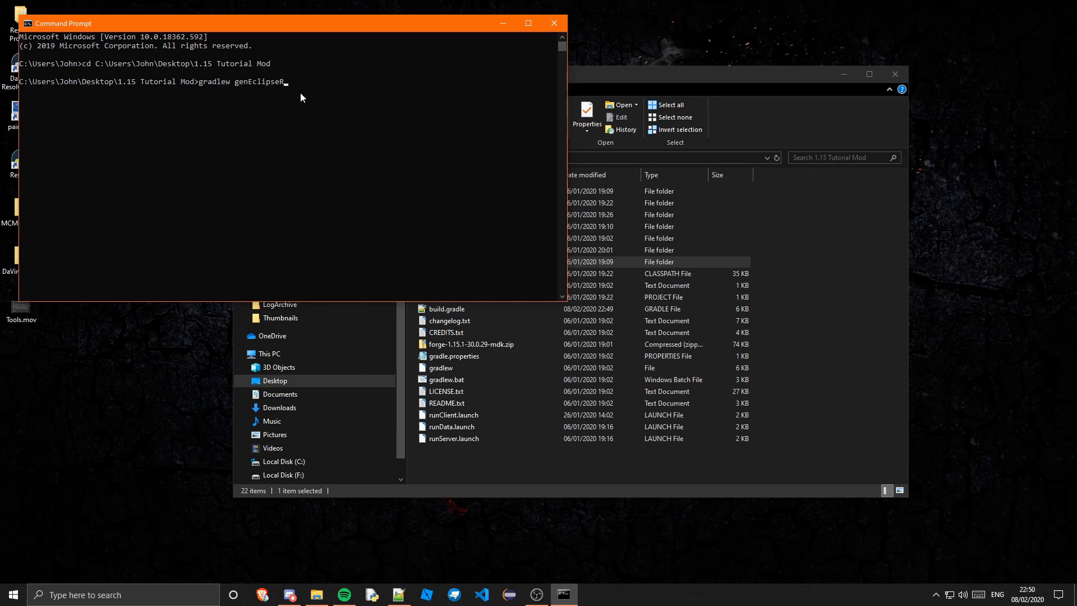
{"action": "type", "text": "uns"}
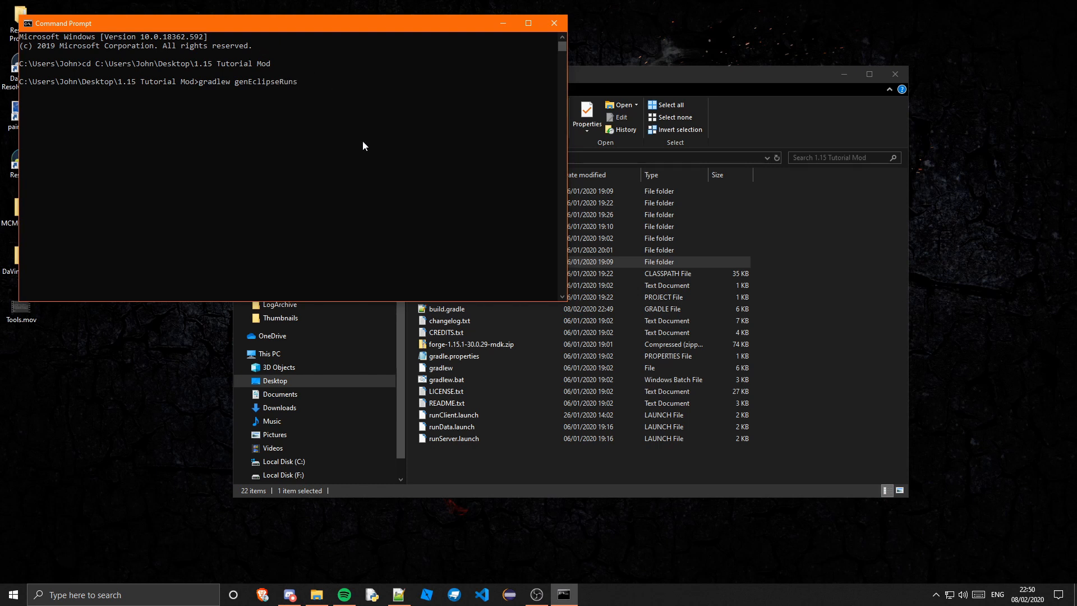
{"action": "mouse_move", "coordinate": [266, 83]}
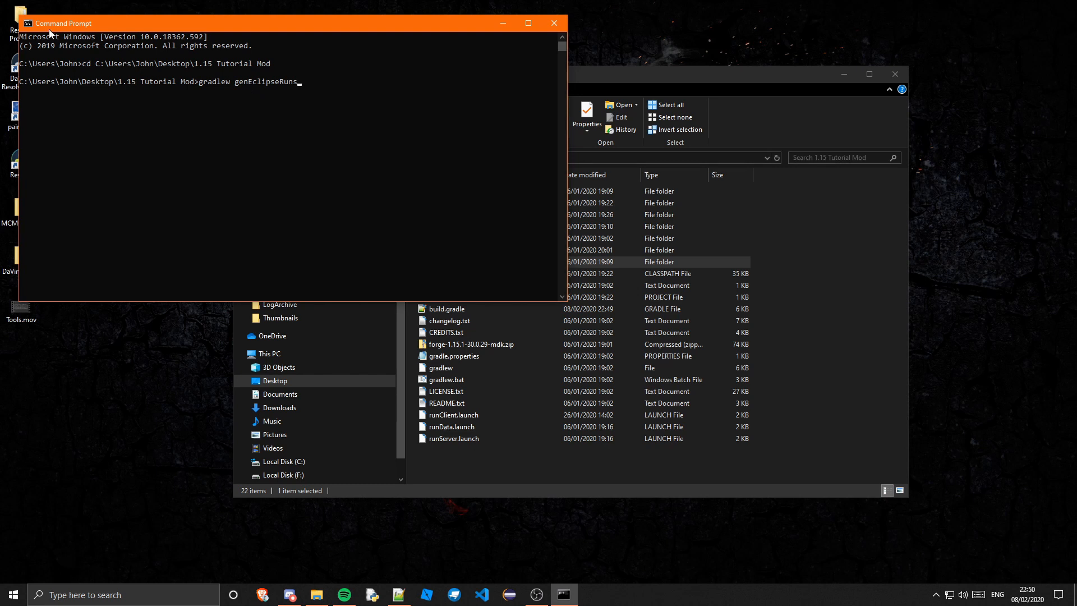
{"action": "mouse_move", "coordinate": [337, 97]}
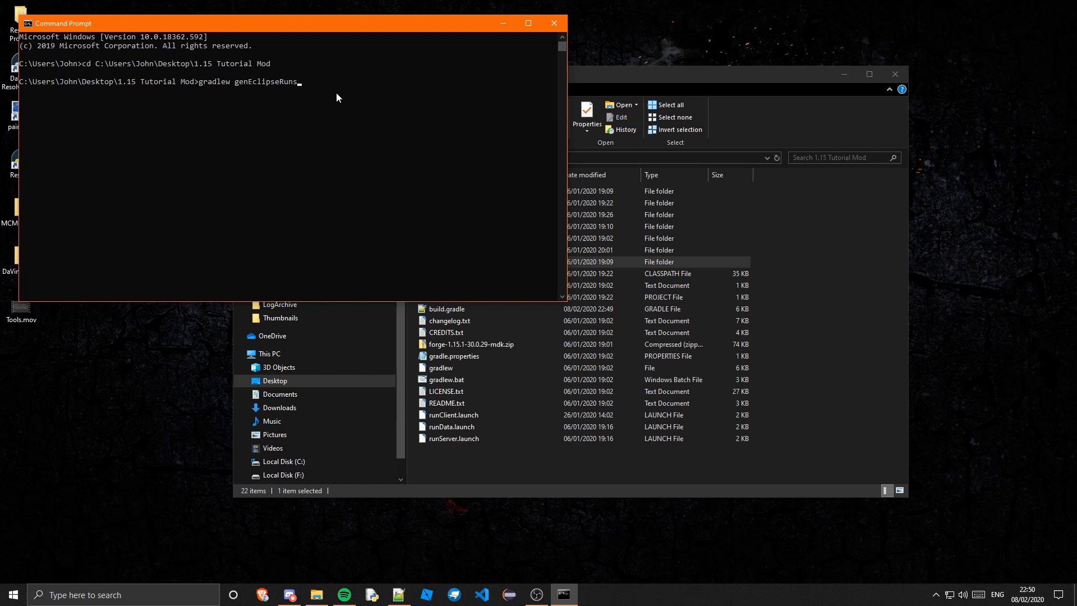
{"action": "key", "text": "Return"}
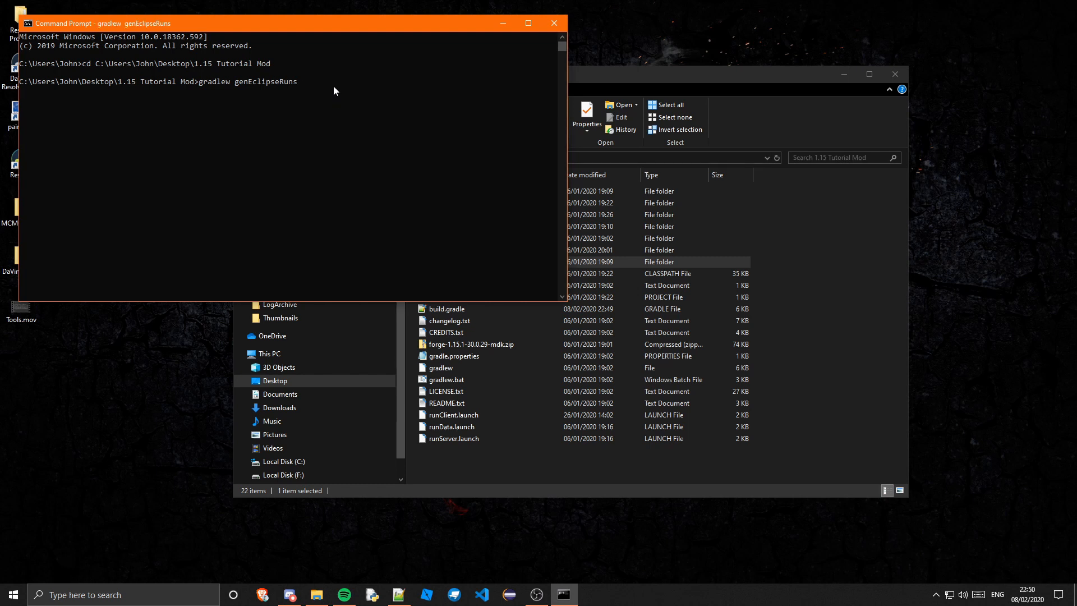
{"action": "mouse_move", "coordinate": [374, 123]}
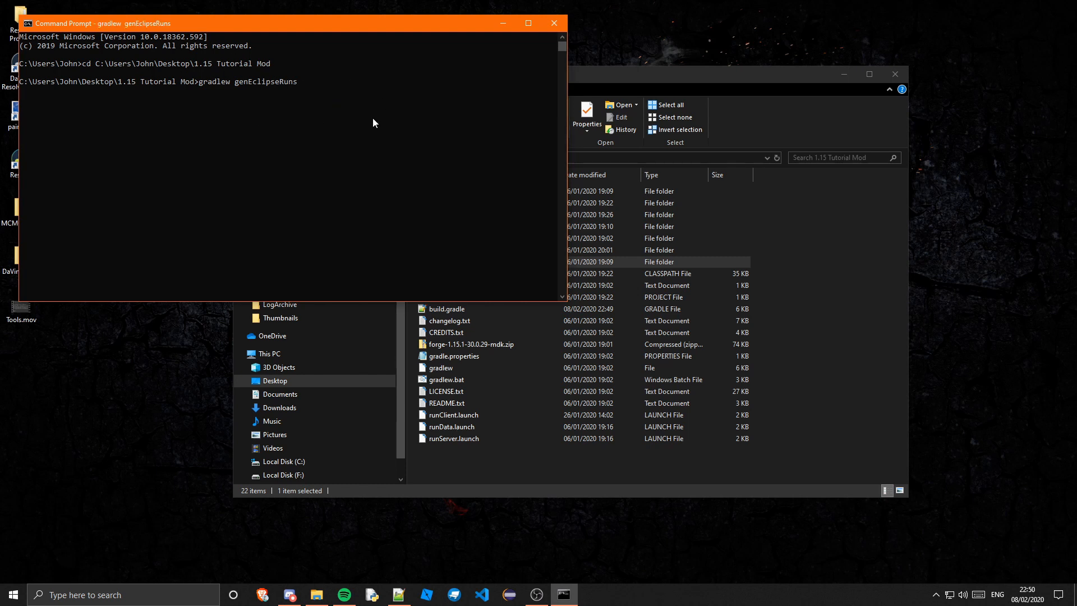
{"action": "mouse_move", "coordinate": [415, 215]}
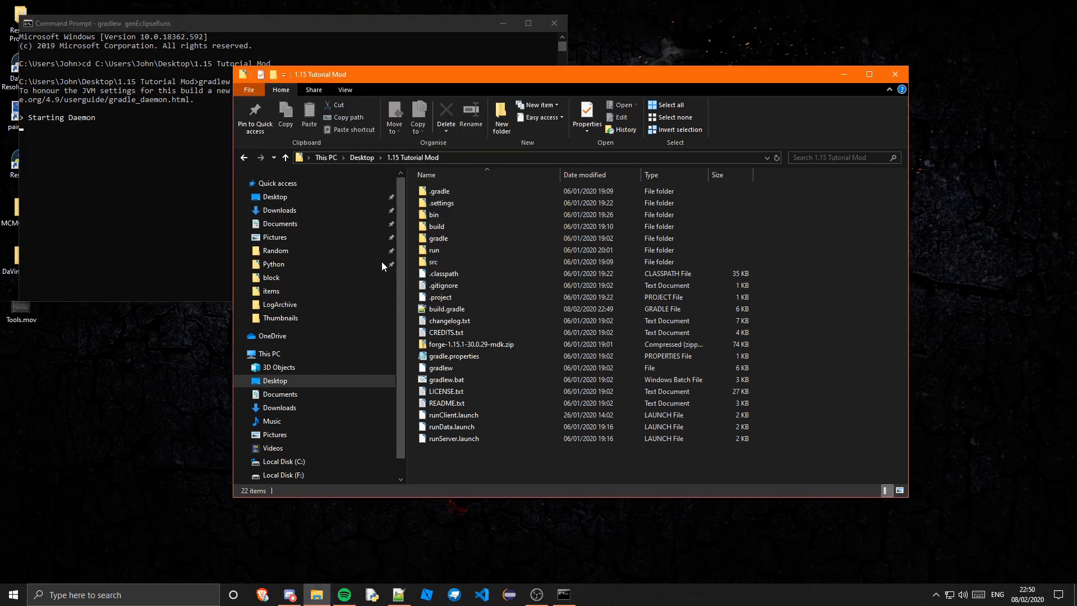
{"action": "mouse_move", "coordinate": [466, 284]}
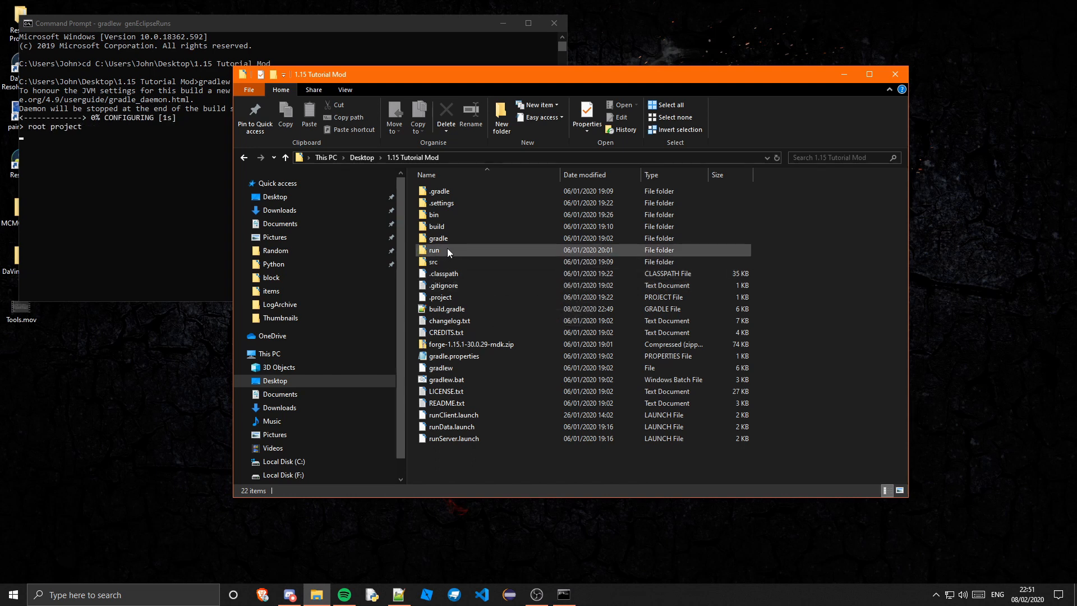
{"action": "mouse_move", "coordinate": [615, 285]}
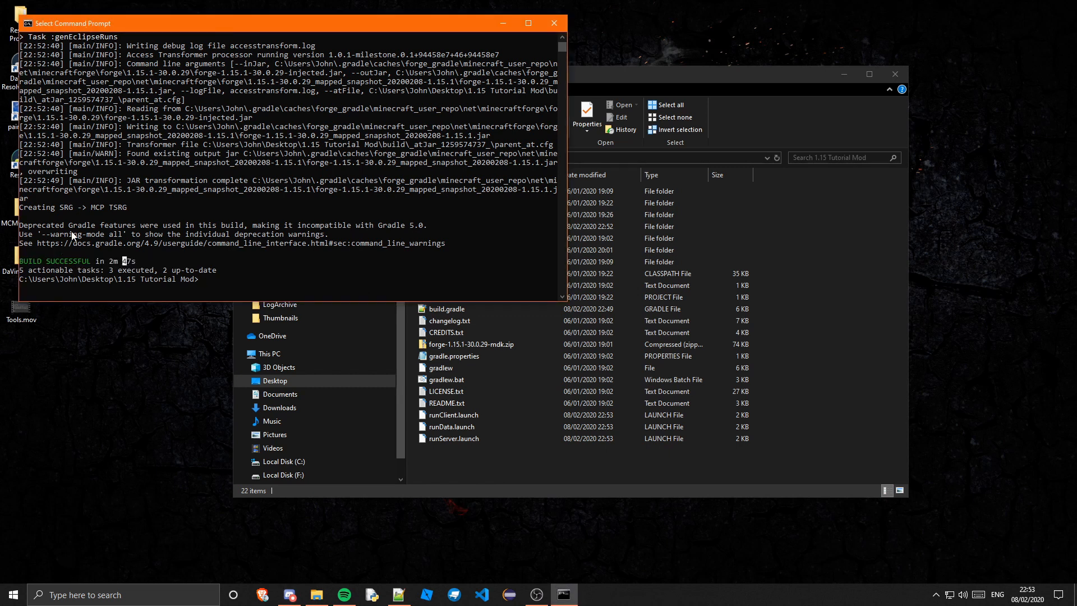
{"action": "mouse_move", "coordinate": [439, 127]}
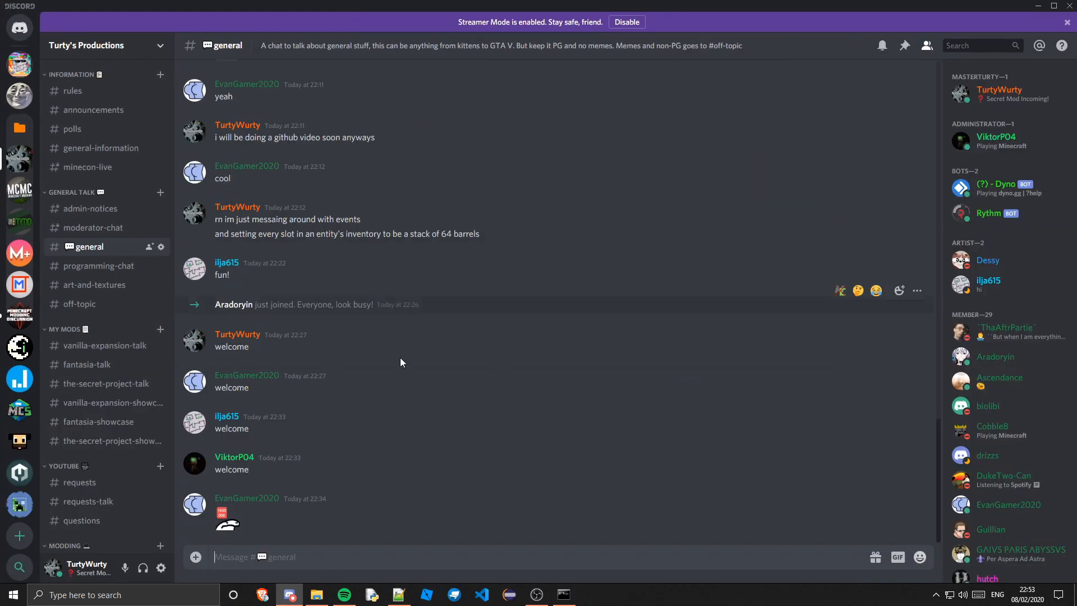
{"action": "mouse_move", "coordinate": [93, 110]}
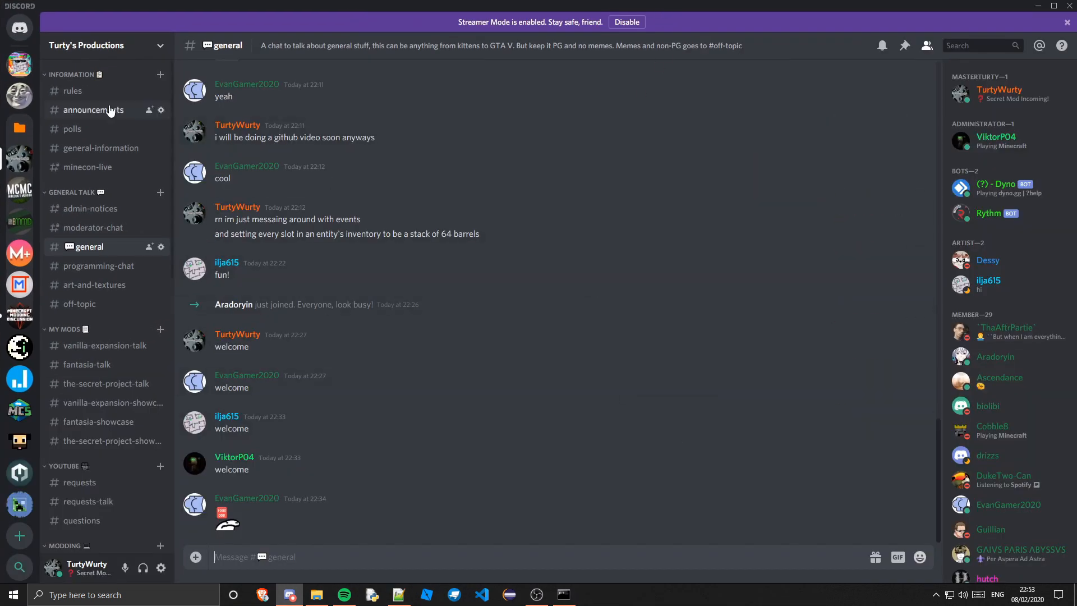
Step: Browse general-information, general, help-support-2 and help-support-4, ending in help-support-1
{"action": "left_click", "coordinate": [102, 148]}
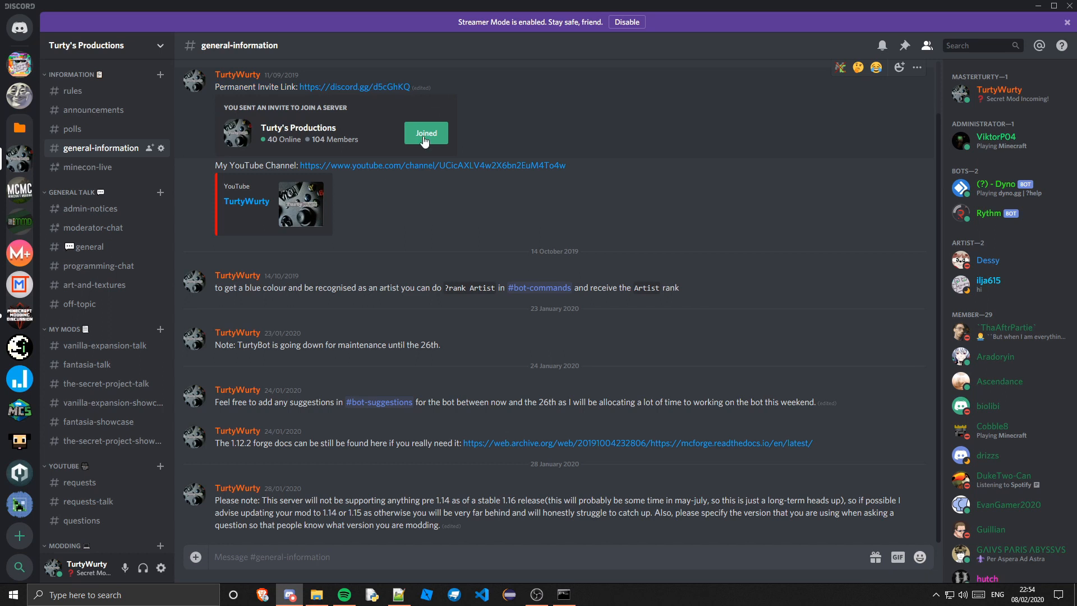
{"action": "left_click", "coordinate": [87, 247]}
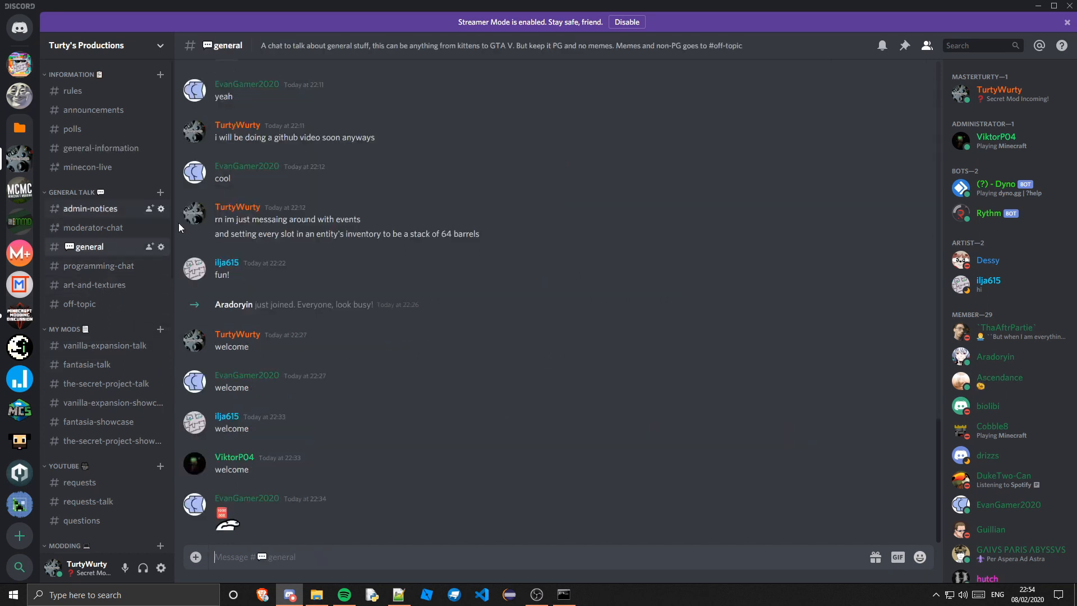
{"action": "scroll", "scroll_direction": "down", "scroll_amount": 3}
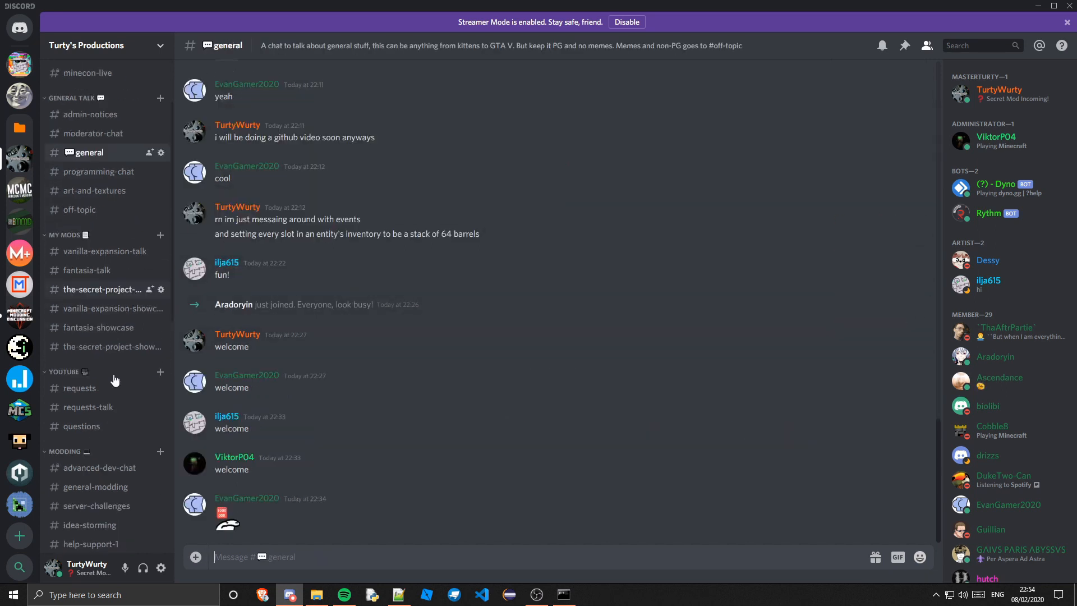
{"action": "left_click", "coordinate": [91, 543]}
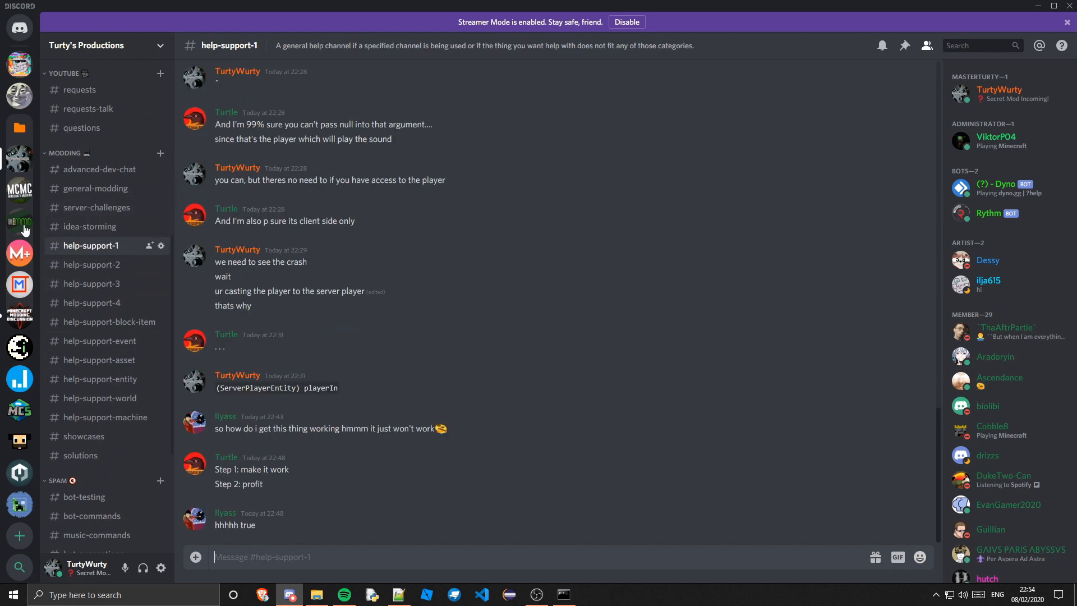
{"action": "mouse_move", "coordinate": [247, 344]}
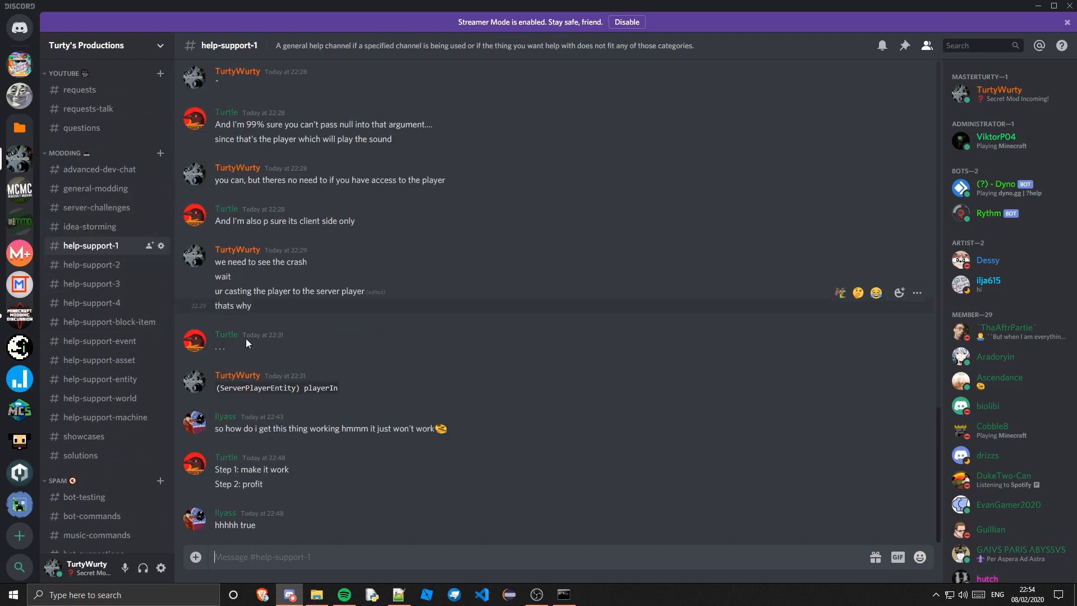
{"action": "mouse_move", "coordinate": [113, 295]}
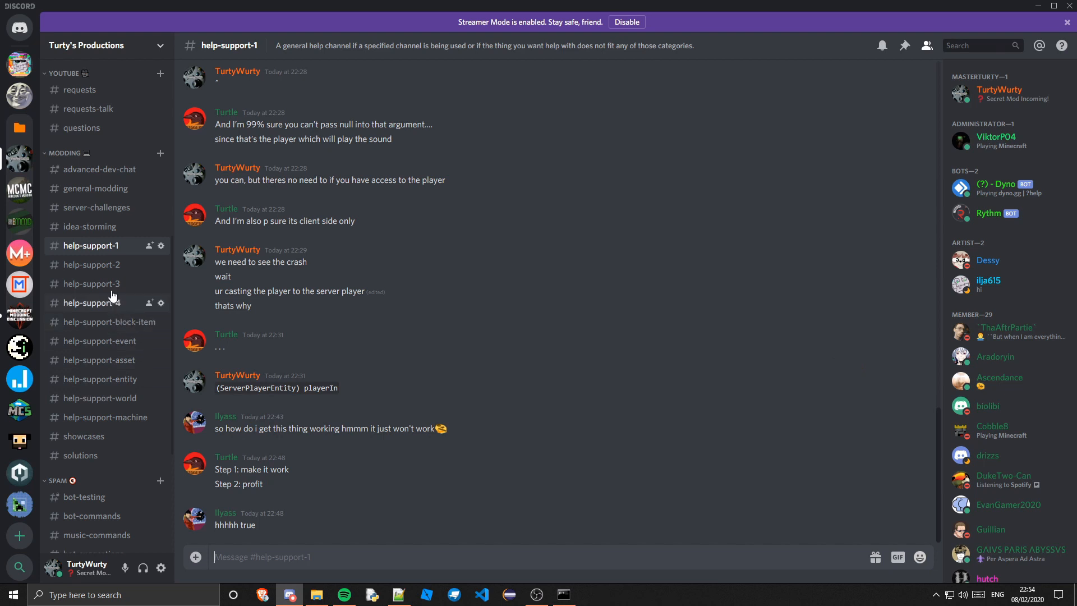
{"action": "left_click", "coordinate": [90, 265]}
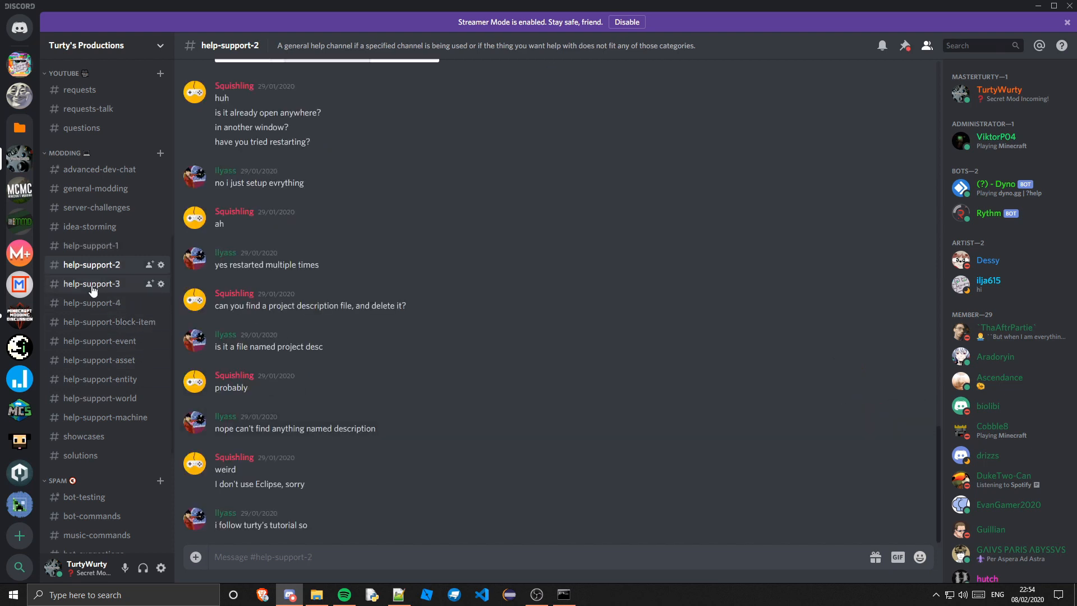
{"action": "left_click", "coordinate": [90, 301]}
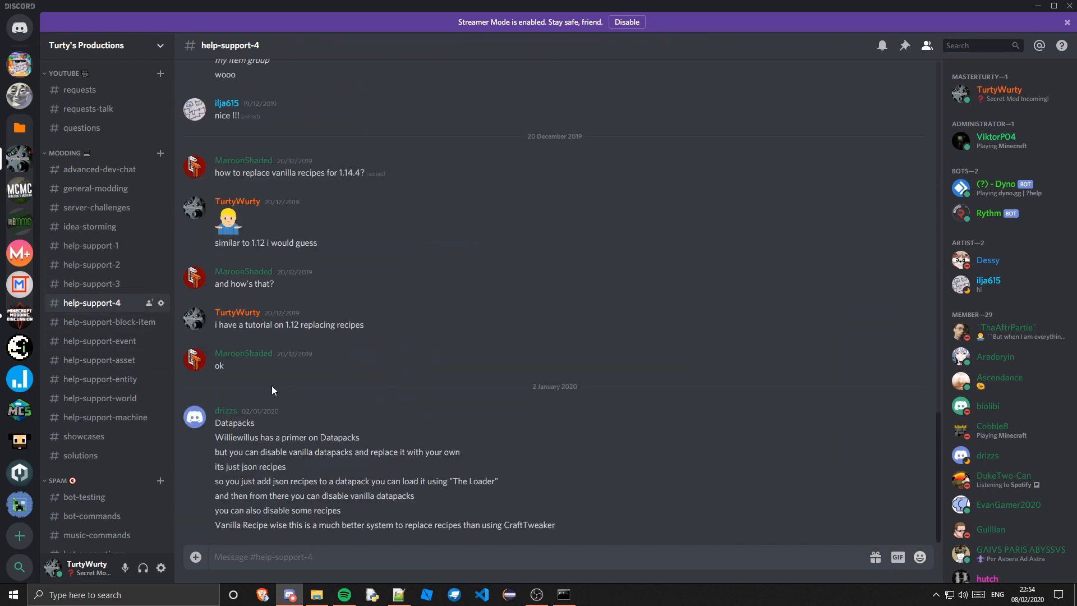
{"action": "mouse_move", "coordinate": [66, 284]}
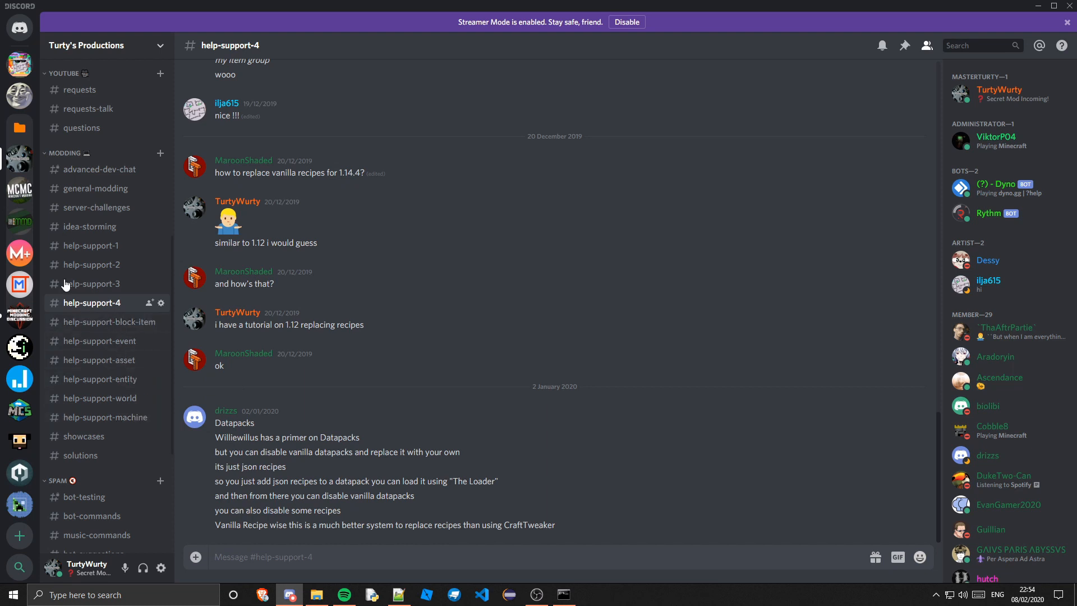
{"action": "left_click", "coordinate": [90, 246]}
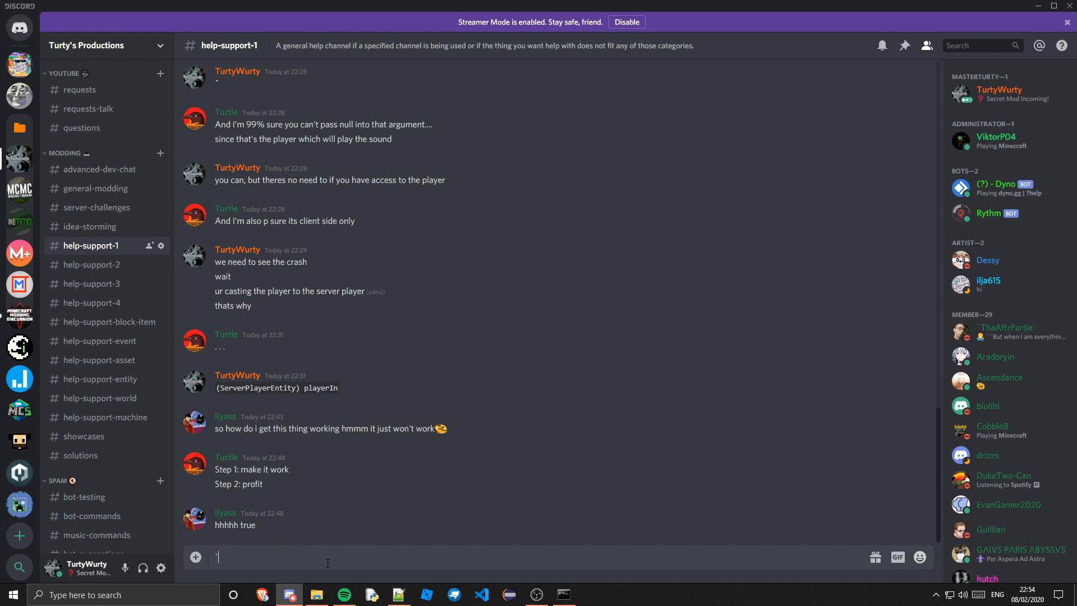
{"action": "type", "text": "```md"}
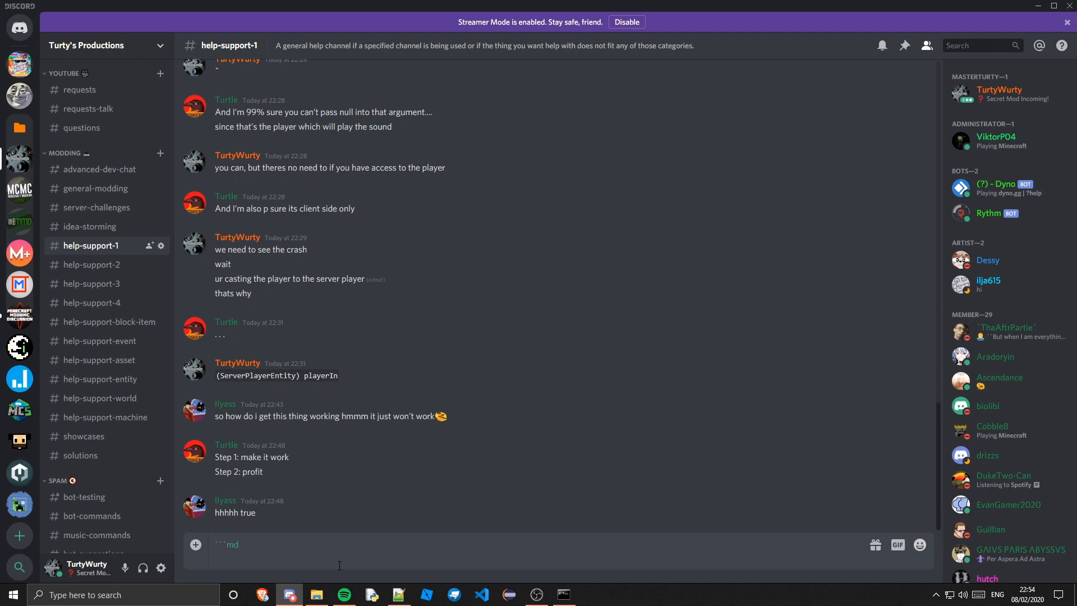
{"action": "left_click", "coordinate": [563, 595]}
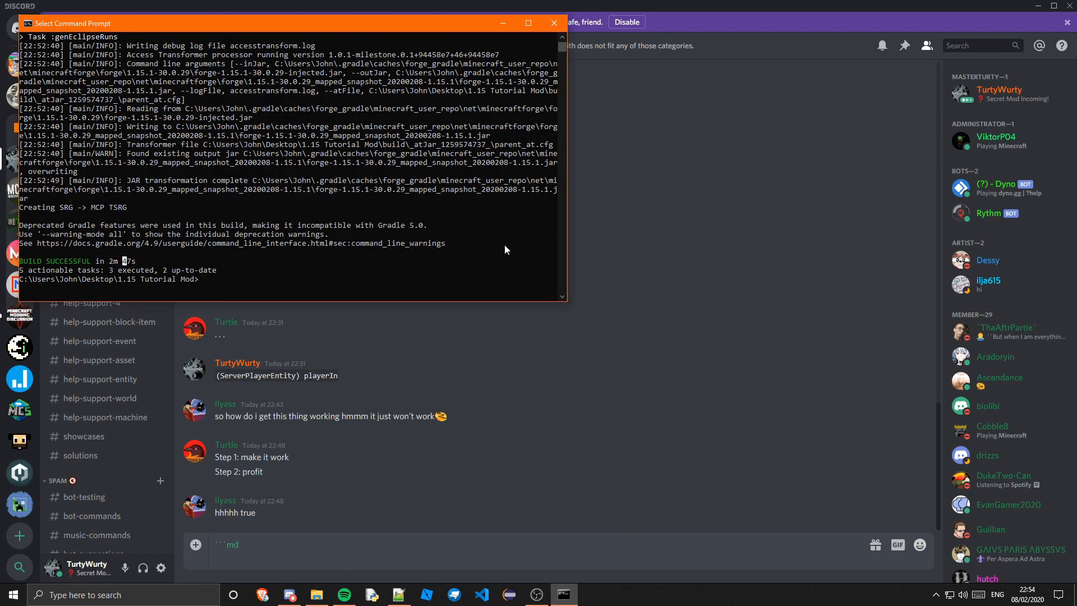
{"action": "scroll", "scroll_direction": "up", "scroll_amount": 3}
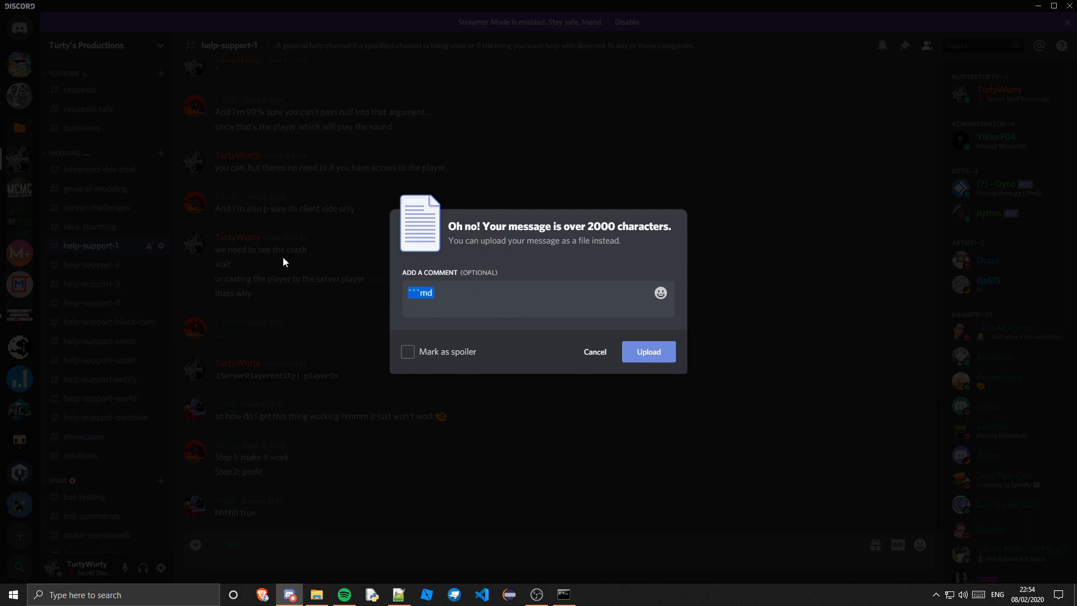
{"action": "left_click", "coordinate": [593, 351]}
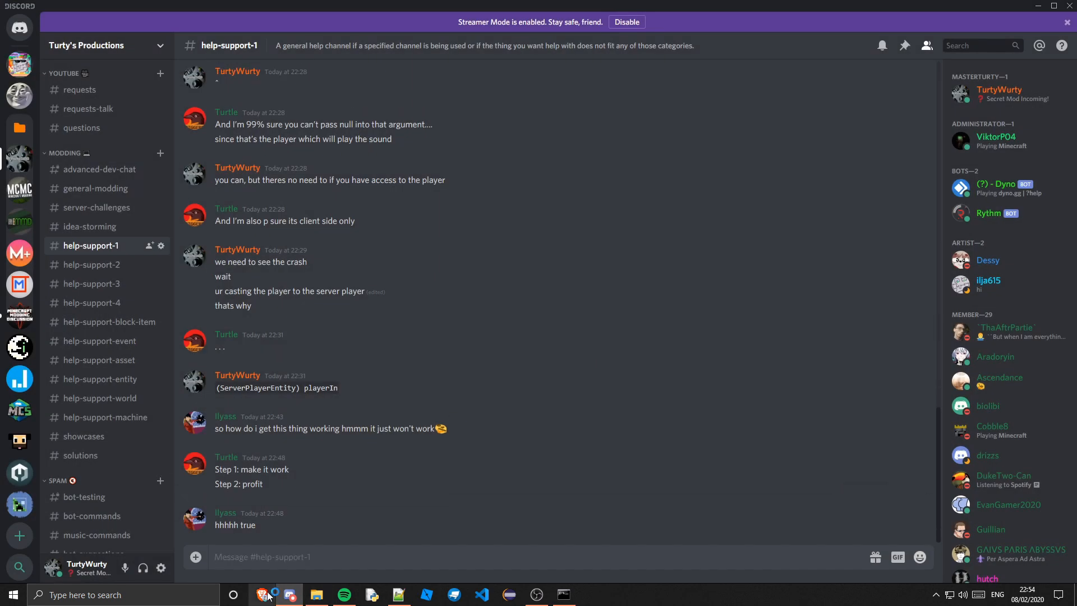
{"action": "left_click", "coordinate": [263, 594]}
{"action": "type", "text": "pastebin"}
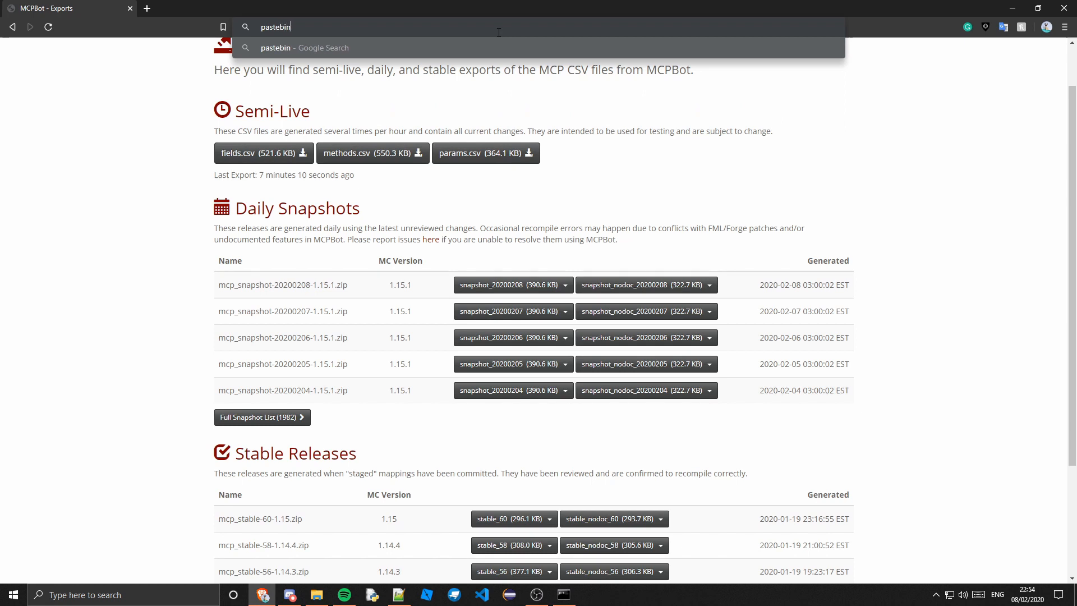
Step: Paste the genEclipseRuns build log into a new Pastebin paste and return to Discord
{"action": "left_click", "coordinate": [275, 47]}
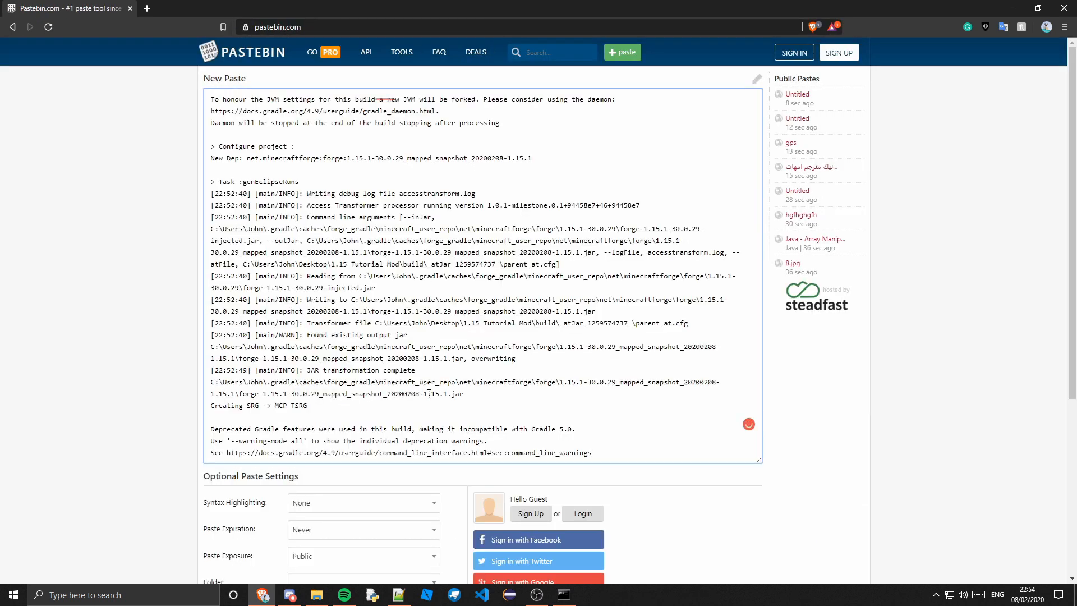
{"action": "scroll", "scroll_direction": "down", "scroll_amount": 3}
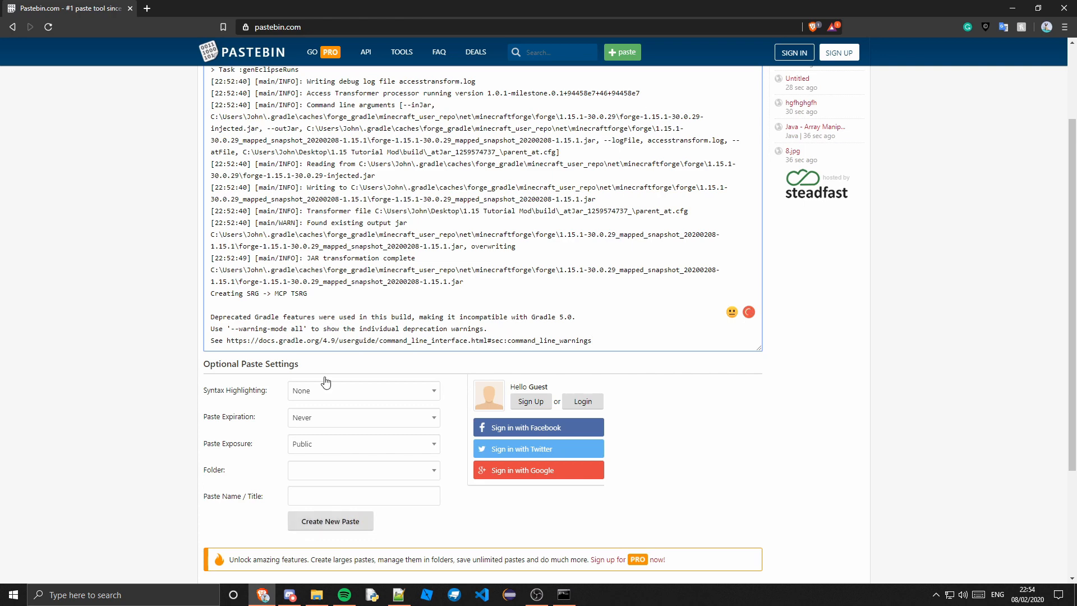
{"action": "left_click", "coordinate": [289, 594]}
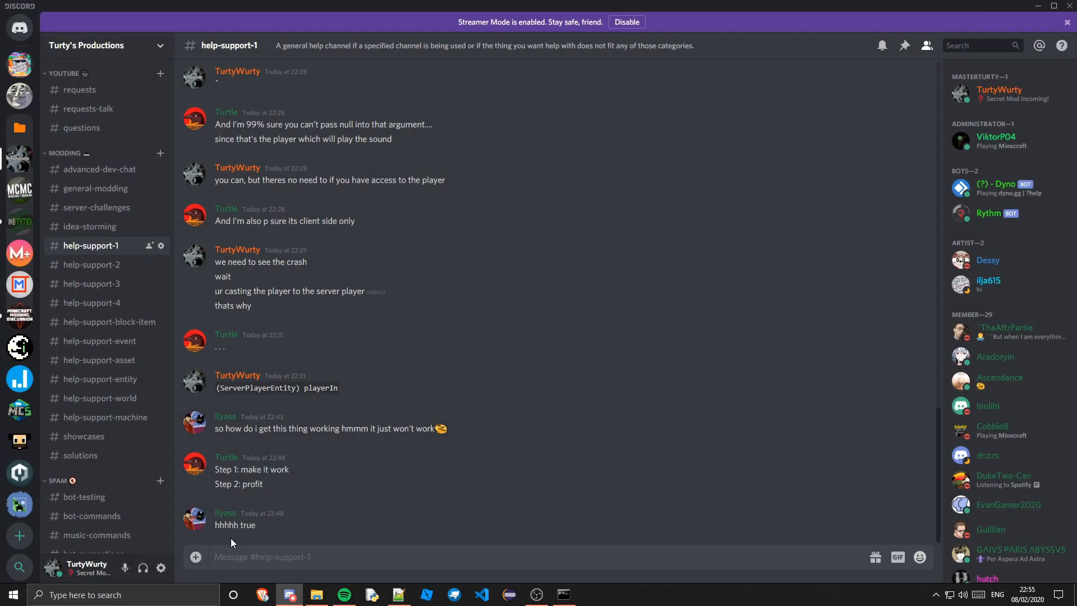
{"action": "mouse_move", "coordinate": [321, 556]}
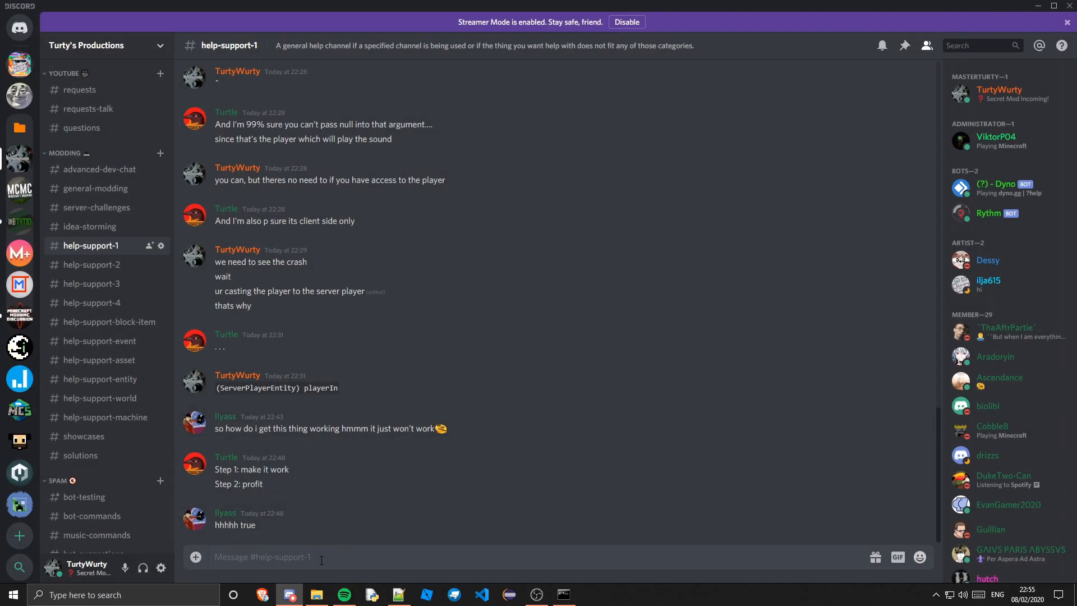
{"action": "mouse_move", "coordinate": [415, 516]}
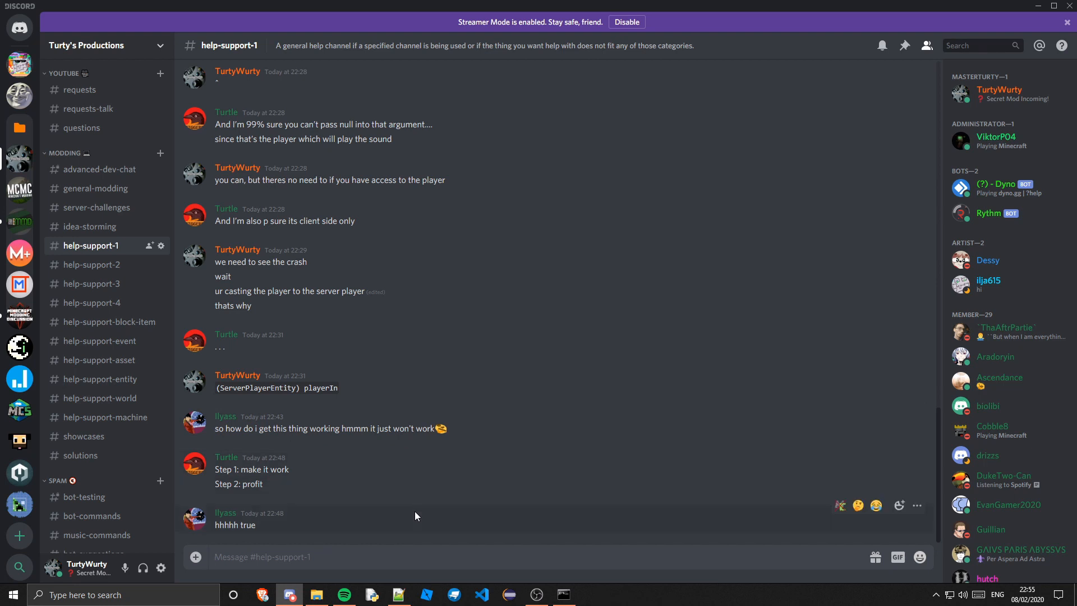
{"action": "mouse_move", "coordinate": [563, 594]}
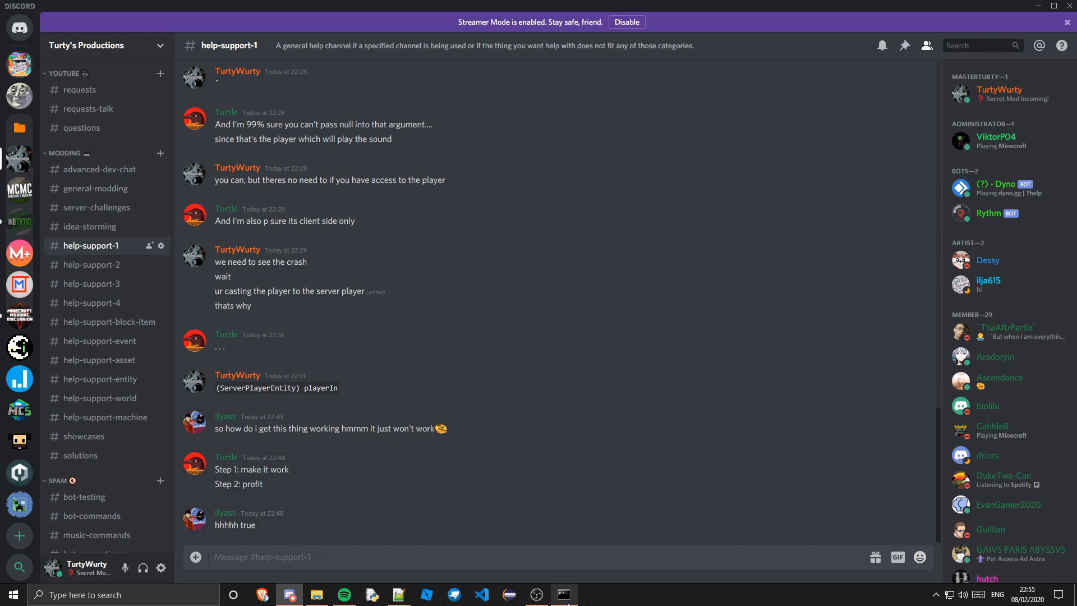
Step: Bring the Command Prompt with the successful genEclipseRuns build in front of Discord
{"action": "left_click", "coordinate": [563, 595]}
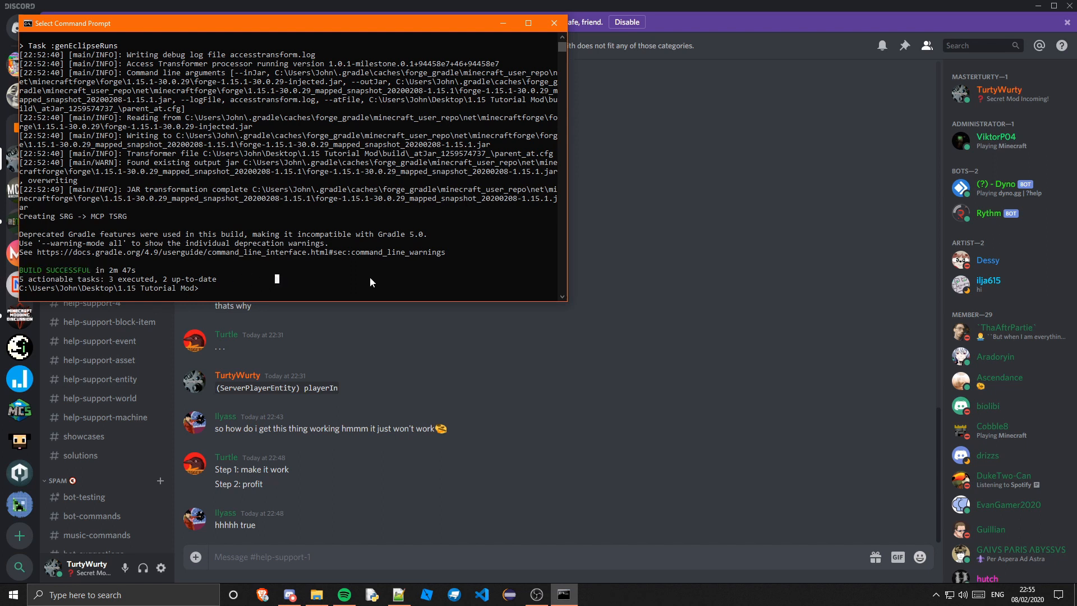
{"action": "mouse_move", "coordinate": [423, 220]}
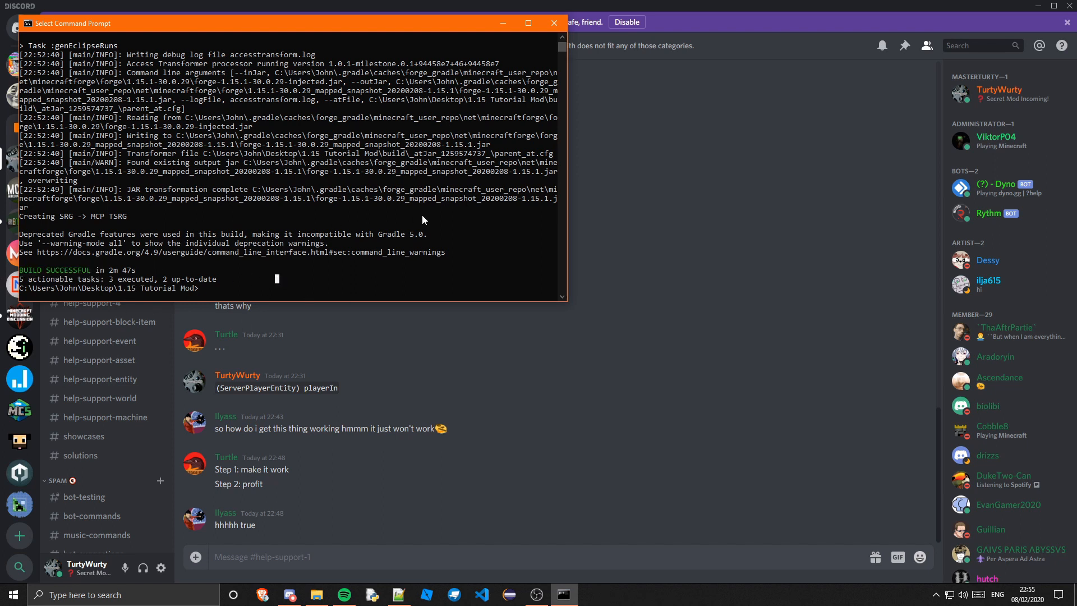
{"action": "mouse_move", "coordinate": [232, 289]}
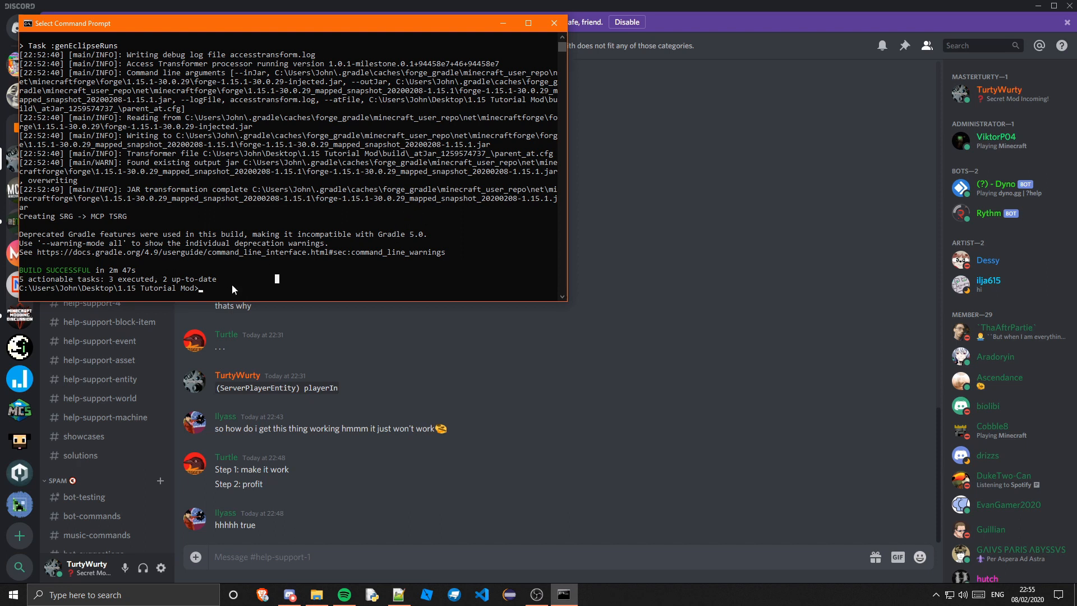
{"action": "mouse_move", "coordinate": [366, 186]}
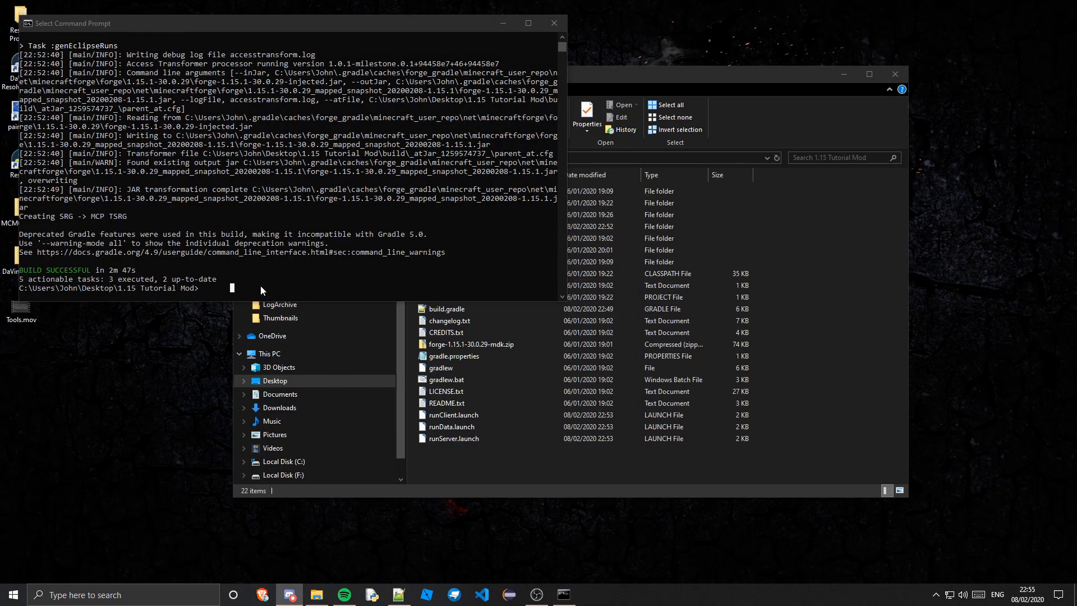
Step: Run gradlew eclipse from the 1.15 Tutorial Mod folder in Command Prompt
{"action": "left_click", "coordinate": [274, 291]}
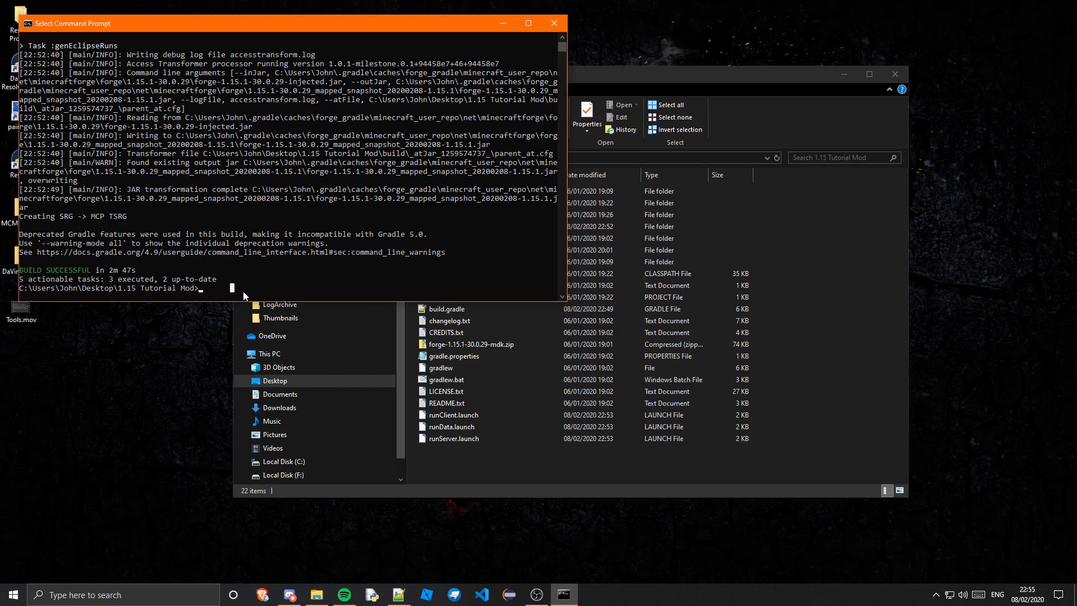
{"action": "type", "text": "gradlew eclipse"}
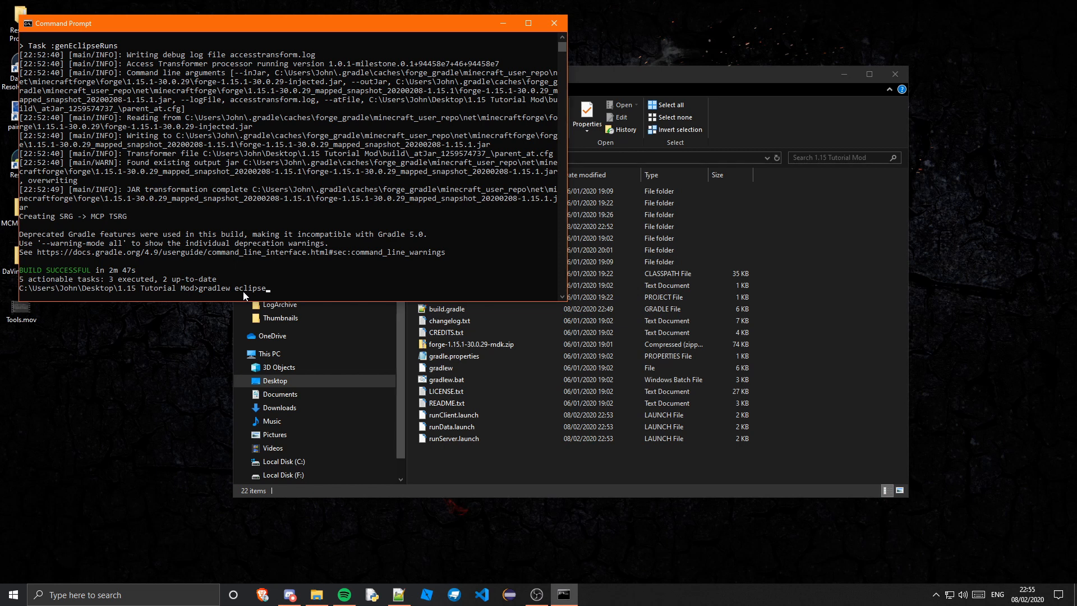
{"action": "key", "text": "Return"}
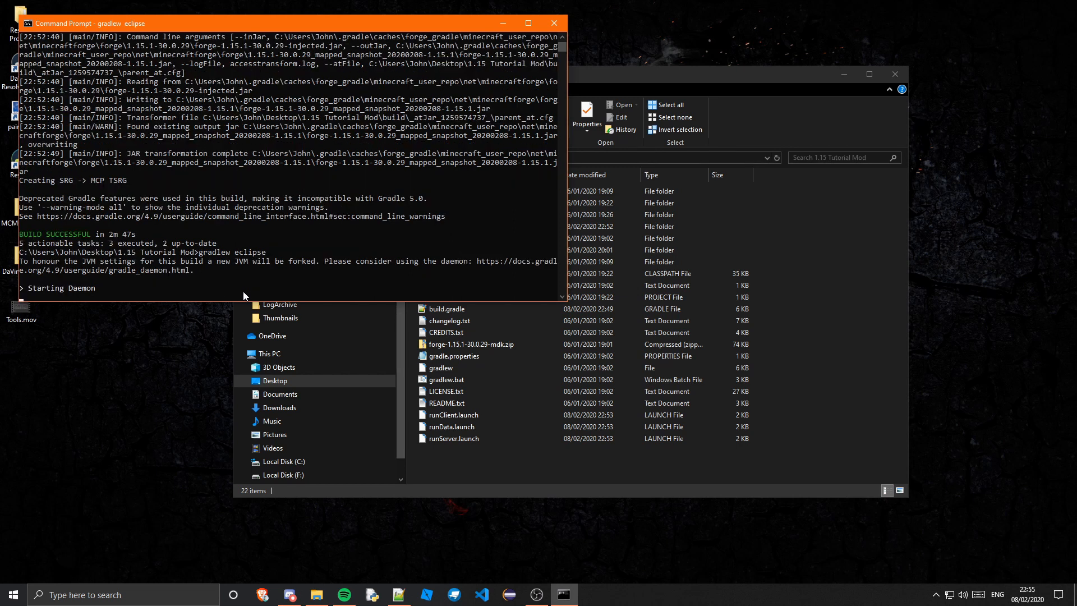
{"action": "mouse_move", "coordinate": [170, 178]}
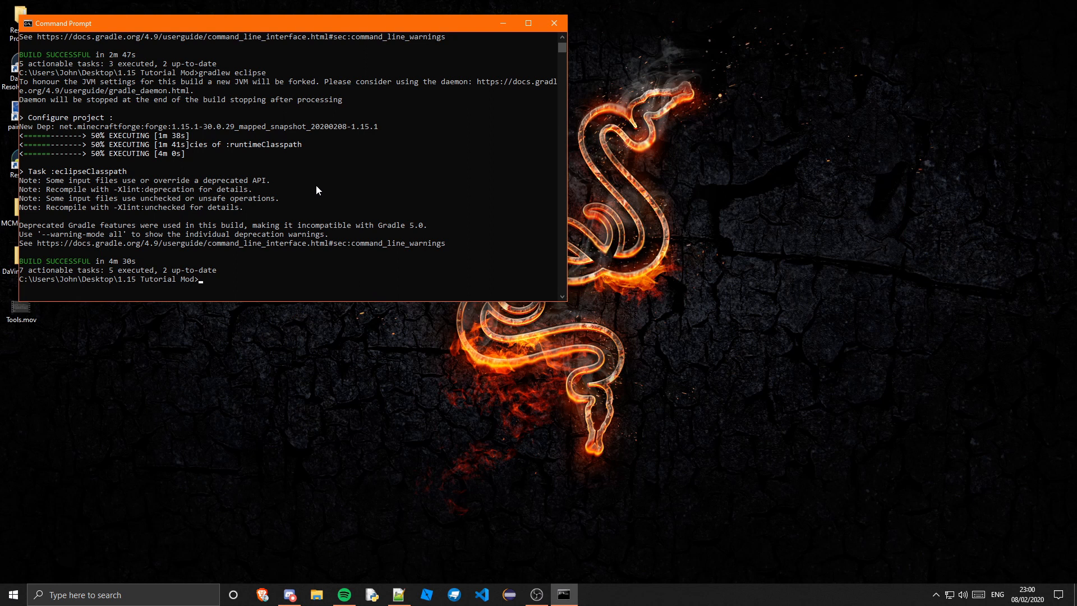
{"action": "mouse_move", "coordinate": [309, 179]}
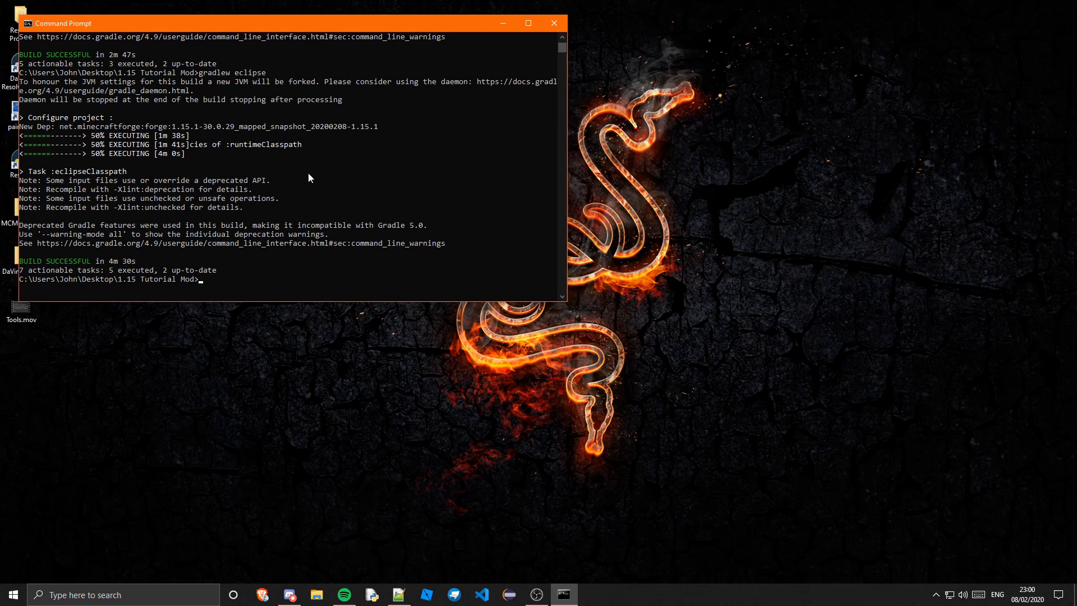
{"action": "mouse_move", "coordinate": [268, 151]}
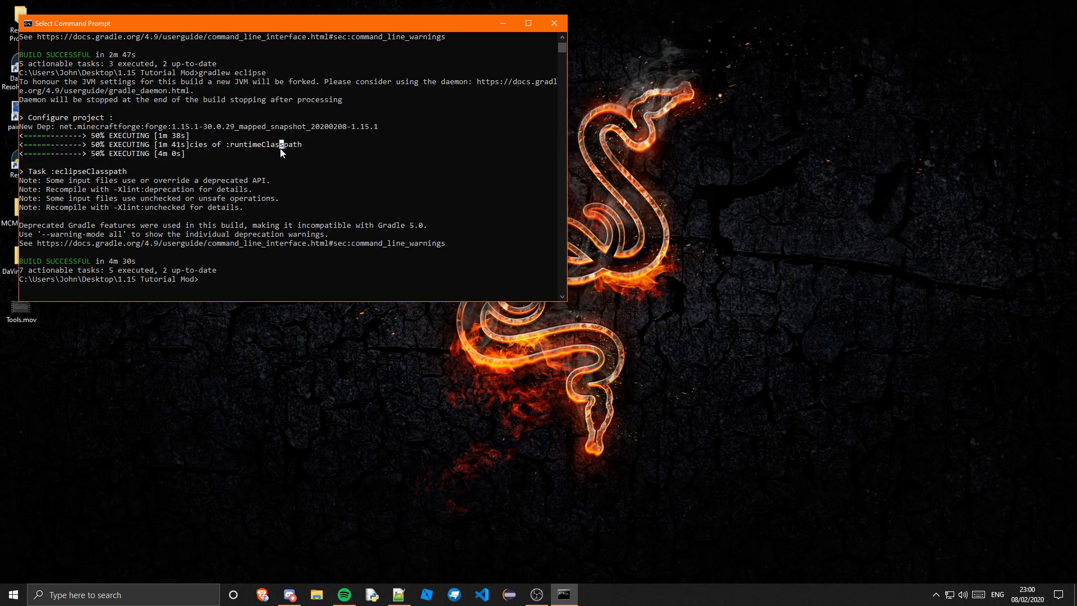
{"action": "mouse_move", "coordinate": [277, 270]}
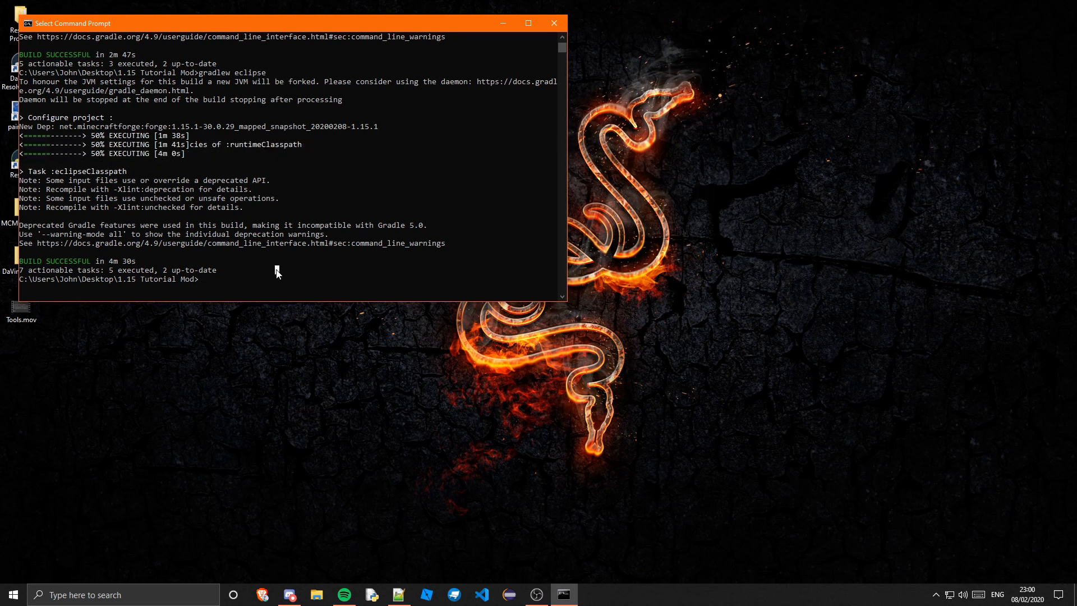
{"action": "mouse_move", "coordinate": [300, 214]}
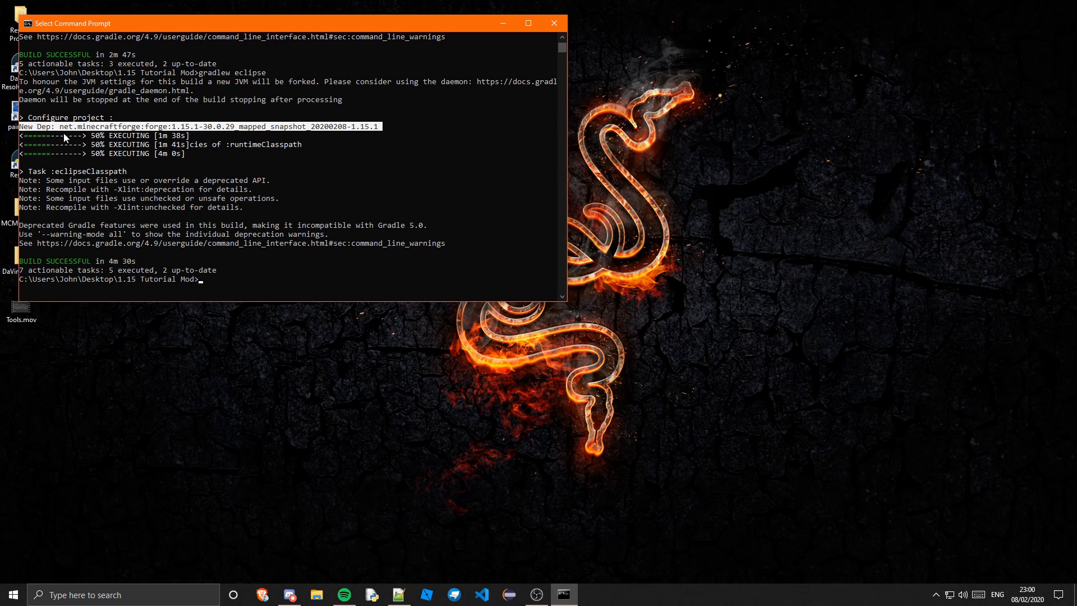
{"action": "mouse_move", "coordinate": [65, 138]}
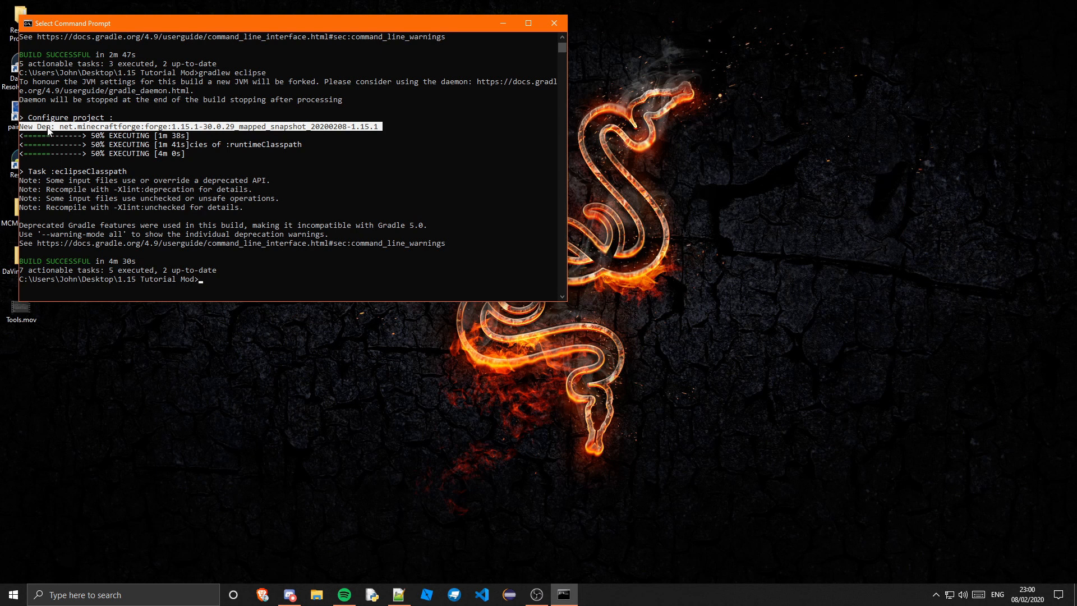
{"action": "mouse_move", "coordinate": [437, 577]}
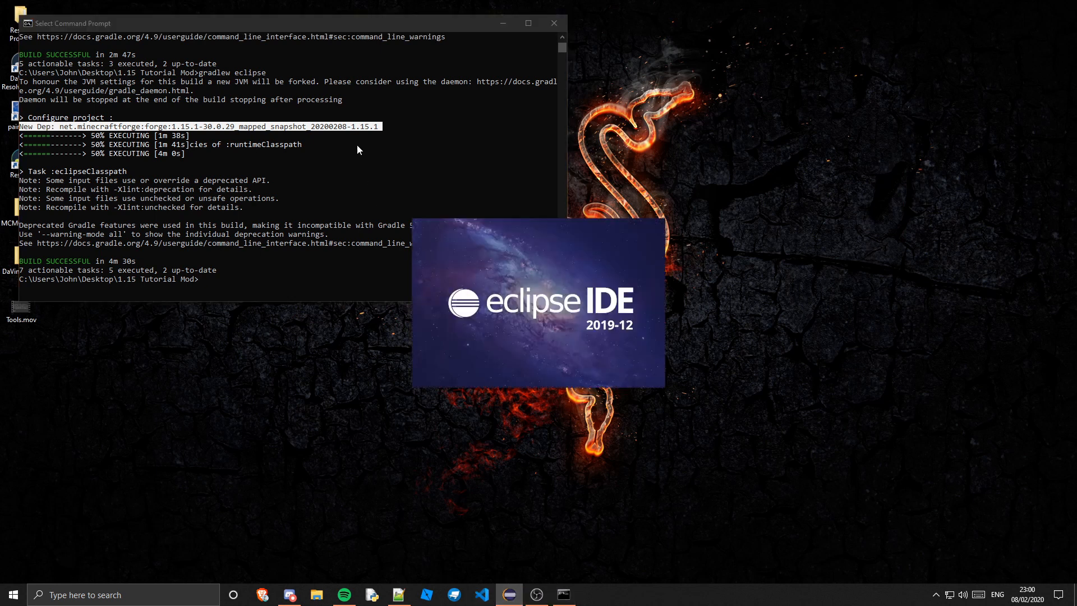
Step: Minimize the Command Prompt while Eclipse IDE starts up
{"action": "left_click", "coordinate": [553, 23]}
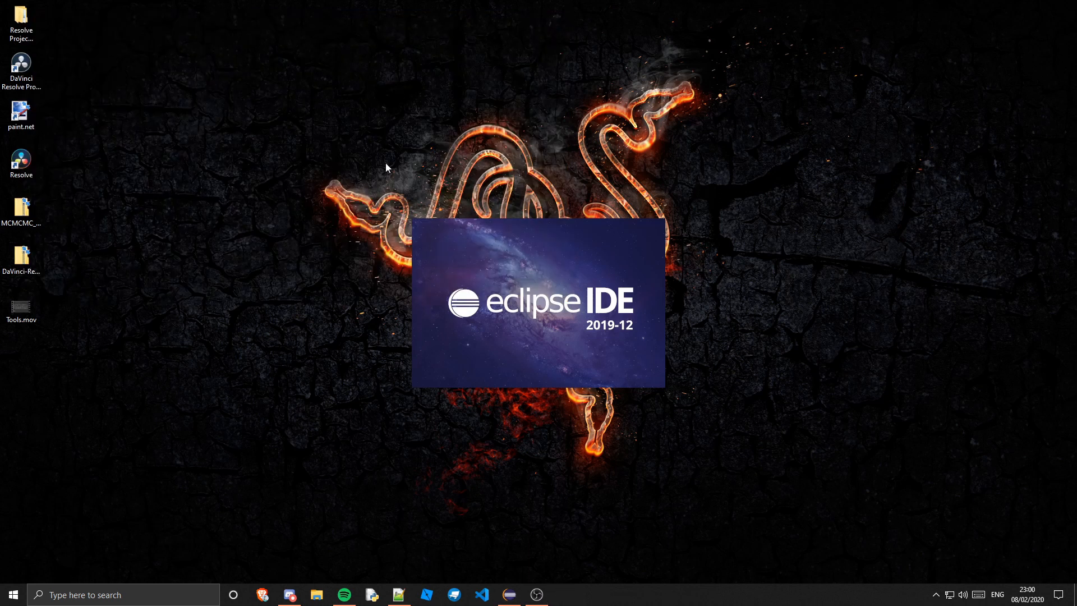
{"action": "mouse_move", "coordinate": [660, 281]}
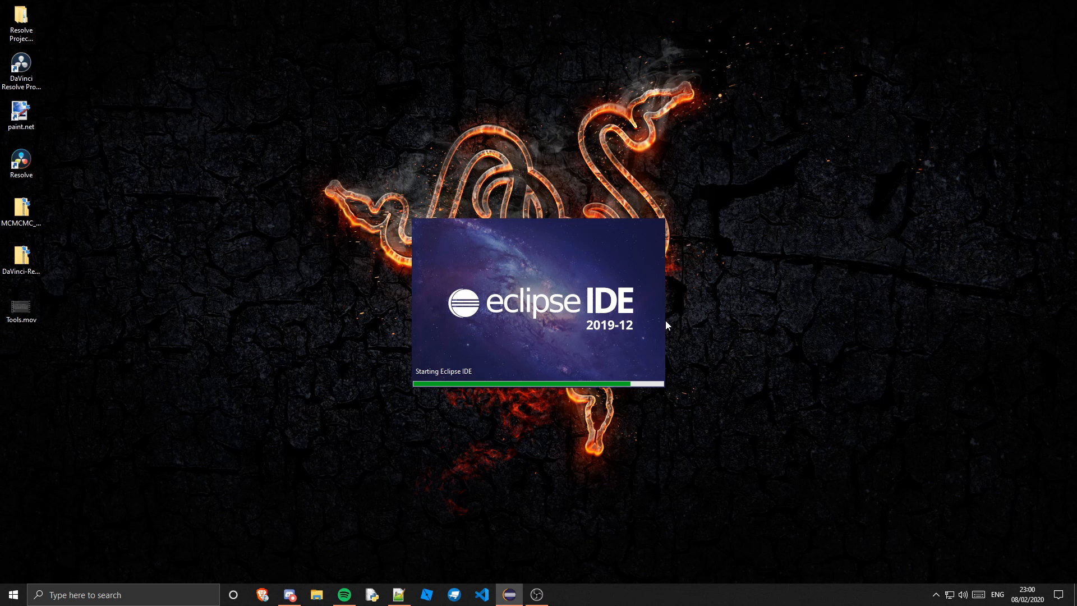
{"action": "mouse_move", "coordinate": [662, 325]}
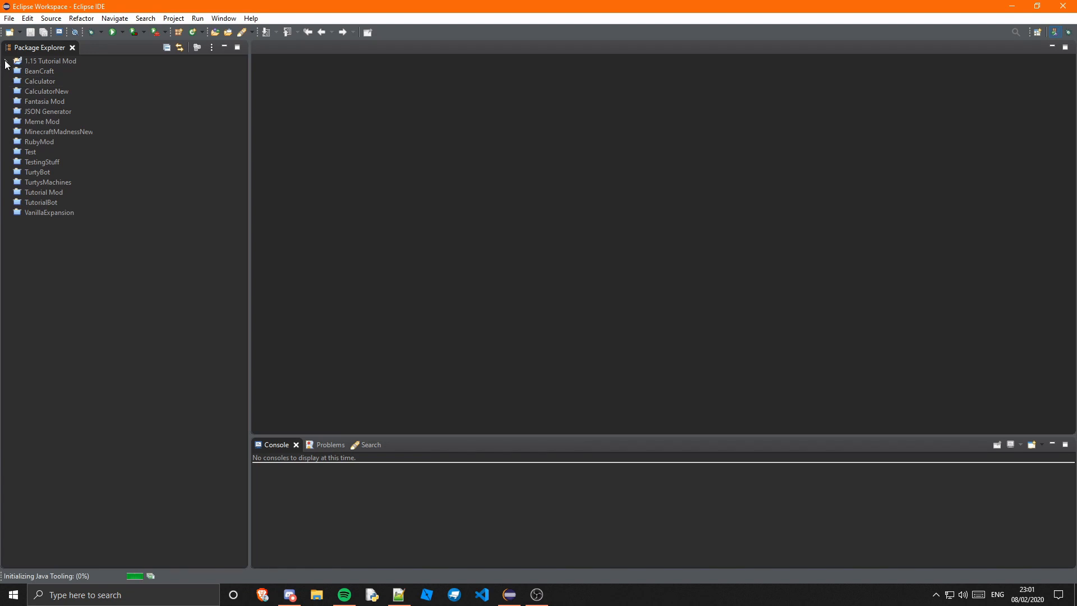
Step: Expand the 1.15 Tutorial Mod project's Referenced Libraries to the forge mapped snapshot jar
{"action": "left_click", "coordinate": [7, 60]}
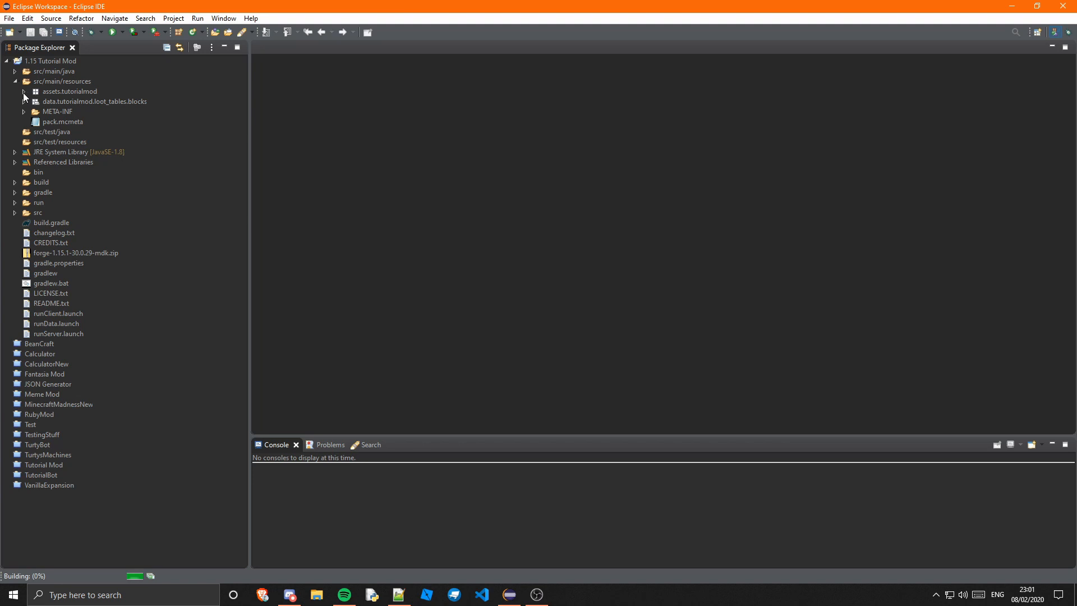
{"action": "left_click", "coordinate": [14, 80]}
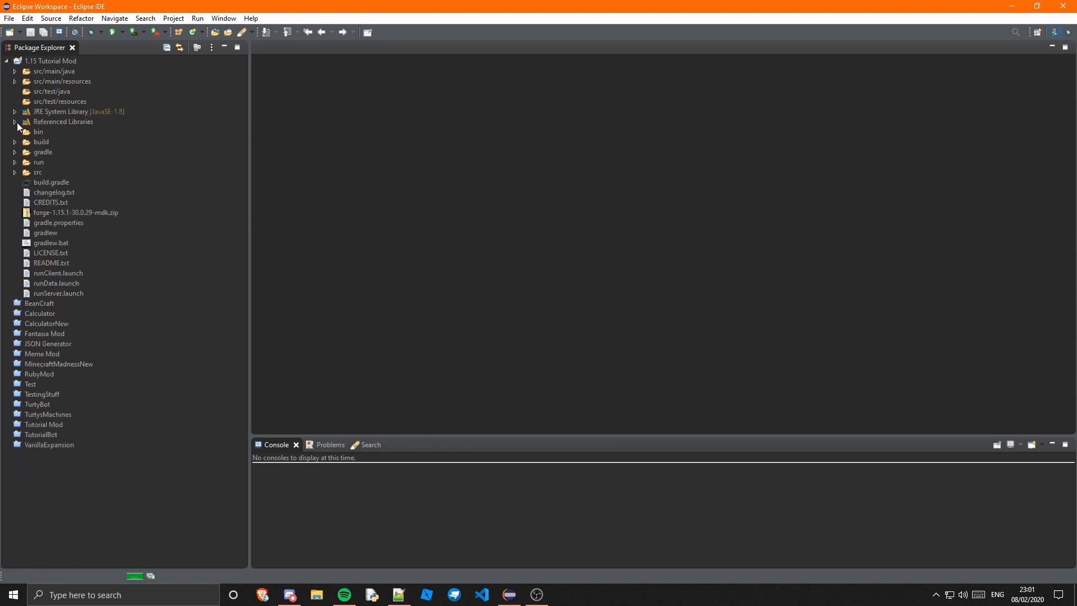
{"action": "left_click", "coordinate": [14, 121]}
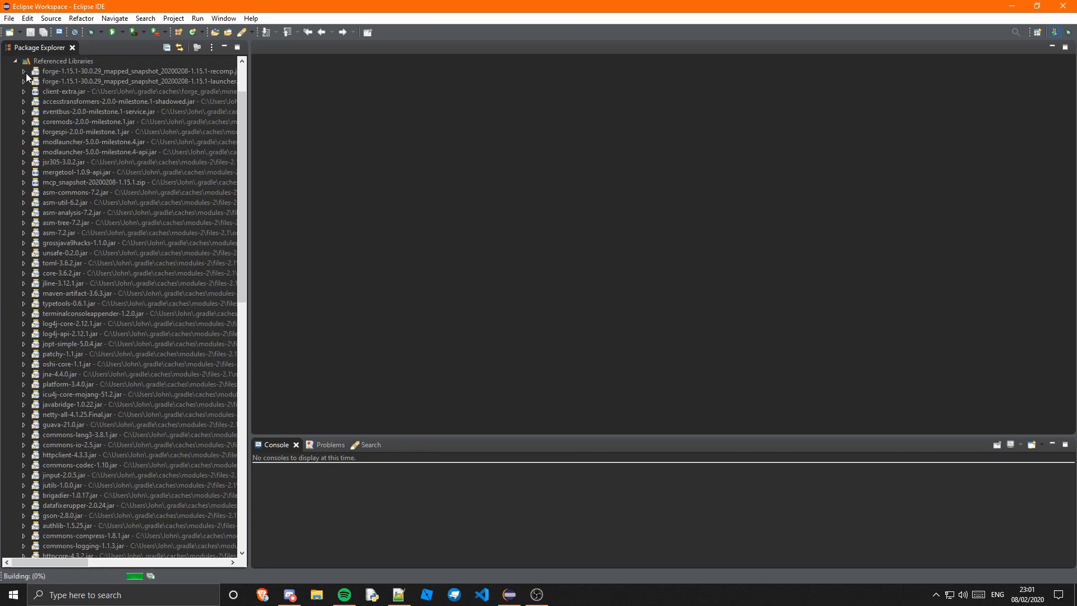
{"action": "left_click", "coordinate": [23, 72]}
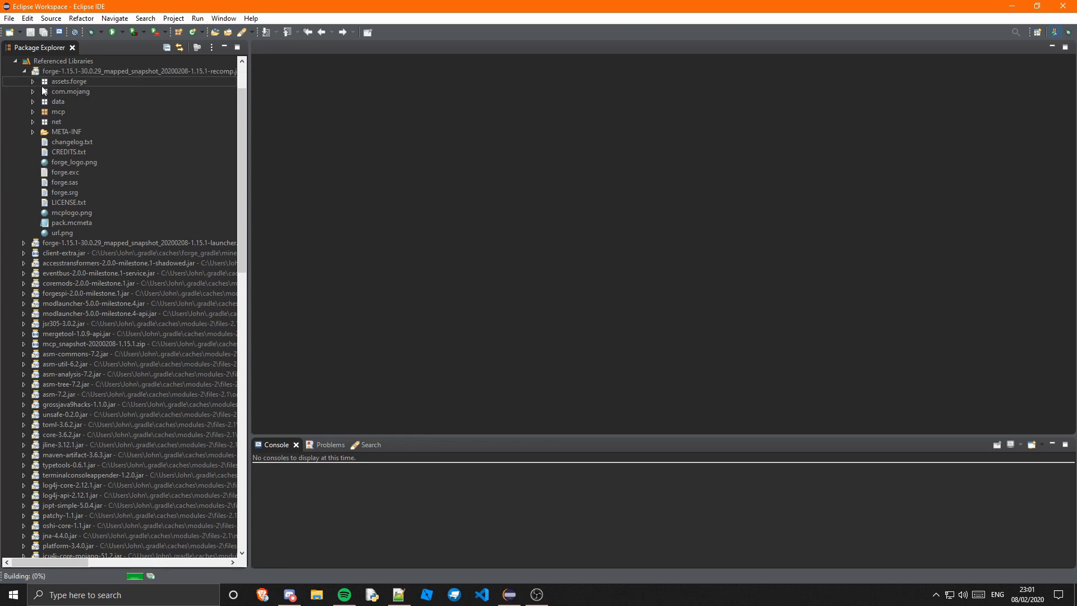
Step: Drill into net.minecraft.block inside the jar and select AbstractCoralPlantBlock.class
{"action": "left_click", "coordinate": [33, 121]}
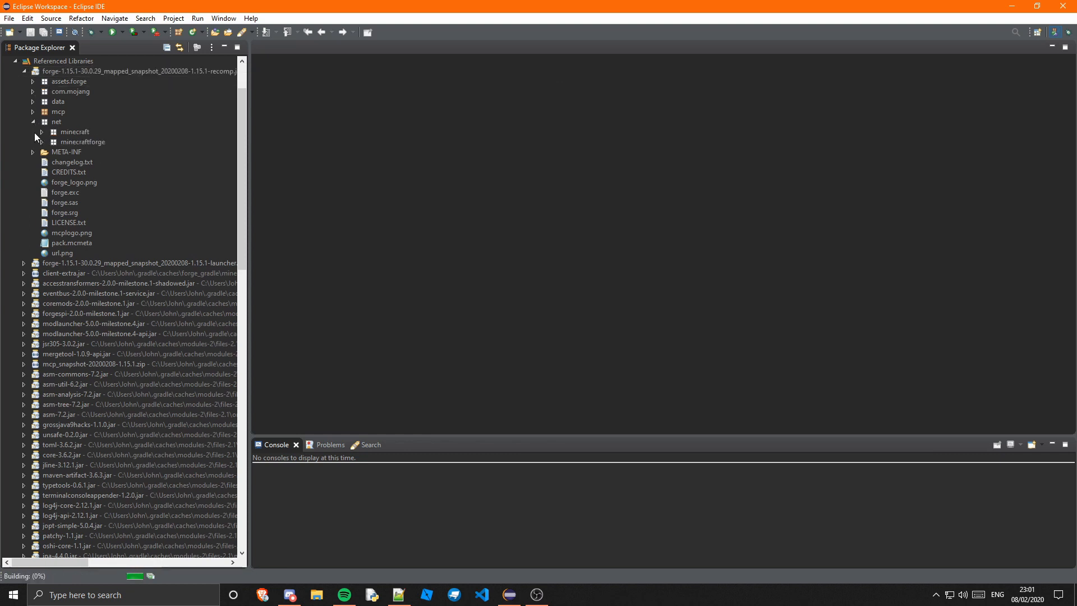
{"action": "left_click", "coordinate": [33, 132]}
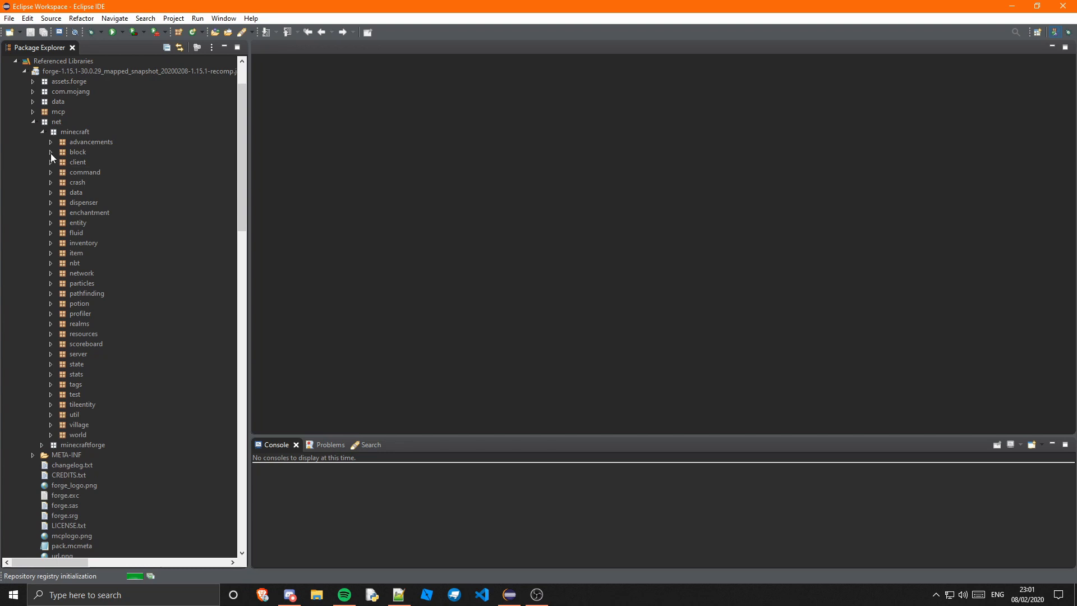
{"action": "left_click", "coordinate": [50, 152]}
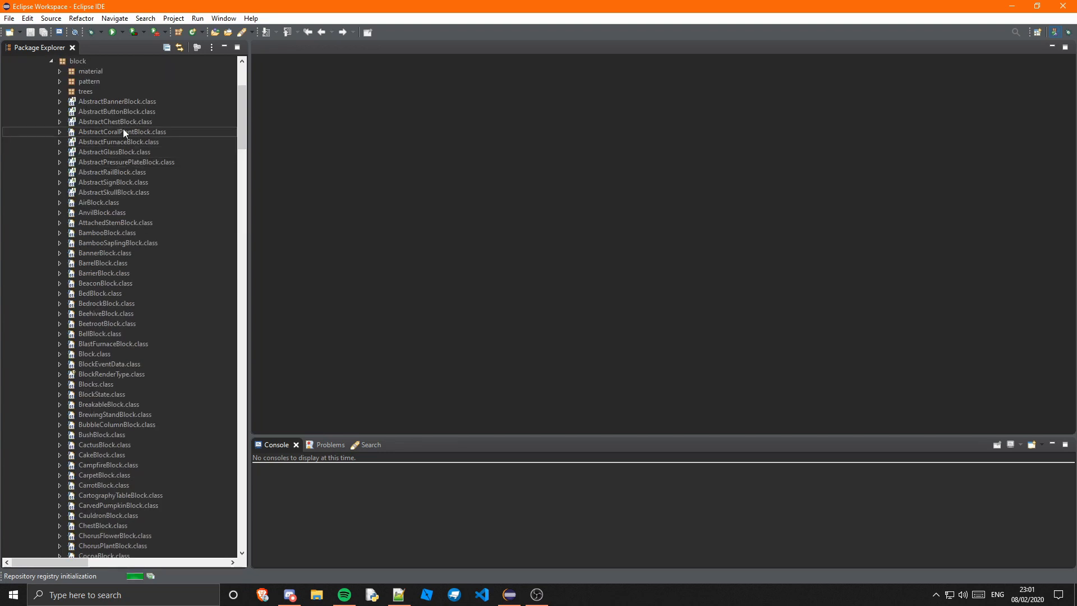
{"action": "left_click", "coordinate": [122, 131]}
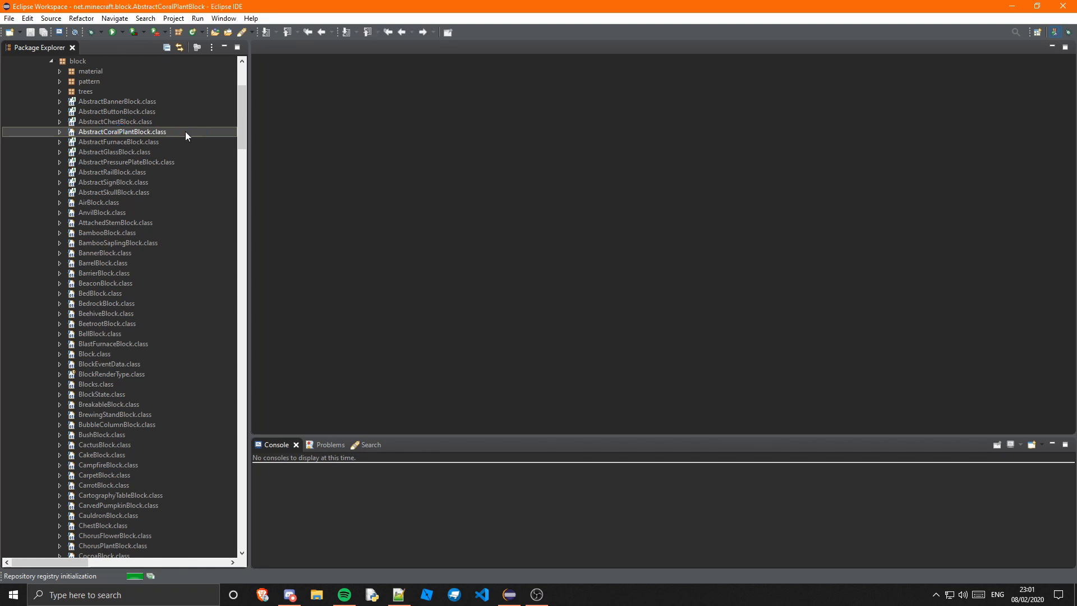
Step: Read through the decompiled AbstractCoralPlantBlock class, noting names like field_212559_a
{"action": "double_click", "coordinate": [122, 131]}
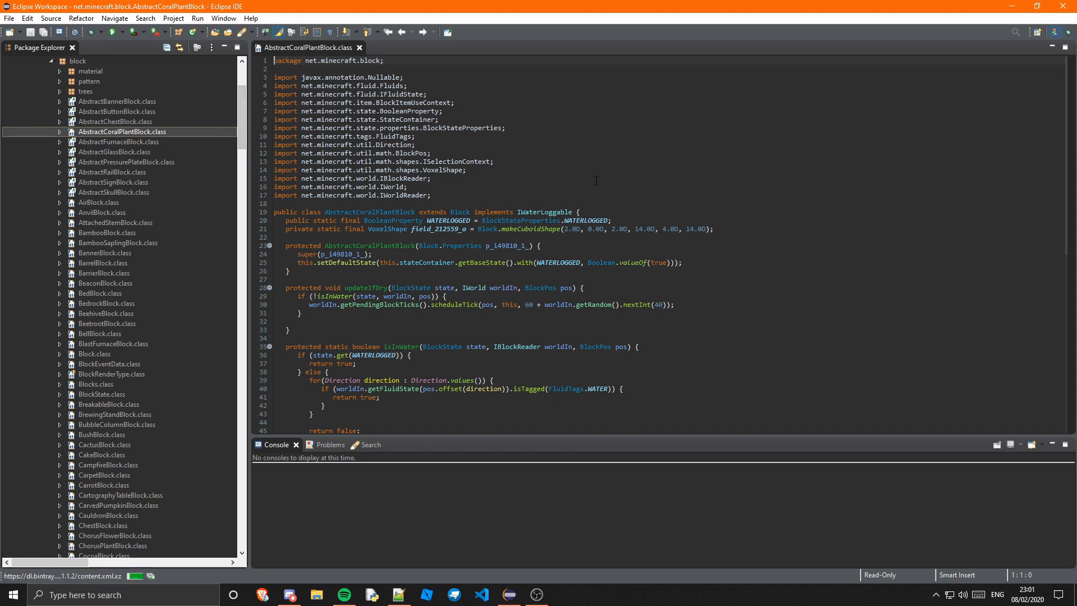
{"action": "mouse_move", "coordinate": [632, 194]}
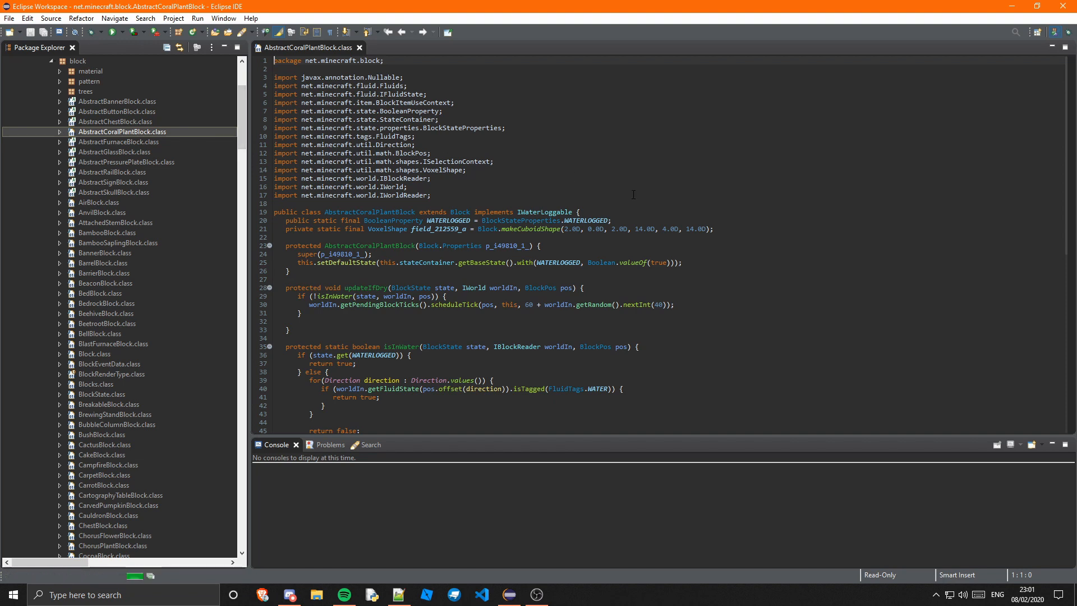
{"action": "scroll", "scroll_direction": "down", "scroll_amount": 3}
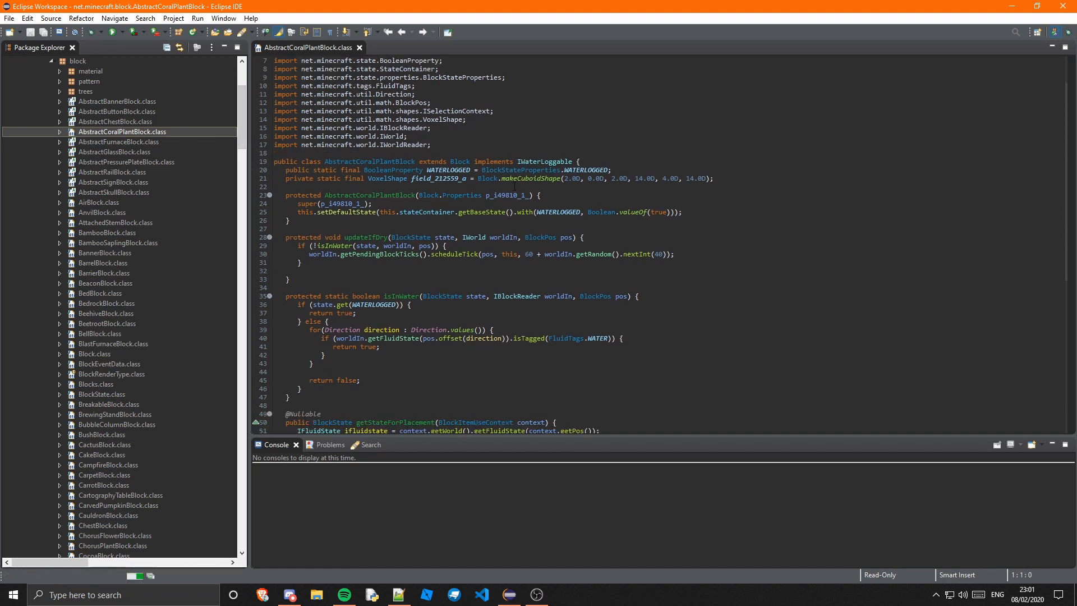
{"action": "scroll", "scroll_direction": "down", "scroll_amount": 3}
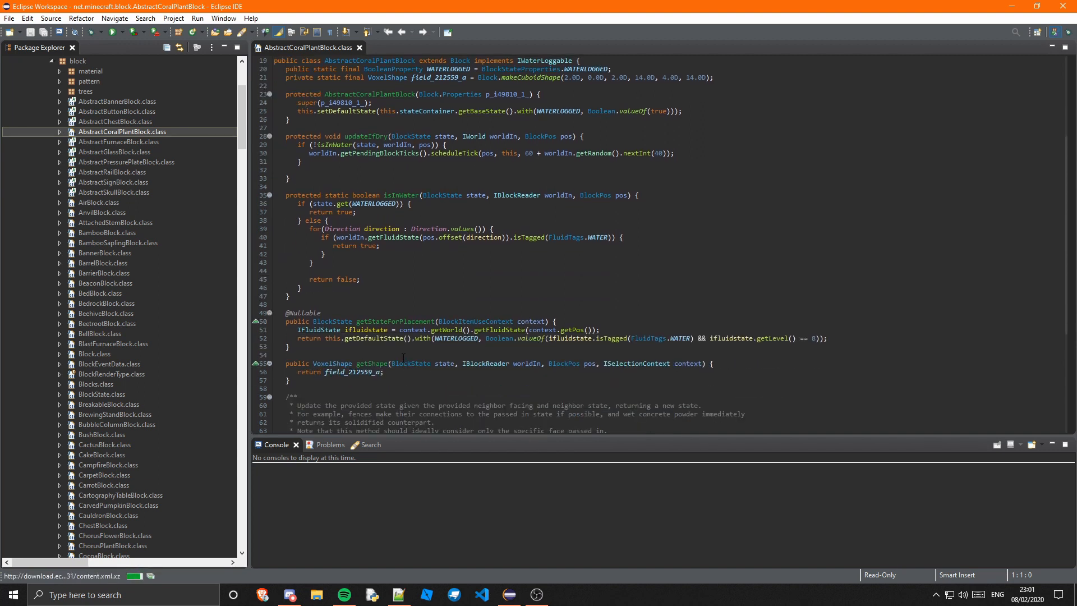
{"action": "scroll", "scroll_direction": "down", "scroll_amount": 3}
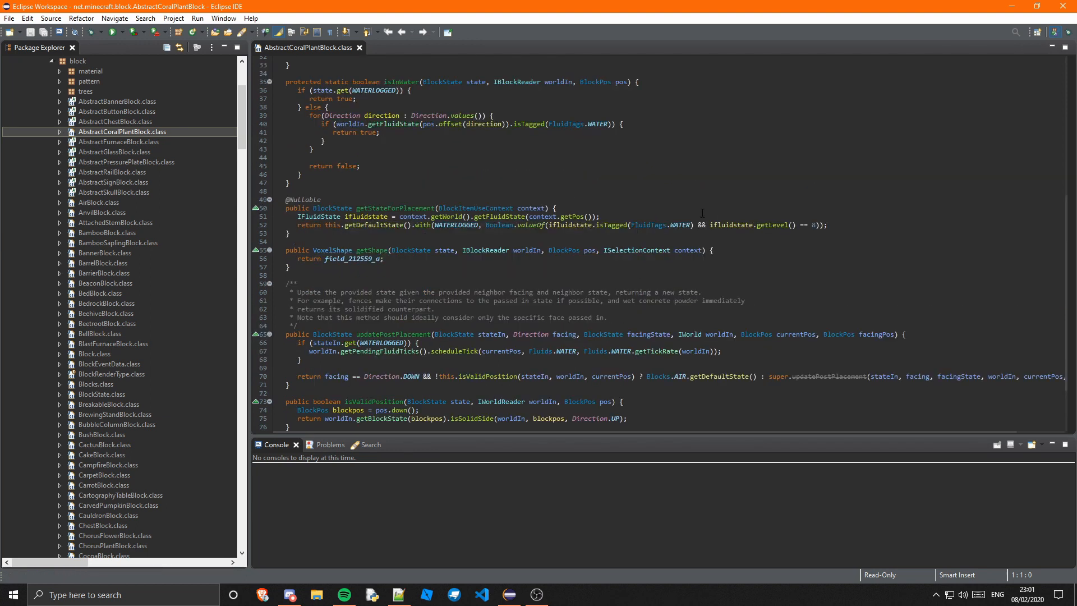
{"action": "mouse_move", "coordinate": [389, 169]}
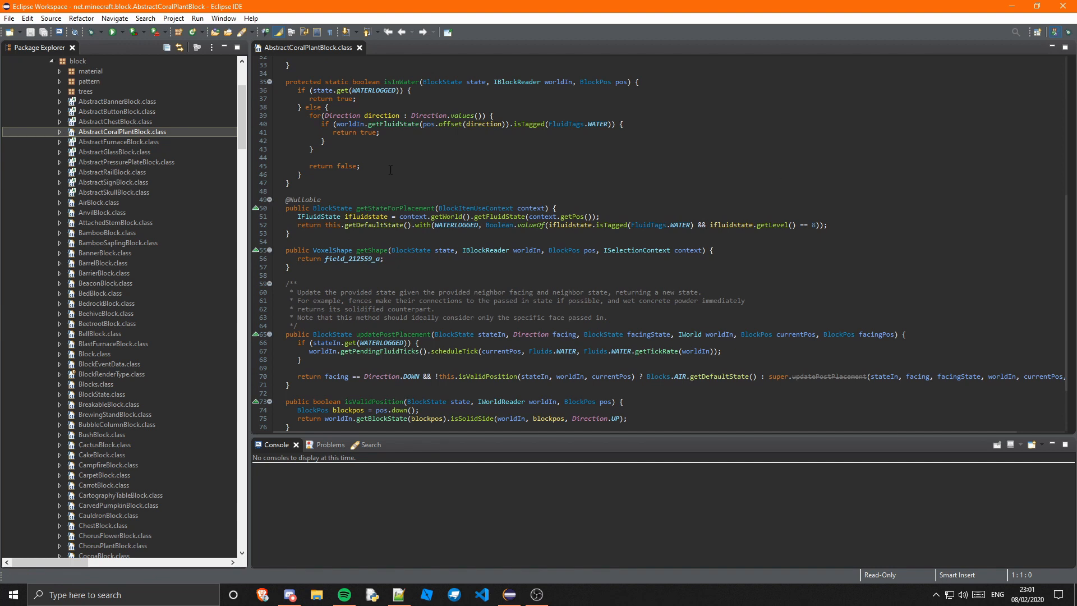
{"action": "scroll", "scroll_direction": "up", "scroll_amount": 3}
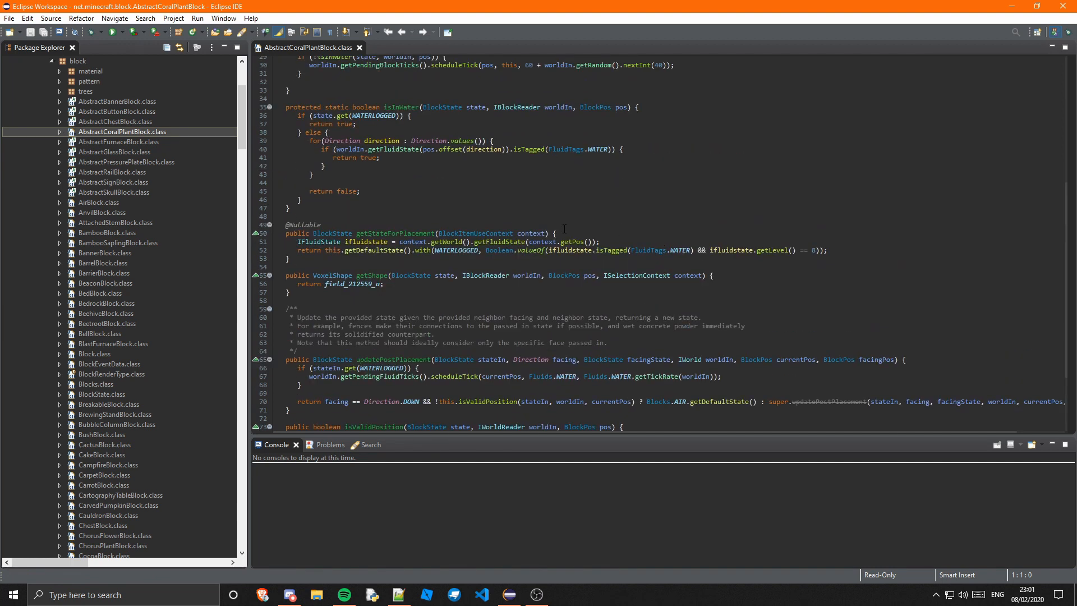
{"action": "scroll", "scroll_direction": "up", "scroll_amount": 3}
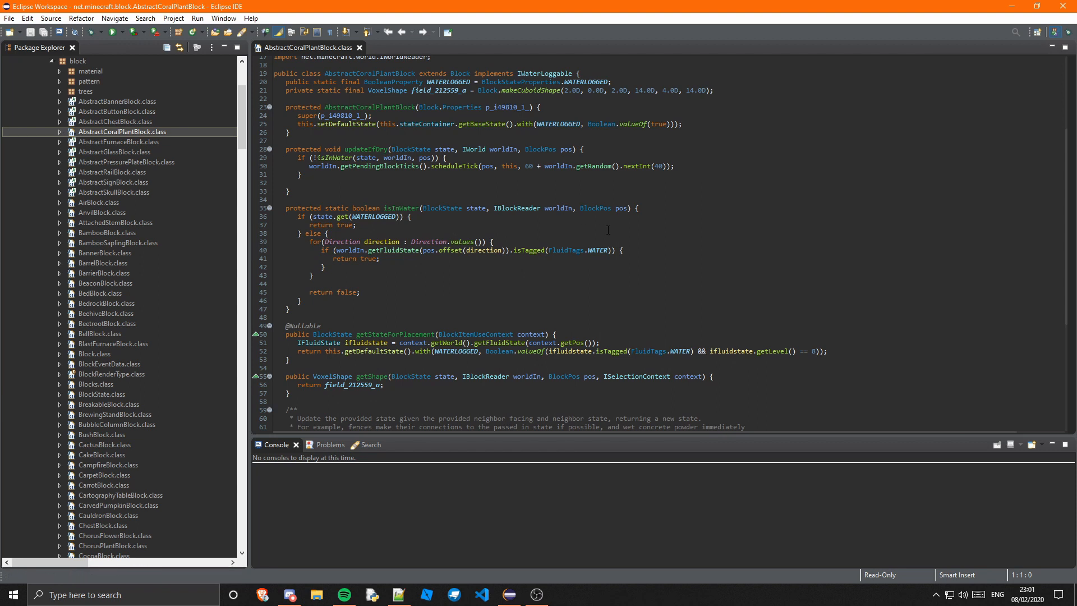
{"action": "scroll", "scroll_direction": "down", "scroll_amount": 3}
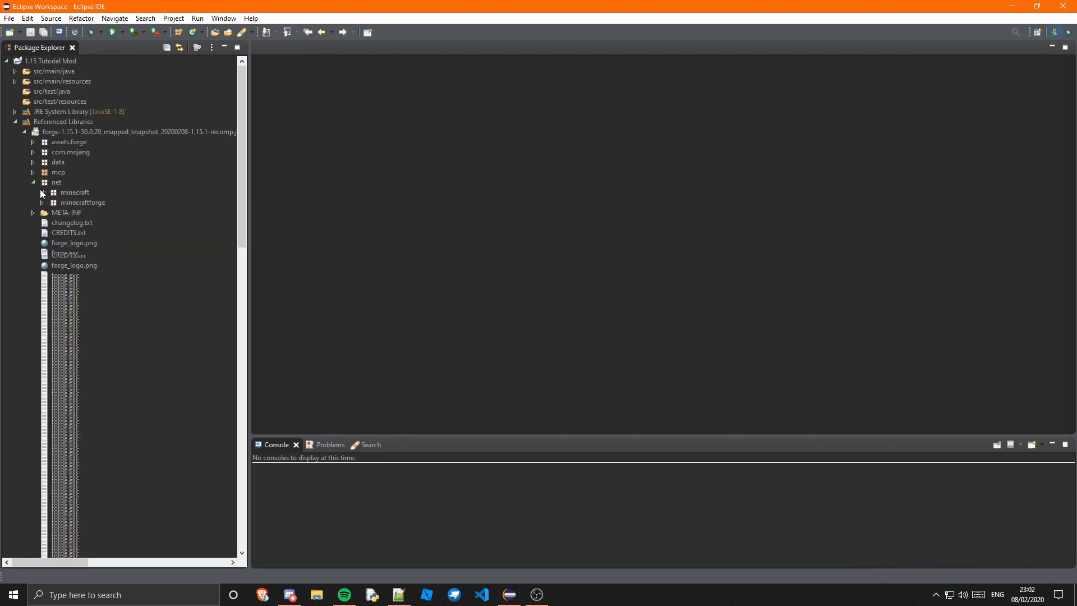
Step: Collapse Referenced Libraries and expand src/main/java to the com.turtywurty.tutorialmod package
{"action": "left_click", "coordinate": [14, 121]}
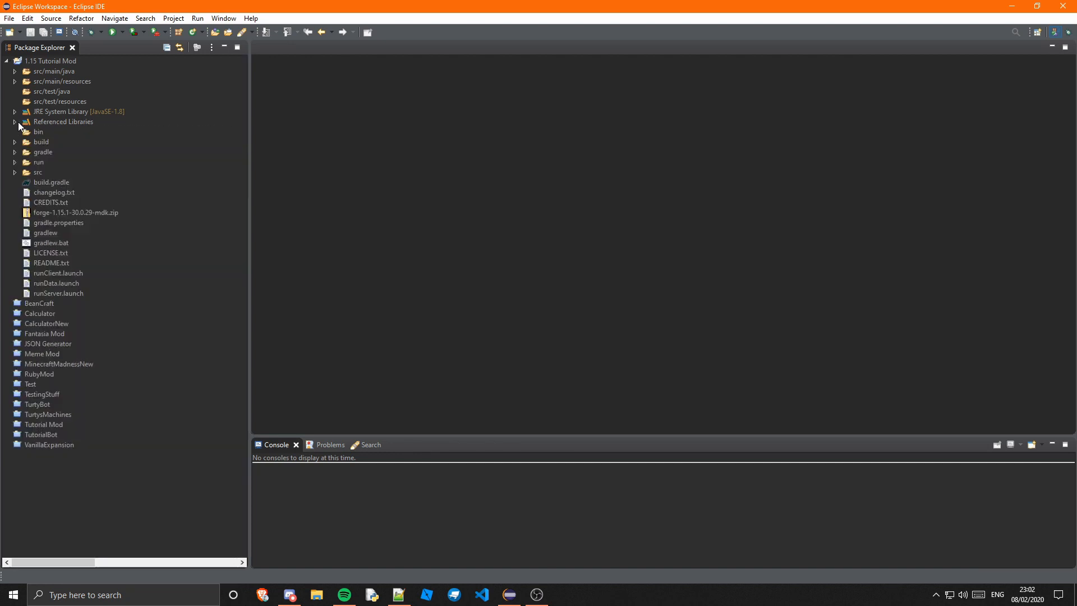
{"action": "mouse_move", "coordinate": [148, 130]}
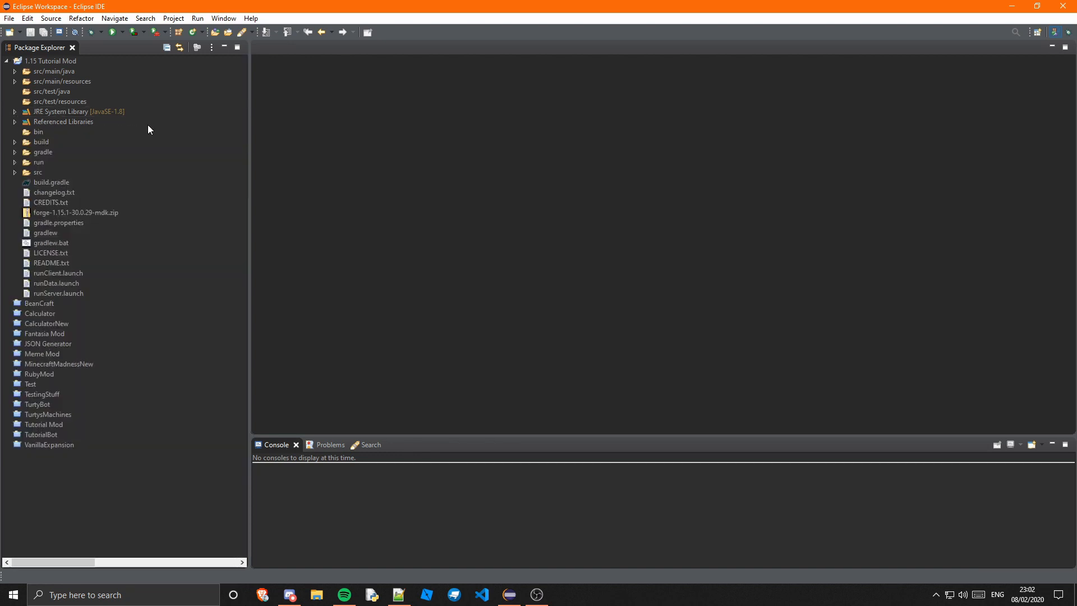
{"action": "mouse_move", "coordinate": [192, 148]}
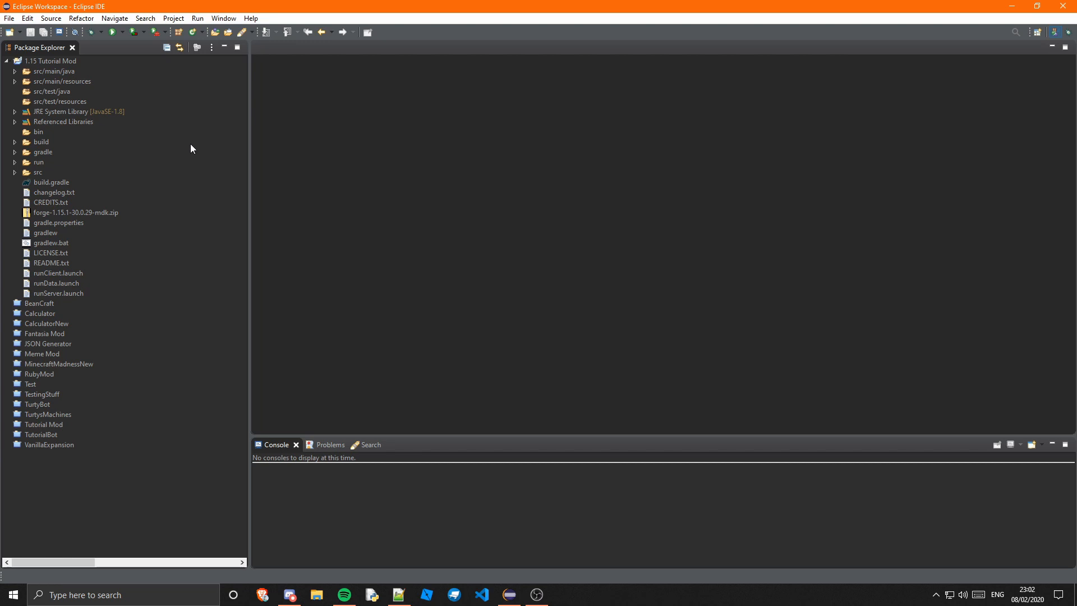
{"action": "mouse_move", "coordinate": [101, 162]}
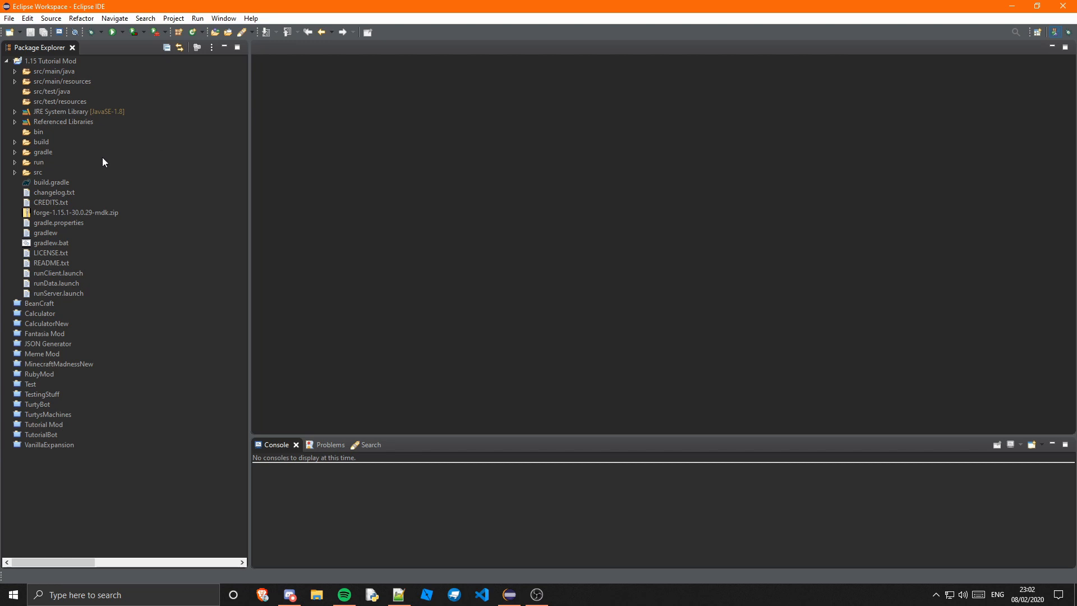
{"action": "mouse_move", "coordinate": [97, 149]}
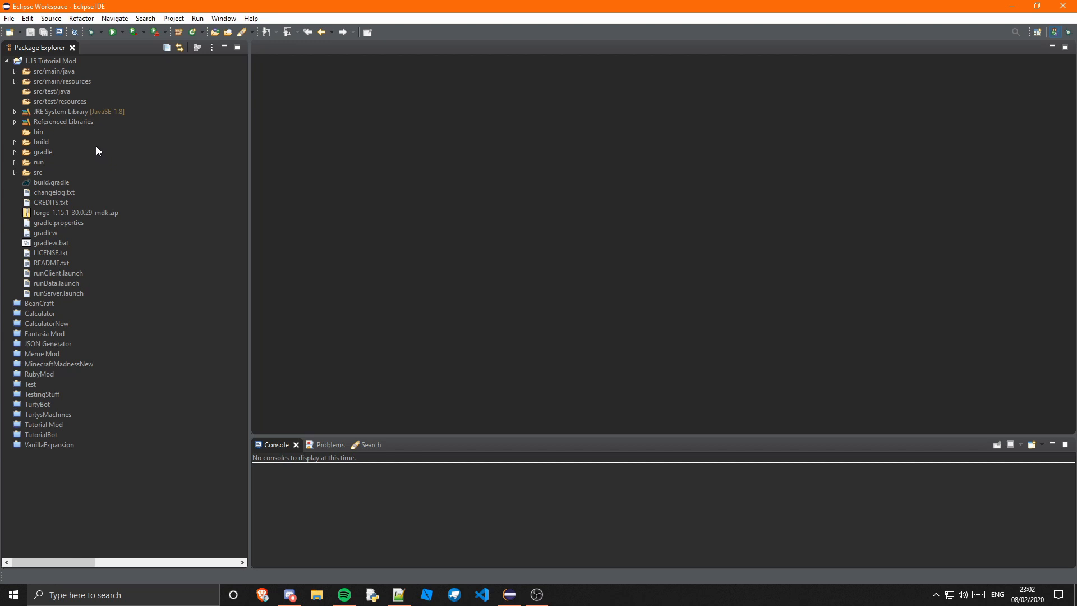
{"action": "left_click", "coordinate": [13, 71]}
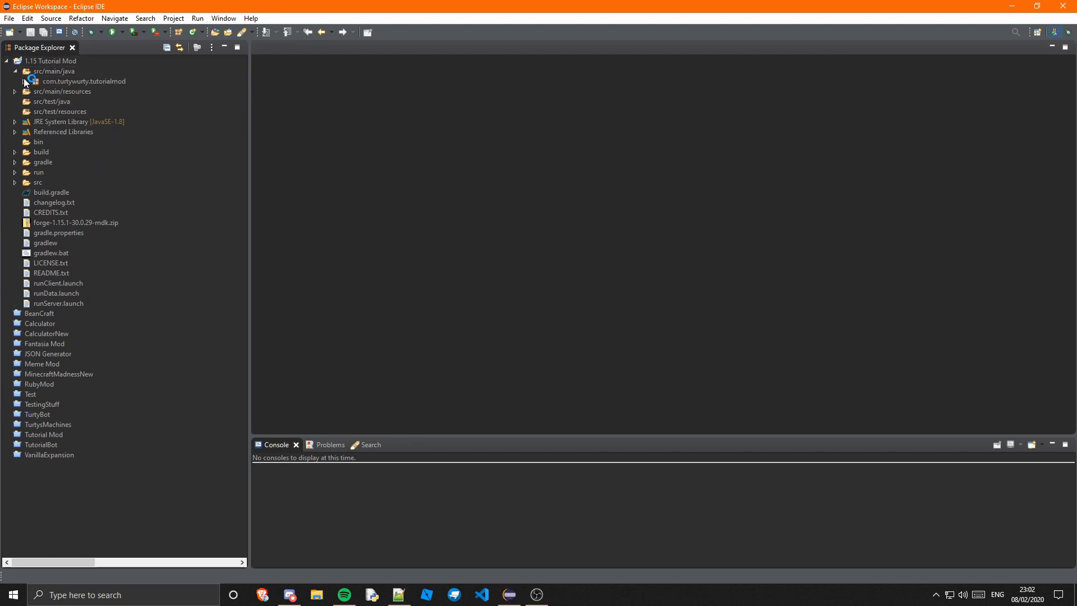
{"action": "left_click", "coordinate": [14, 81]}
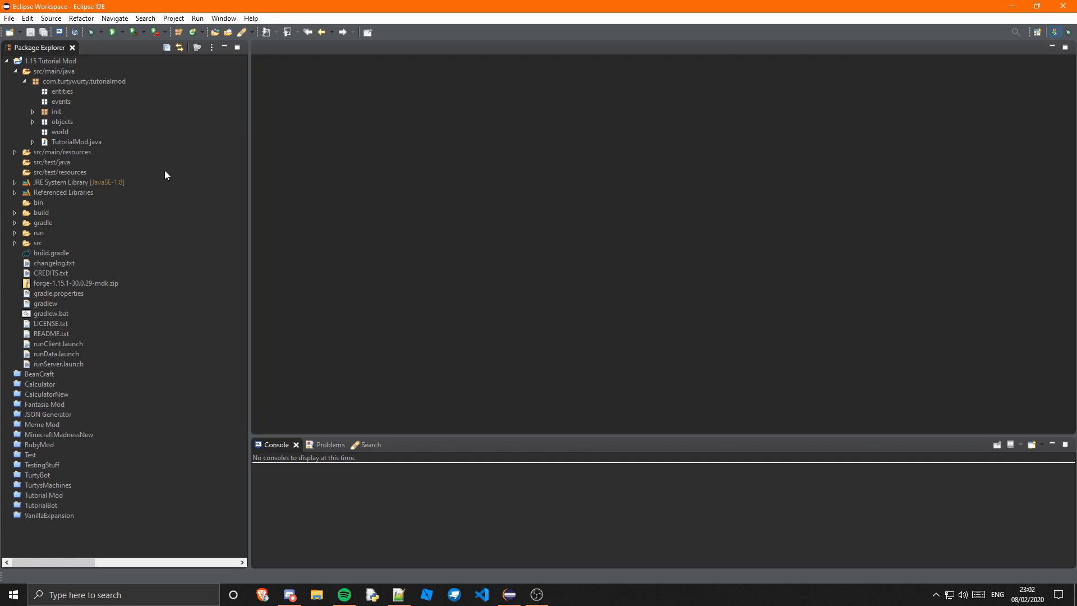
{"action": "mouse_move", "coordinate": [463, 348]}
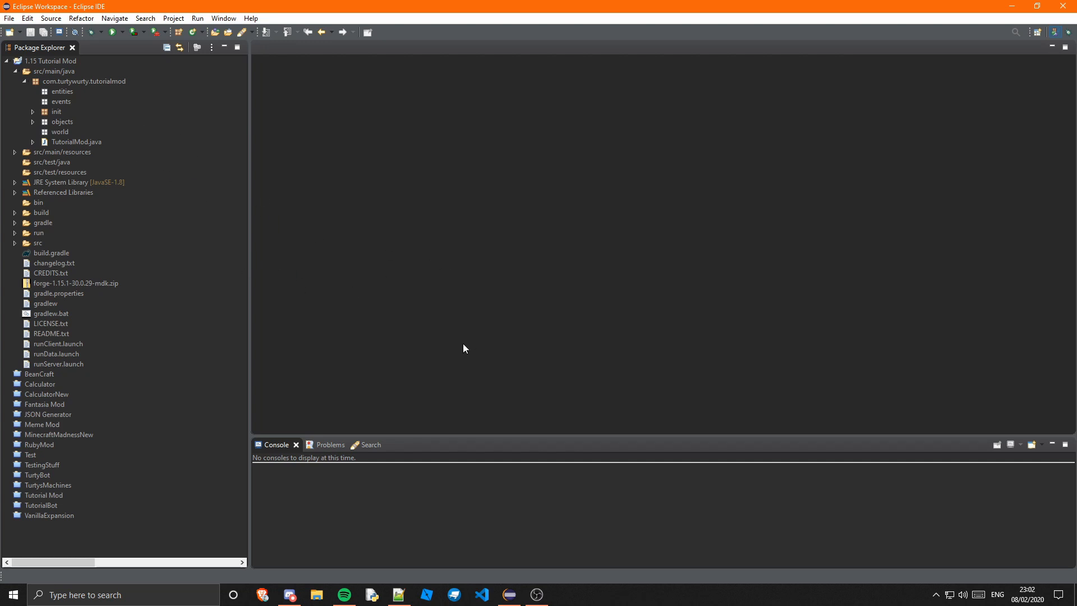
{"action": "mouse_move", "coordinate": [384, 321]}
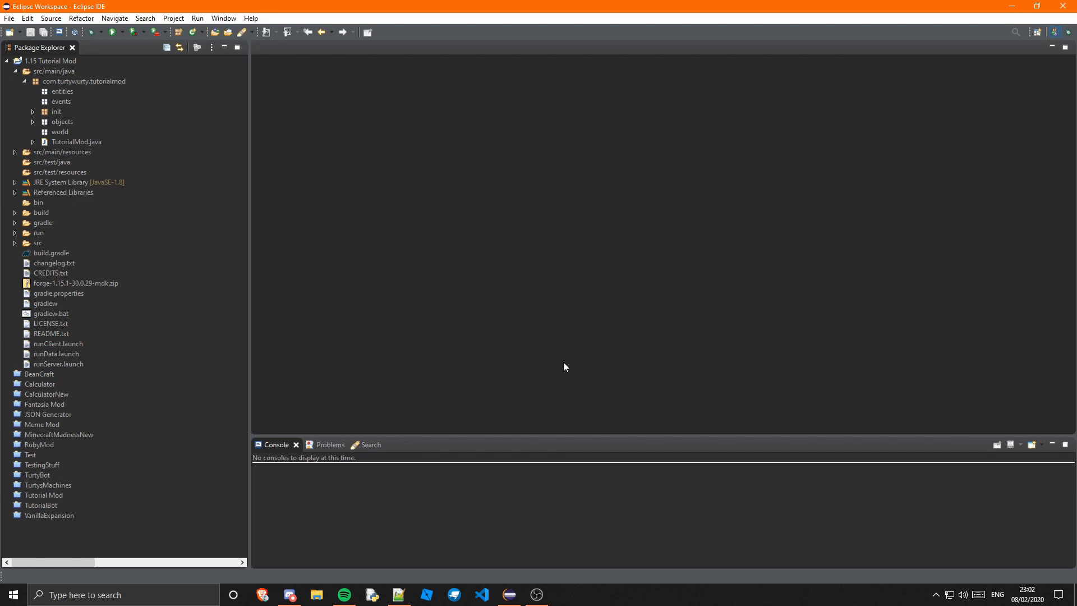
{"action": "mouse_move", "coordinate": [579, 352]}
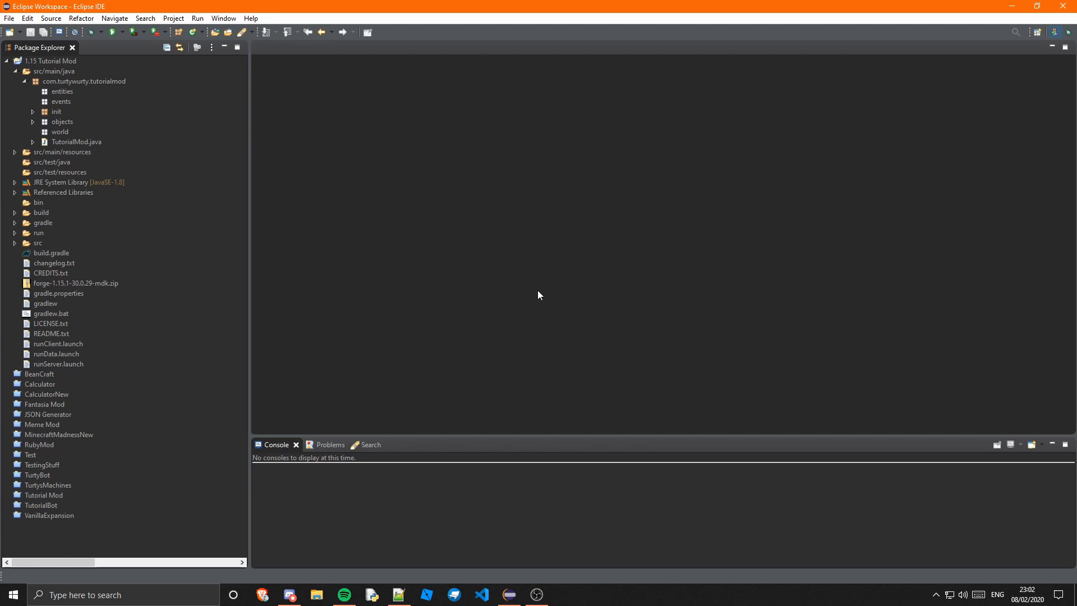
{"action": "mouse_move", "coordinate": [471, 339]}
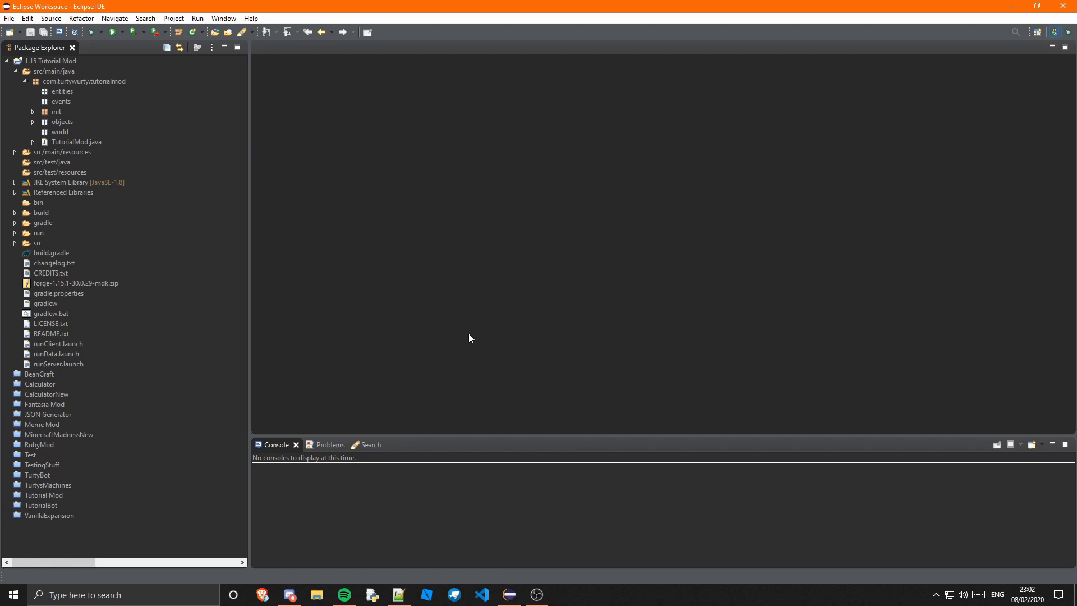
{"action": "mouse_move", "coordinate": [566, 495]}
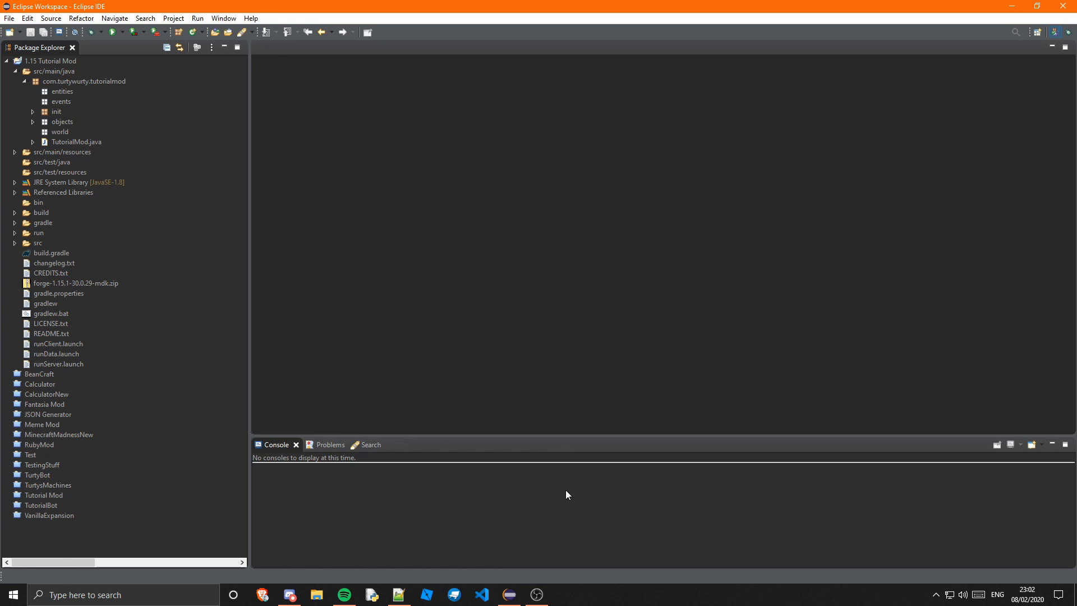
{"action": "mouse_move", "coordinate": [670, 411]}
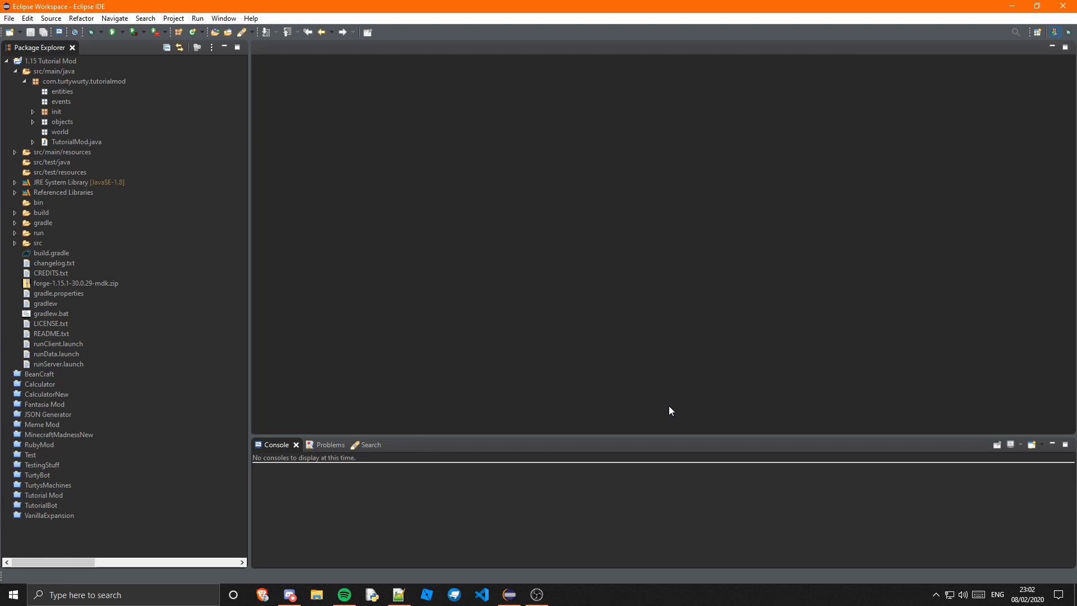
{"action": "mouse_move", "coordinate": [597, 433]}
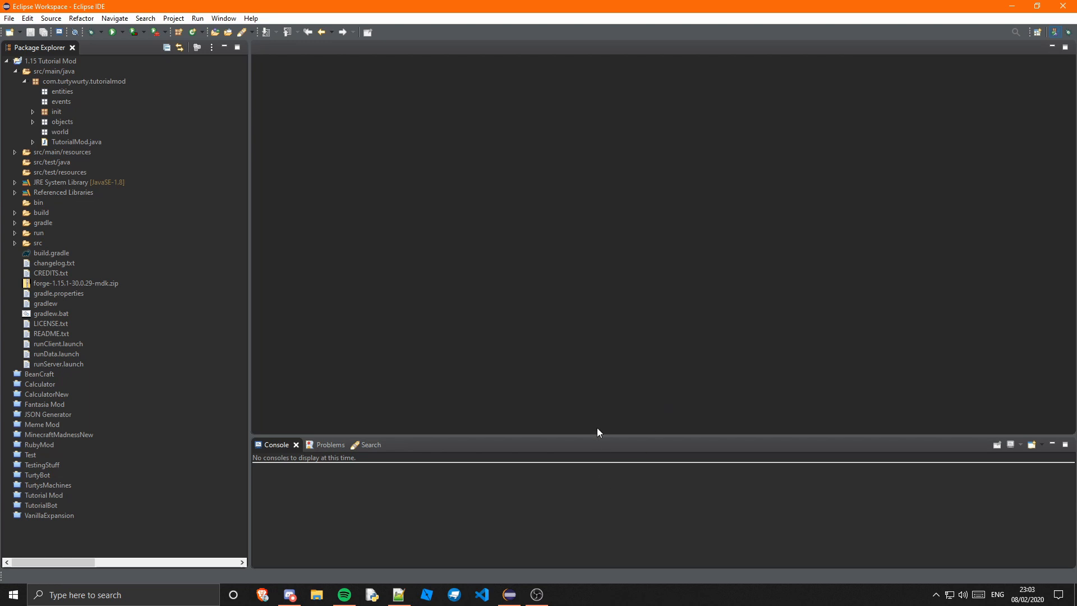